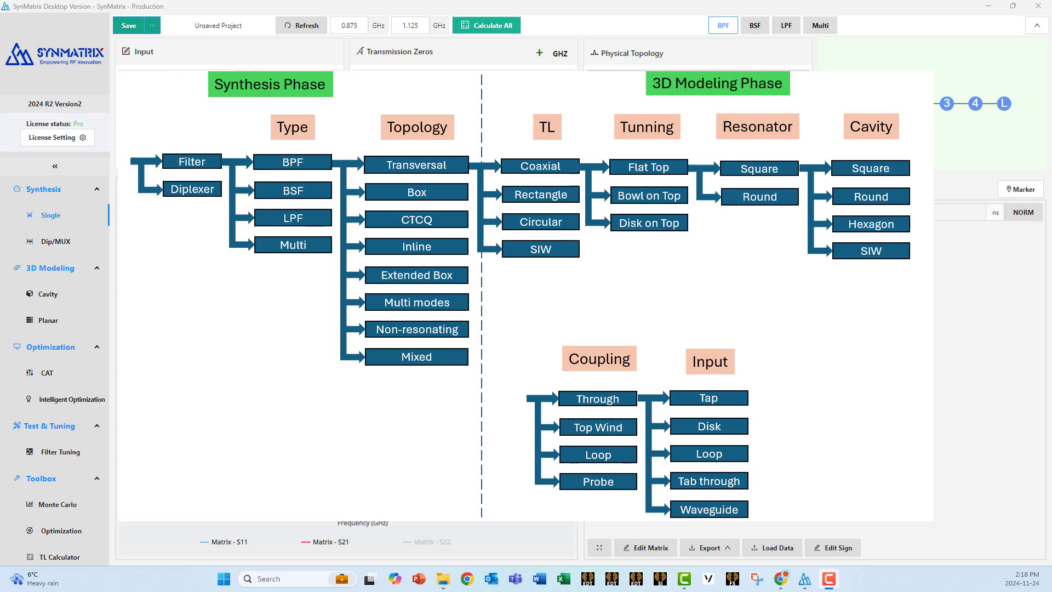
Clear the f0 field and enter 1 GHz as the centre frequency
{"action": "left_click", "coordinate": [487, 26]}
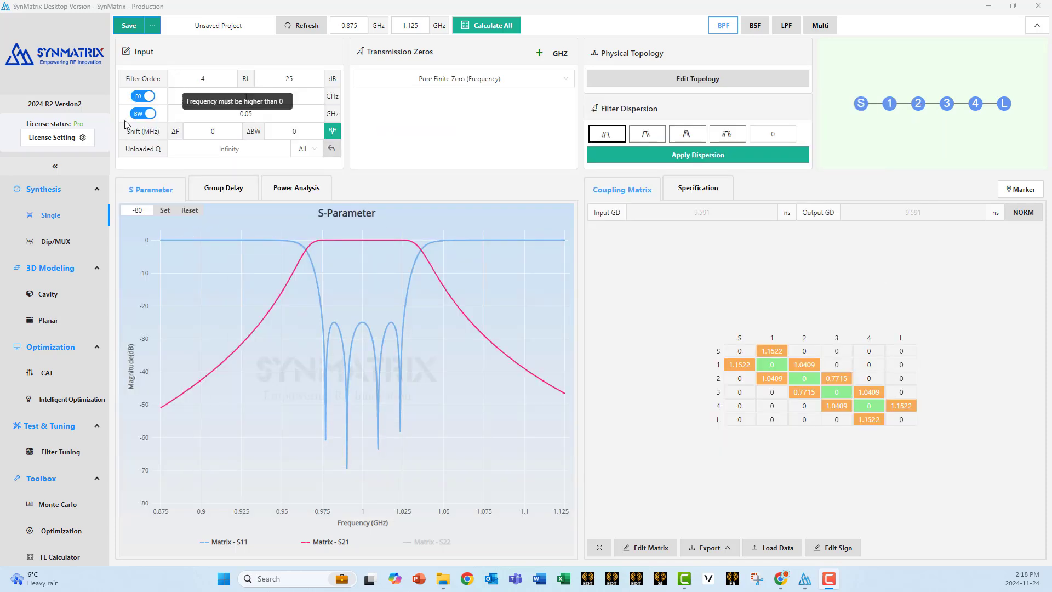
{"action": "type", "text": "1"}
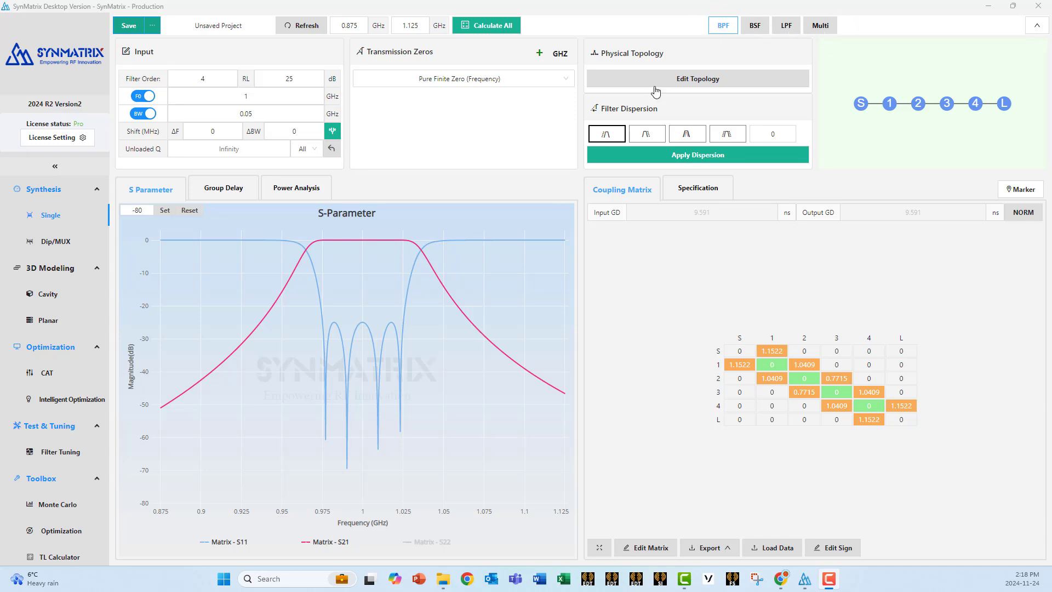
{"action": "left_click", "coordinate": [697, 78]}
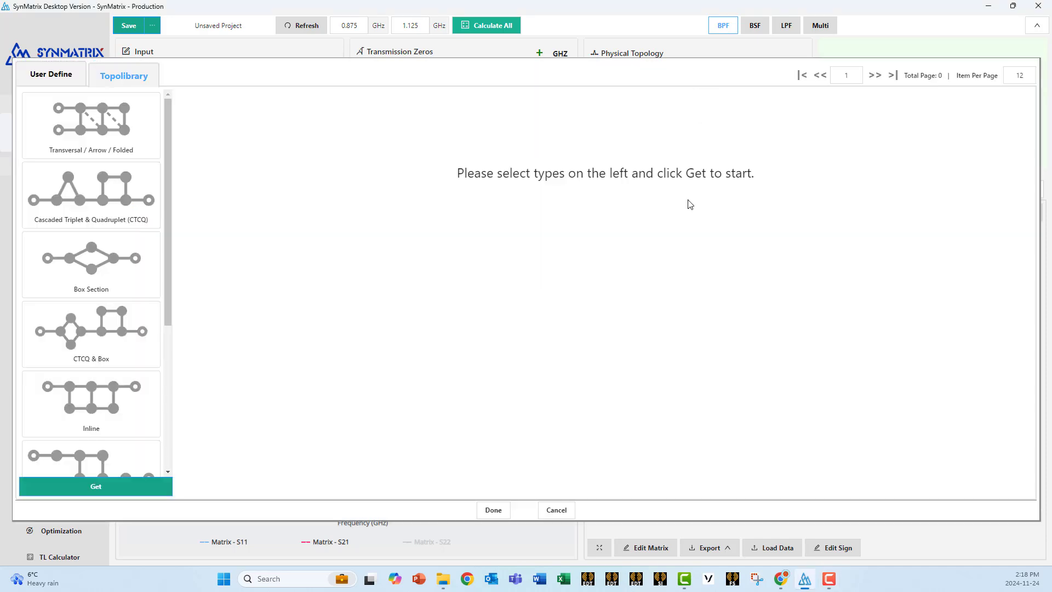
{"action": "scroll", "scroll_direction": "down", "scroll_amount": 3}
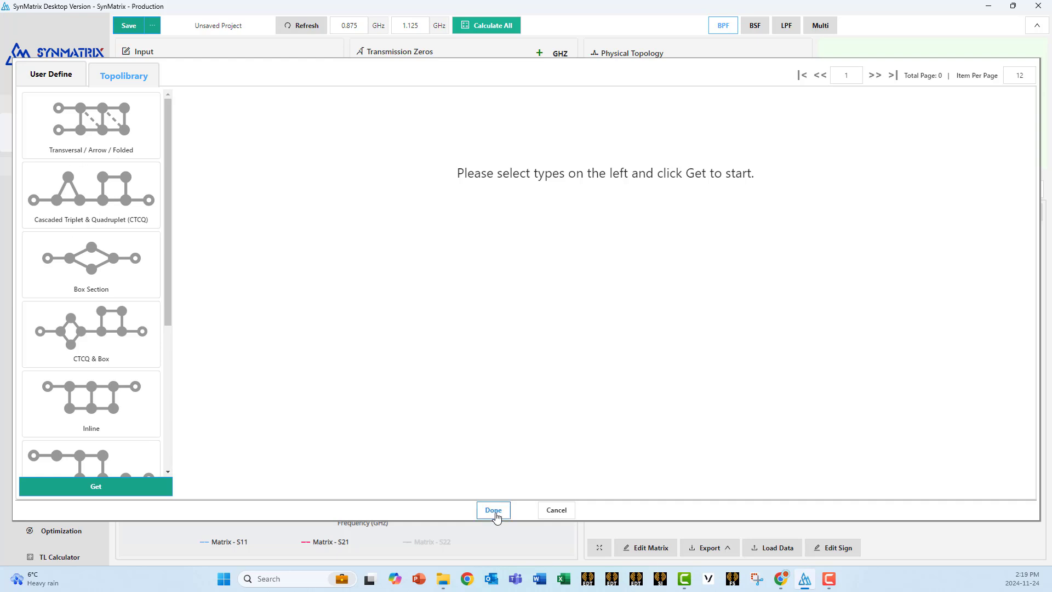
{"action": "left_click", "coordinate": [493, 510]}
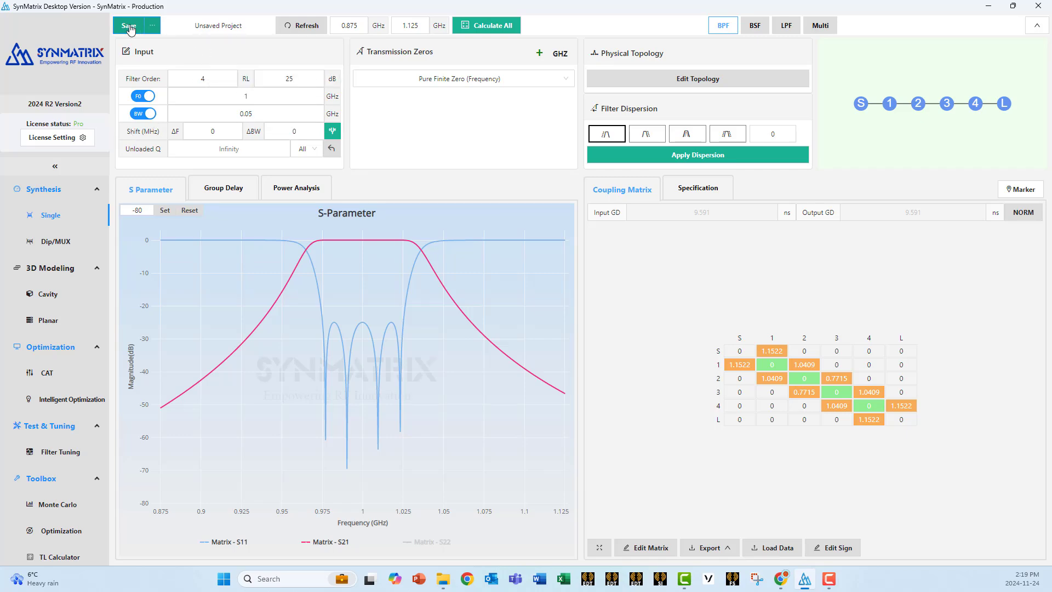
Save the project as 'Coaxial Cavity 26', keep band-pass, and set filter order 5
{"action": "left_click", "coordinate": [129, 26]}
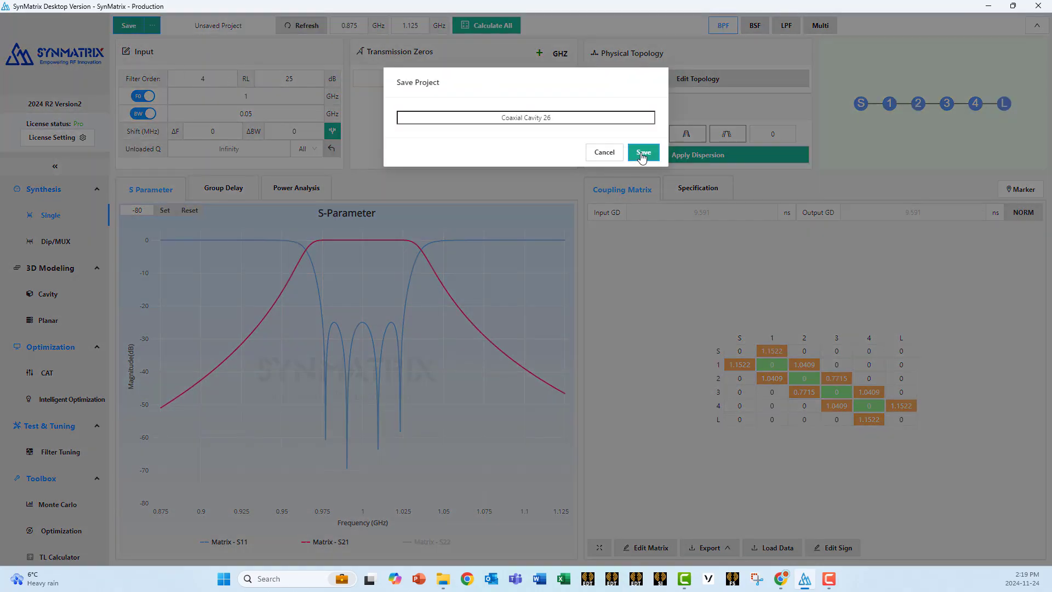
{"action": "left_click", "coordinate": [642, 153]}
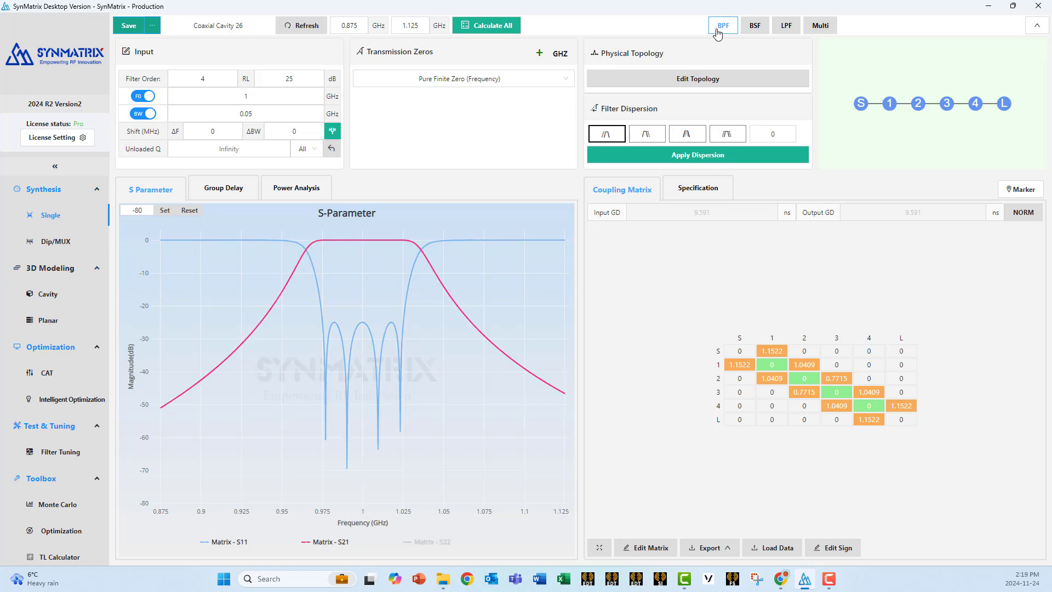
{"action": "left_click", "coordinate": [245, 95]}
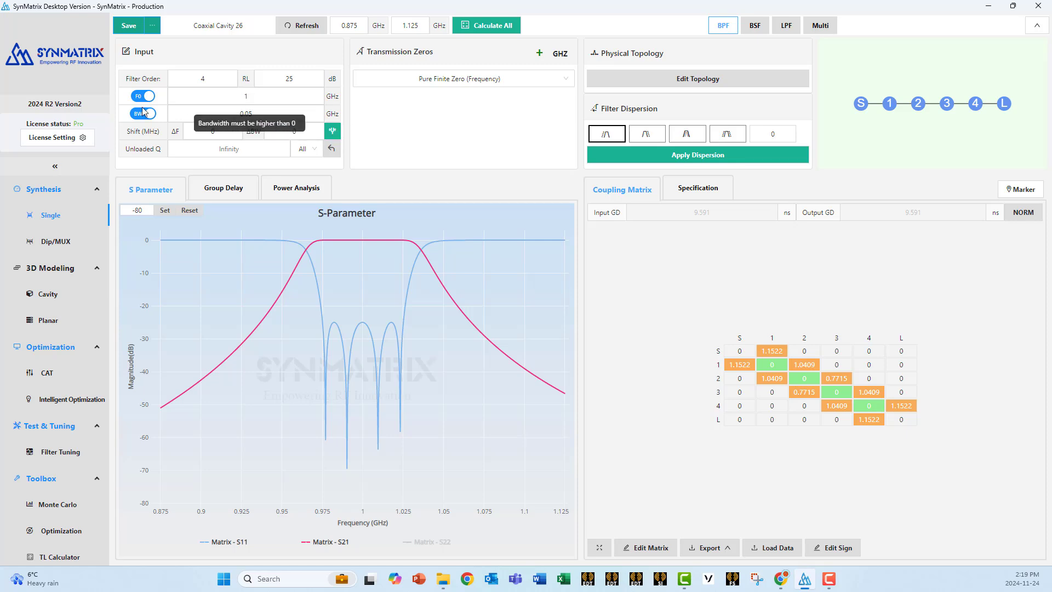
{"action": "left_click", "coordinate": [143, 95]}
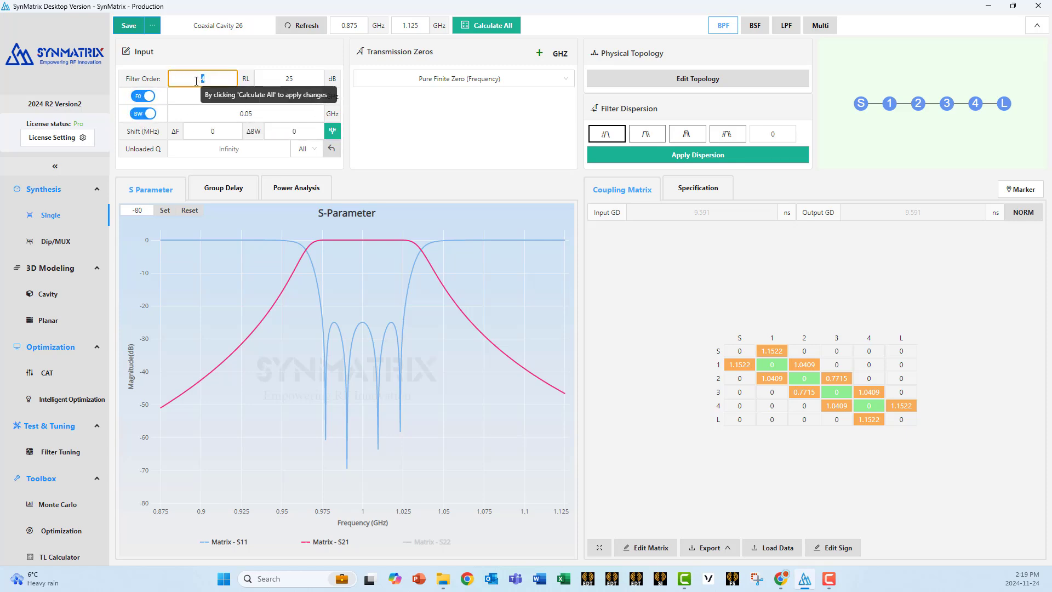
{"action": "type", "text": "5"}
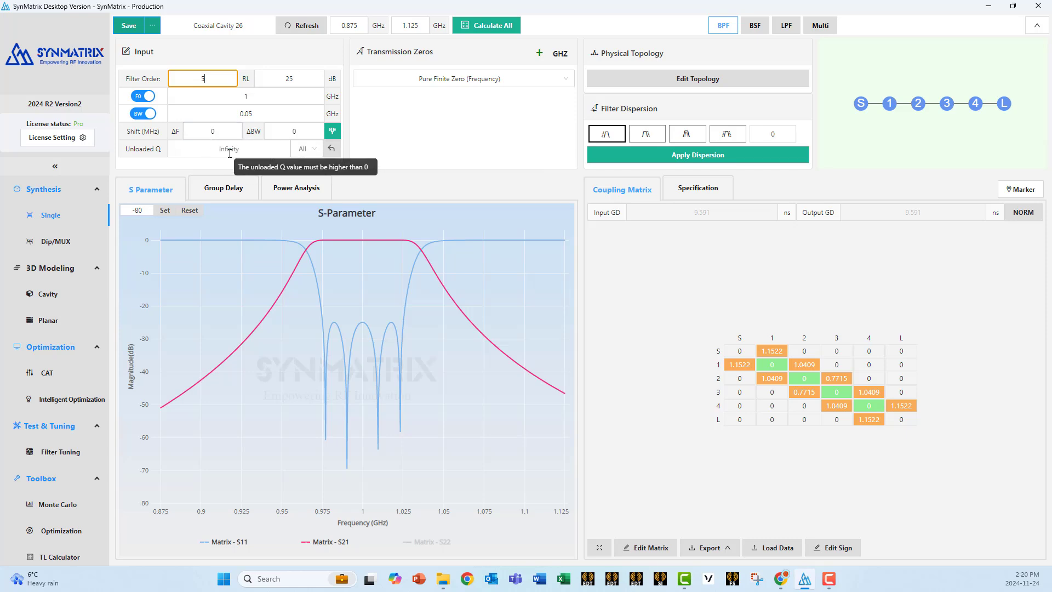
{"action": "mouse_move", "coordinate": [128, 164]}
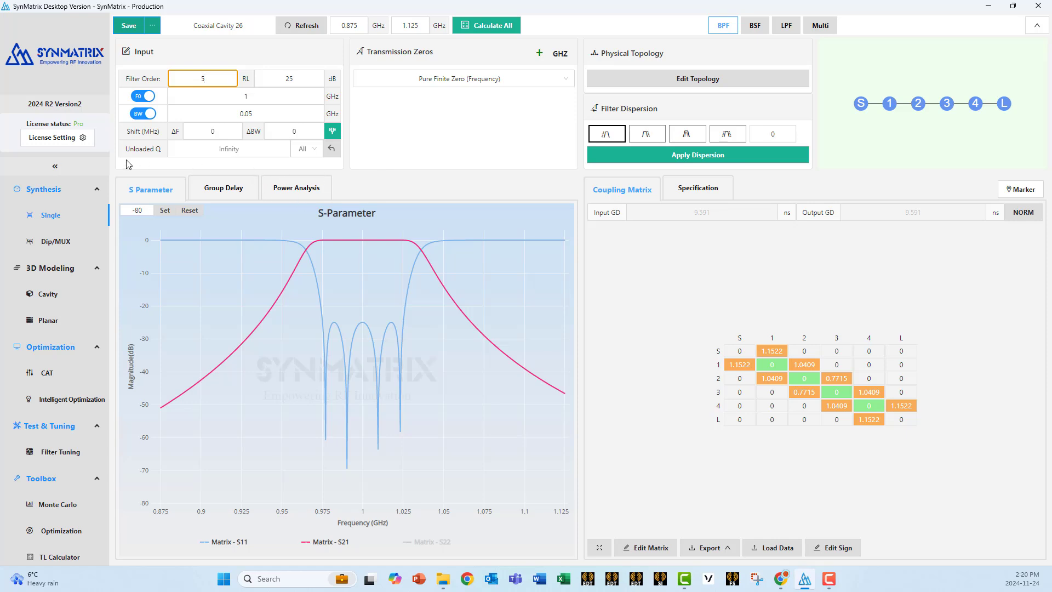
{"action": "mouse_move", "coordinate": [221, 167]}
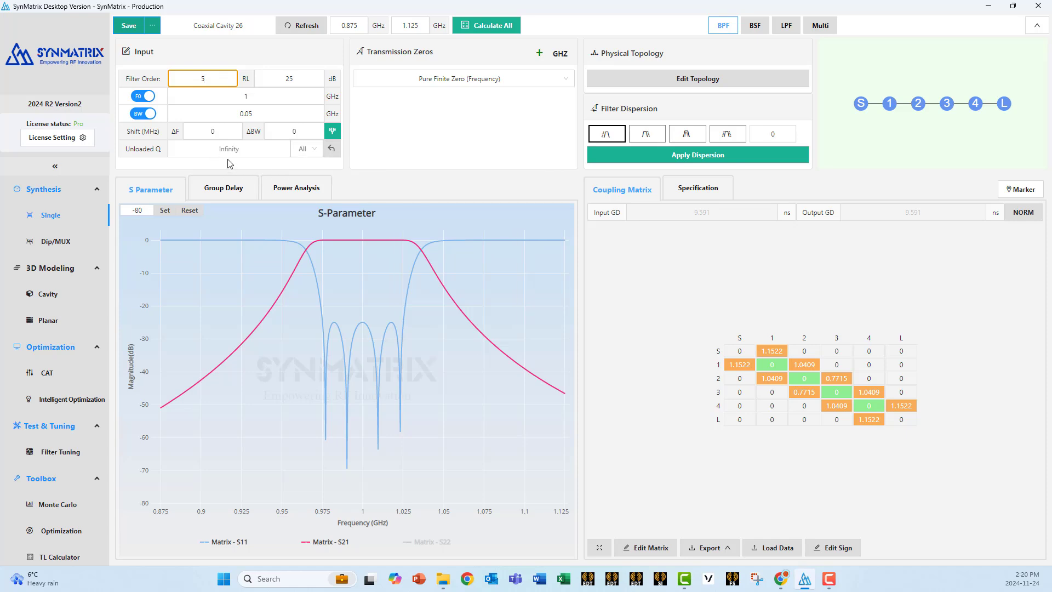
Add transmission zeros at 0.95 and 1.05 GHz and recalculate the filter
{"action": "left_click", "coordinate": [202, 77]}
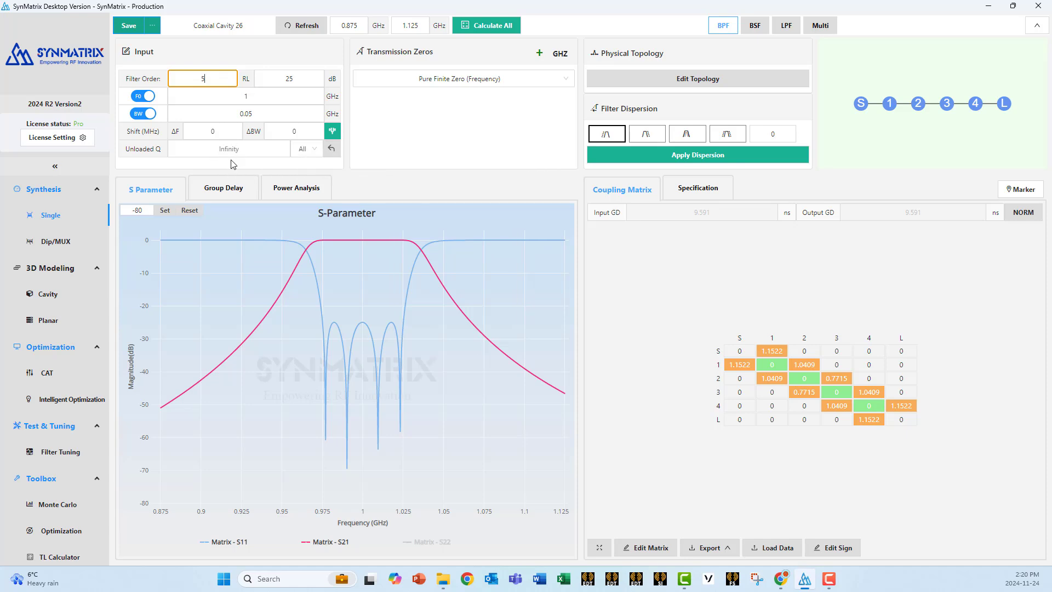
{"action": "mouse_move", "coordinate": [430, 67]}
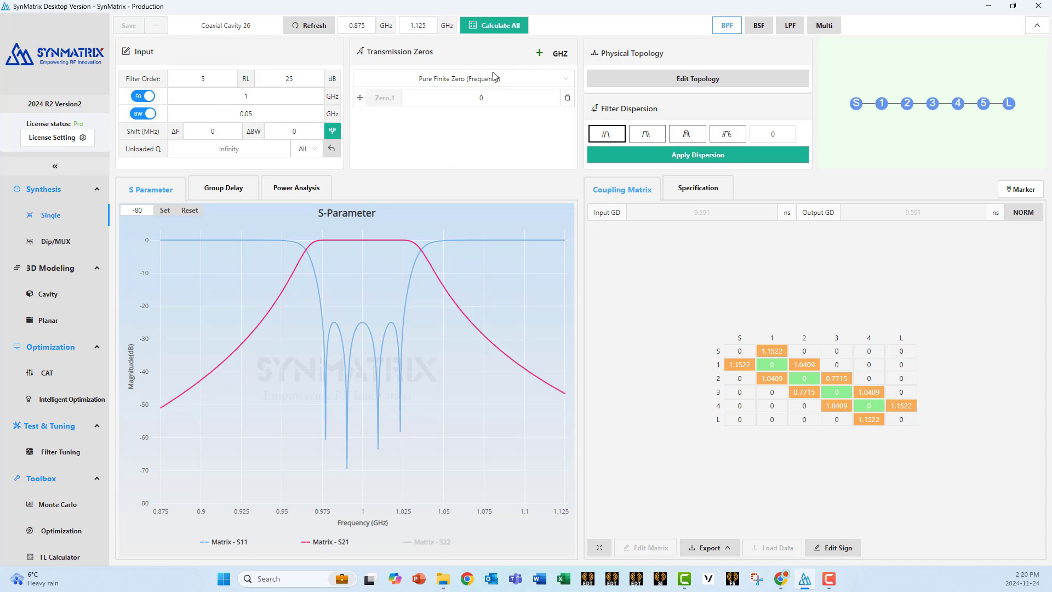
{"action": "left_click", "coordinate": [493, 24]}
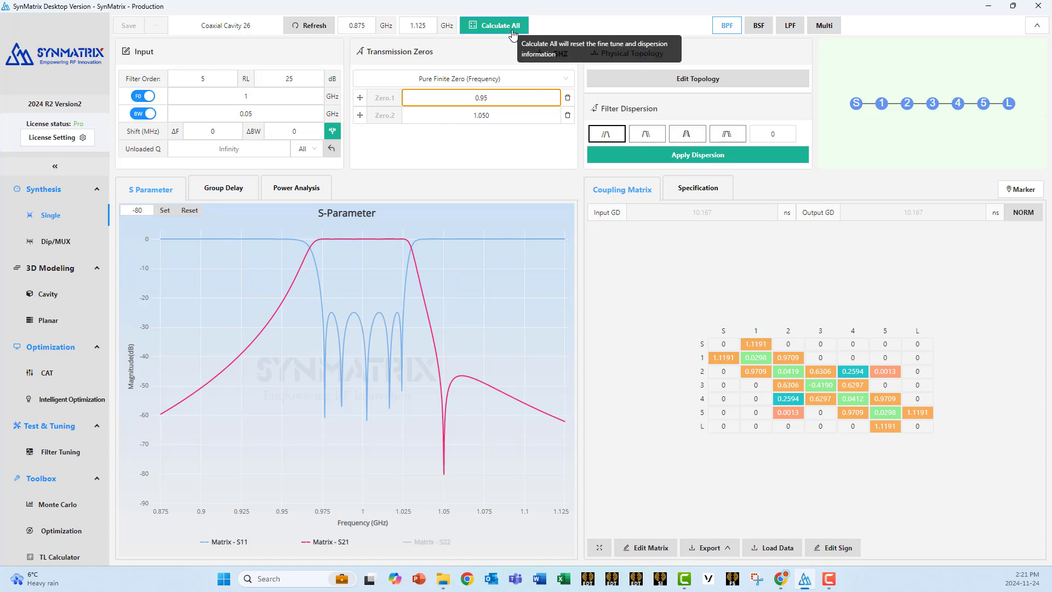
{"action": "left_click", "coordinate": [493, 25]}
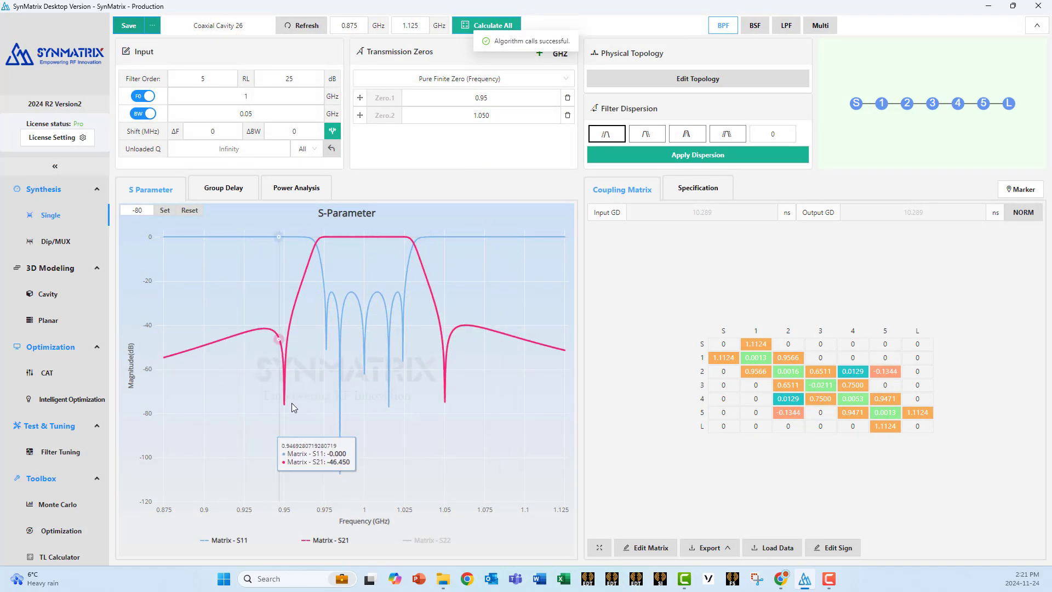
{"action": "mouse_move", "coordinate": [280, 396]}
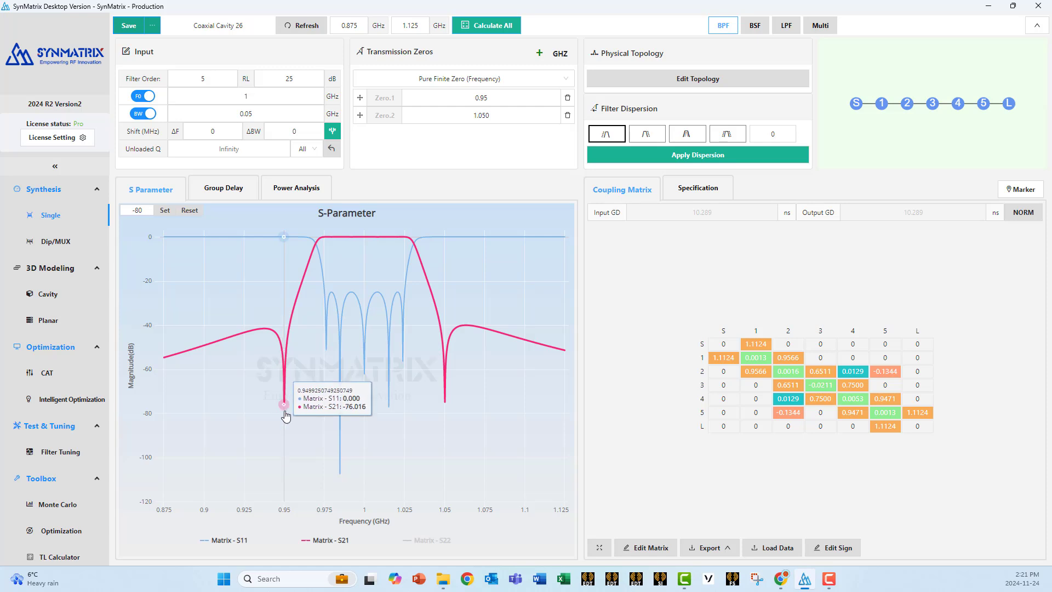
{"action": "mouse_move", "coordinate": [312, 225]}
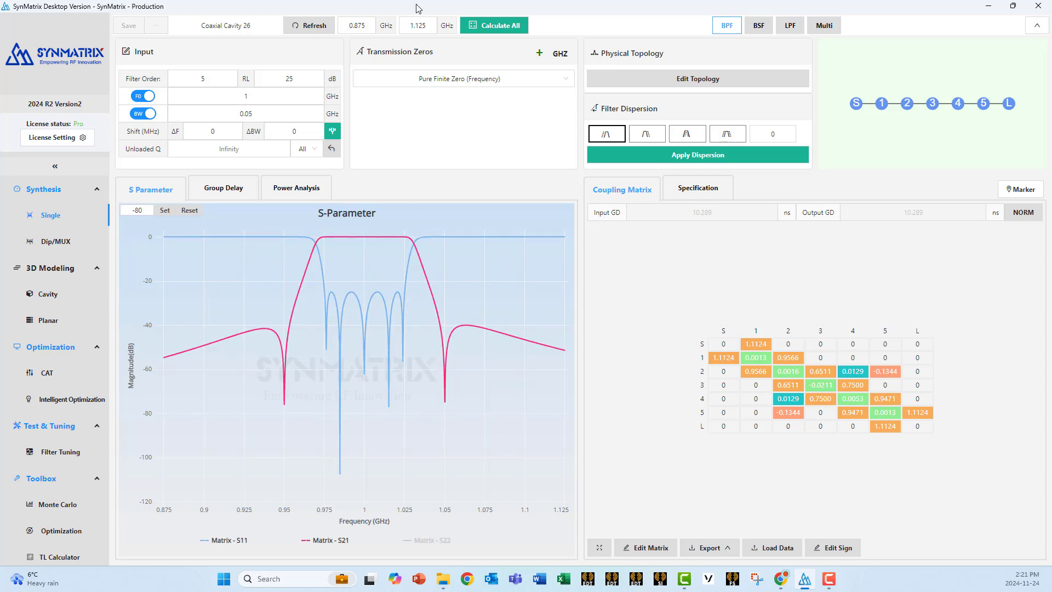
Recalculate the all-pole filter, review Group Delay and Power Analysis, then return to S Parameter
{"action": "left_click", "coordinate": [494, 26]}
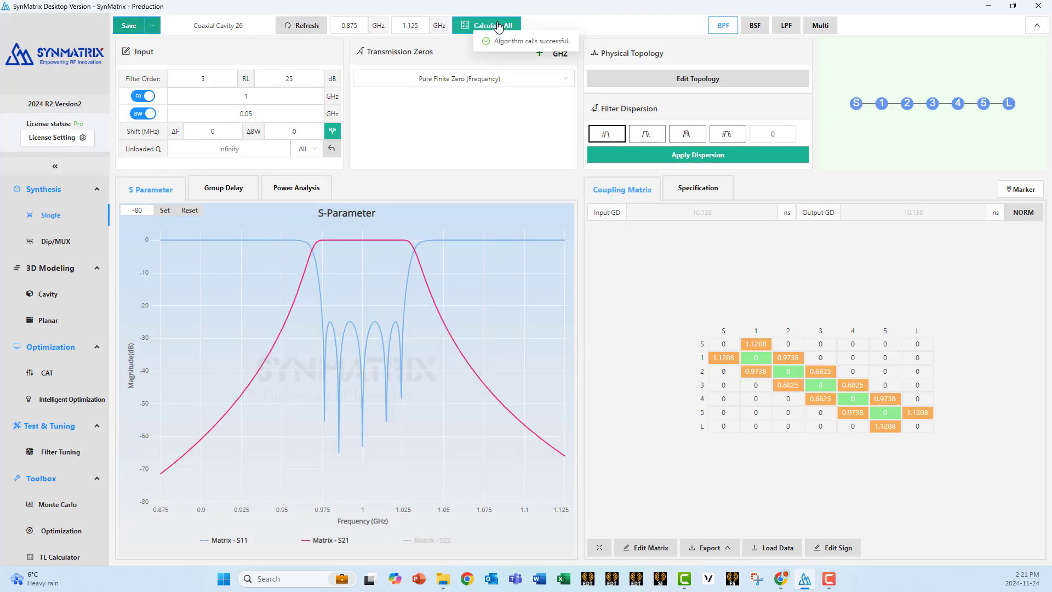
{"action": "left_click", "coordinate": [224, 188]}
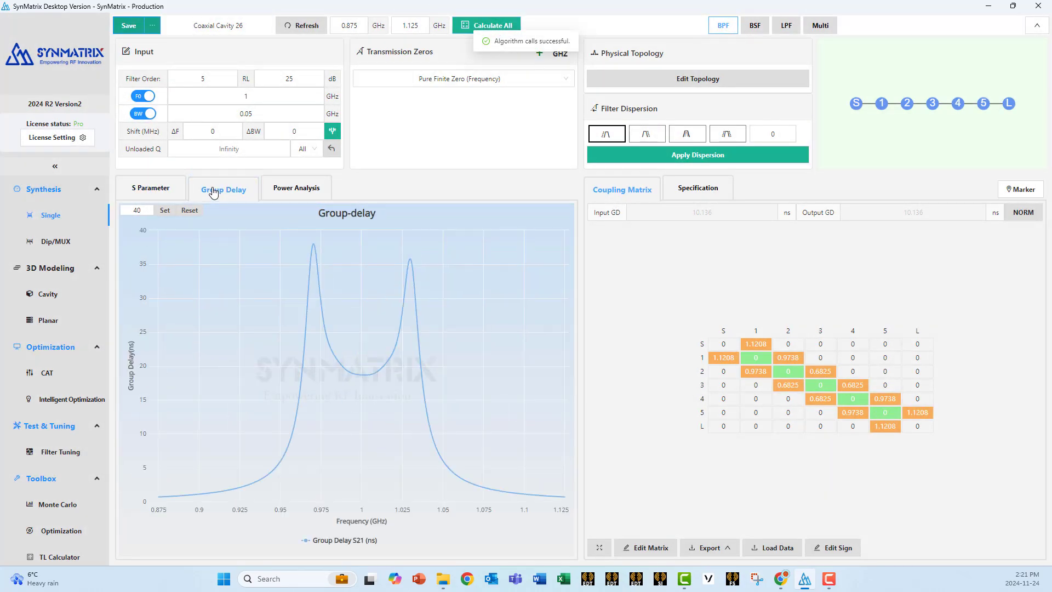
{"action": "left_click", "coordinate": [297, 188]}
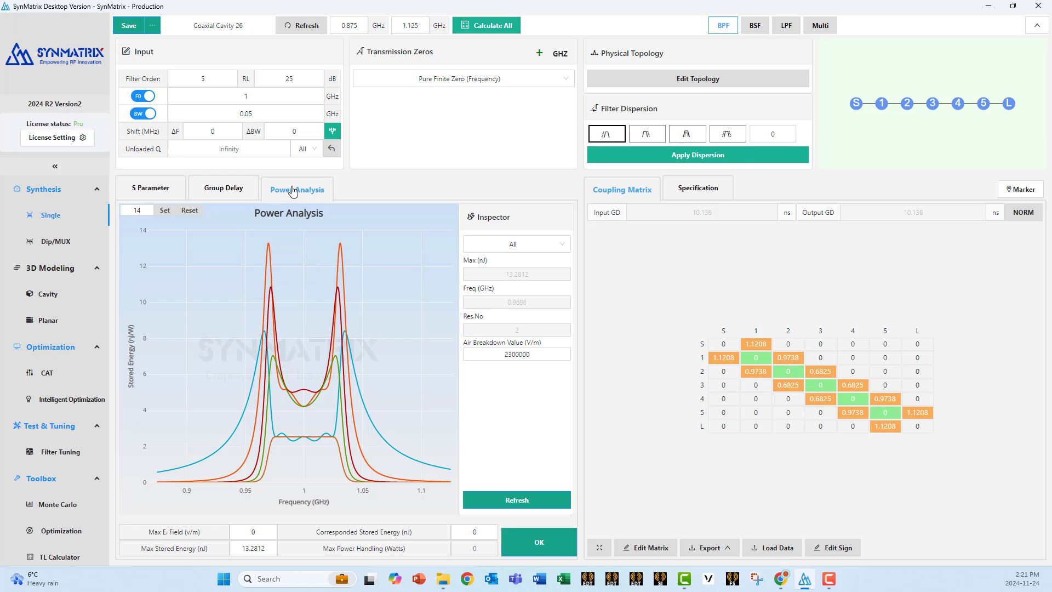
{"action": "left_click", "coordinate": [150, 187]}
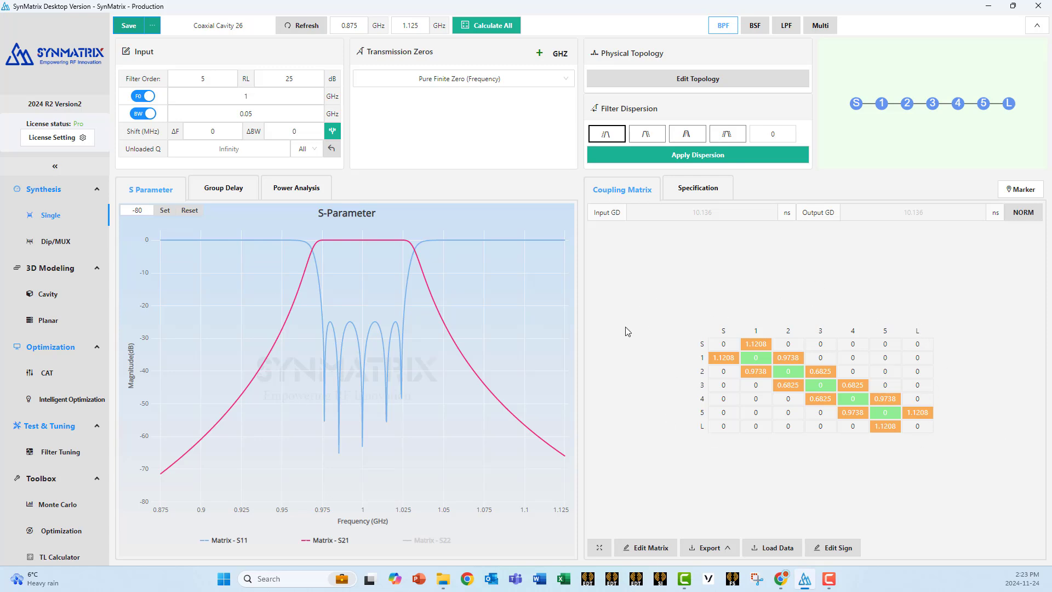
{"action": "mouse_move", "coordinate": [885, 318]}
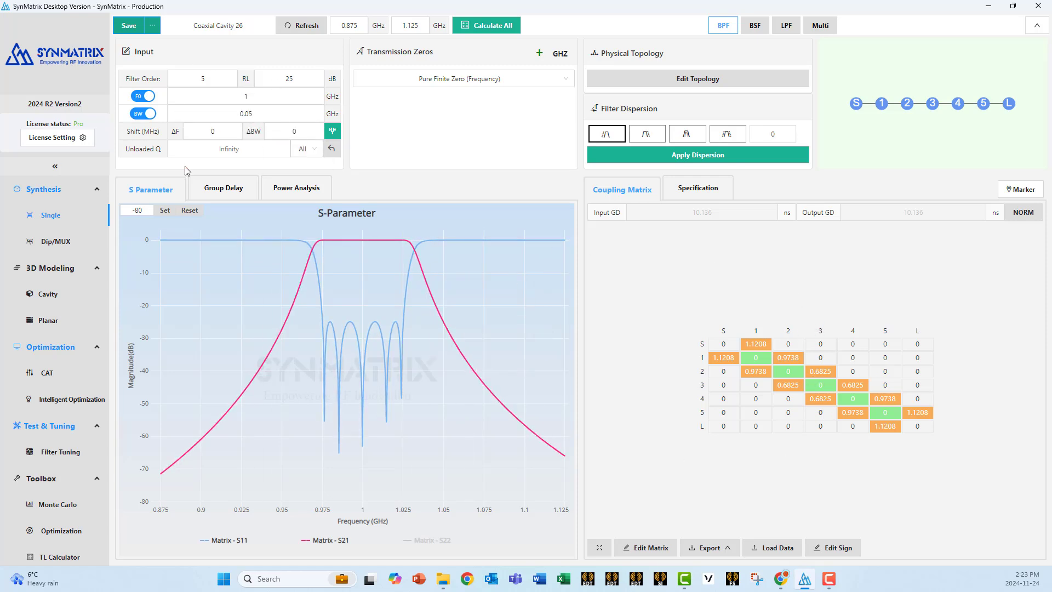
{"action": "mouse_move", "coordinate": [759, 272]}
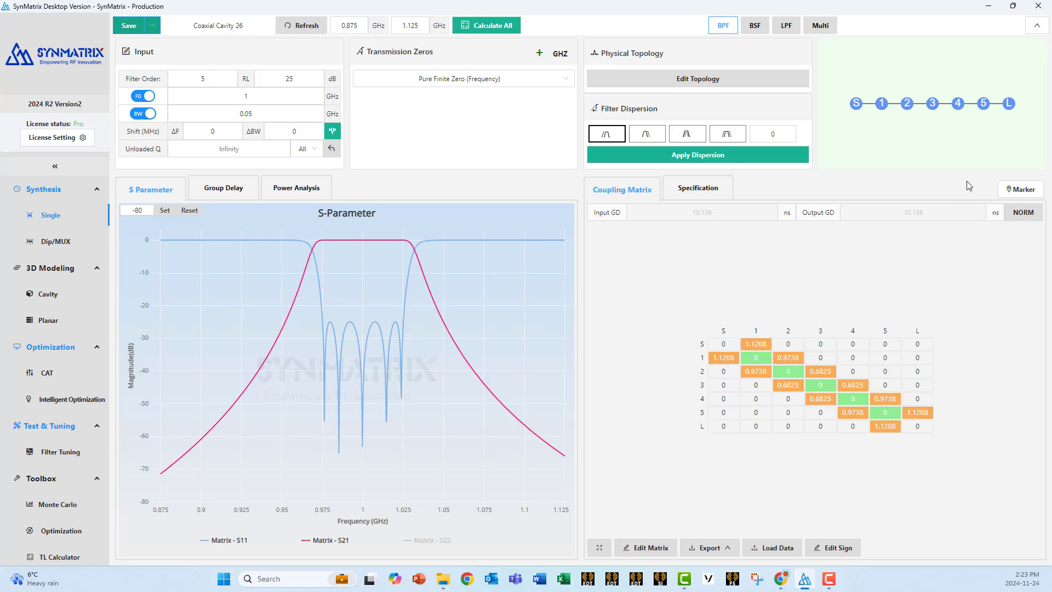
{"action": "left_click", "coordinate": [1023, 212]}
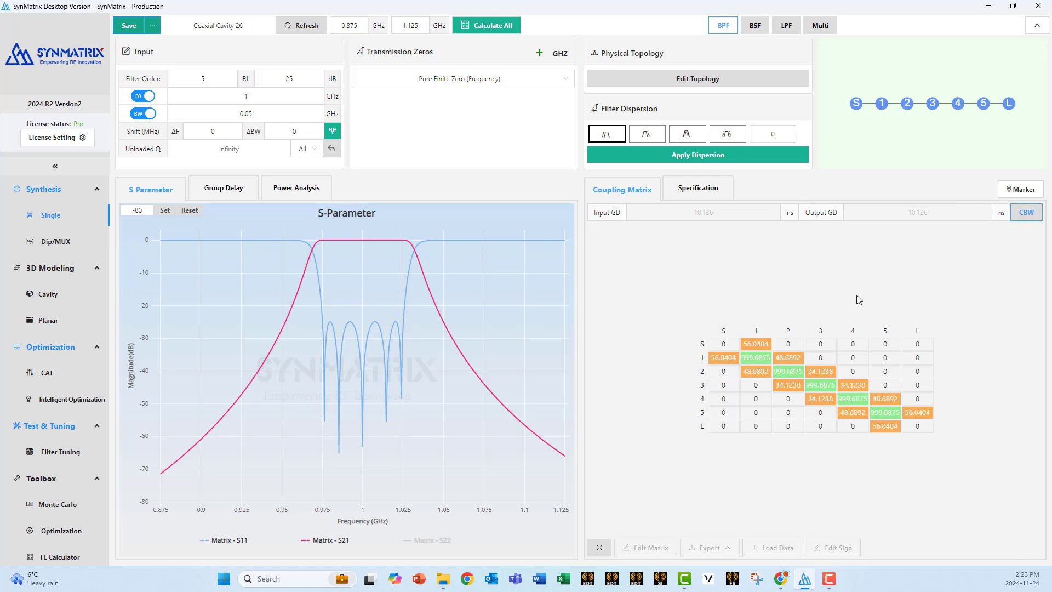
{"action": "mouse_move", "coordinate": [952, 403]}
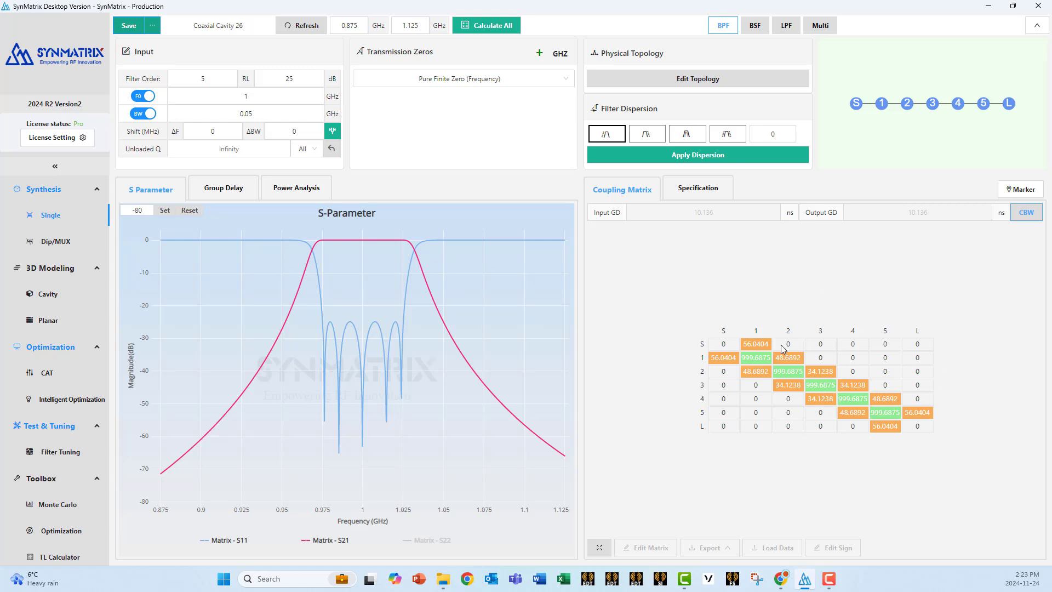
{"action": "mouse_move", "coordinate": [844, 371]}
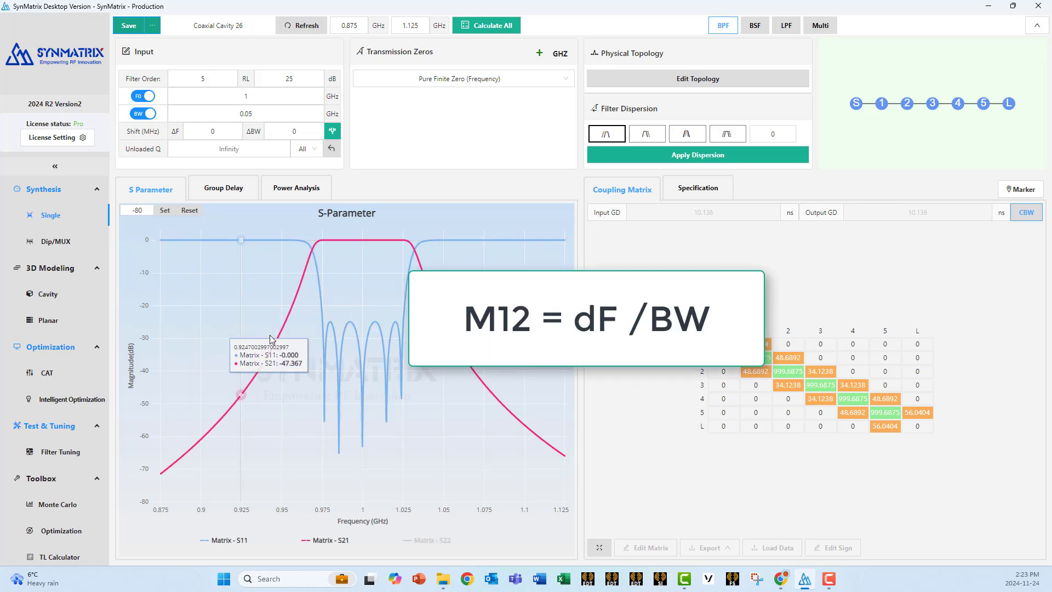
{"action": "left_click", "coordinate": [698, 187]}
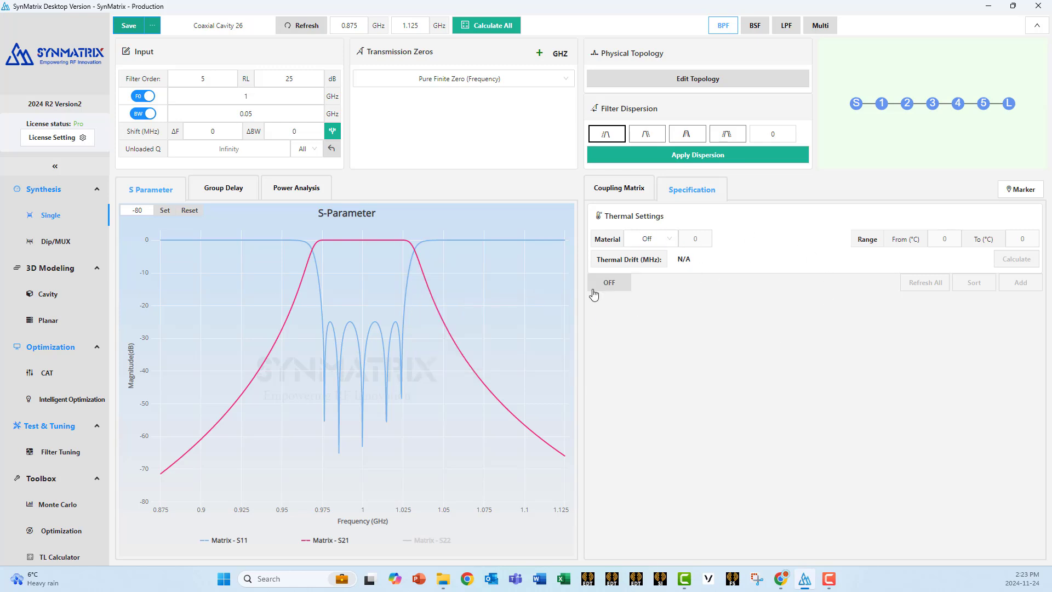
{"action": "mouse_move", "coordinate": [746, 274]}
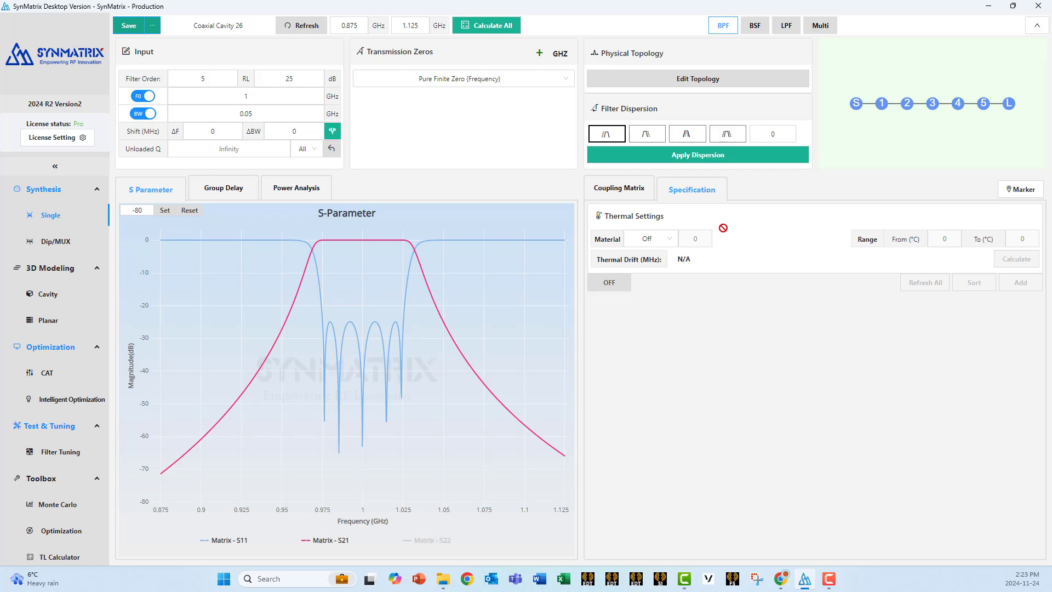
{"action": "mouse_move", "coordinate": [765, 305]}
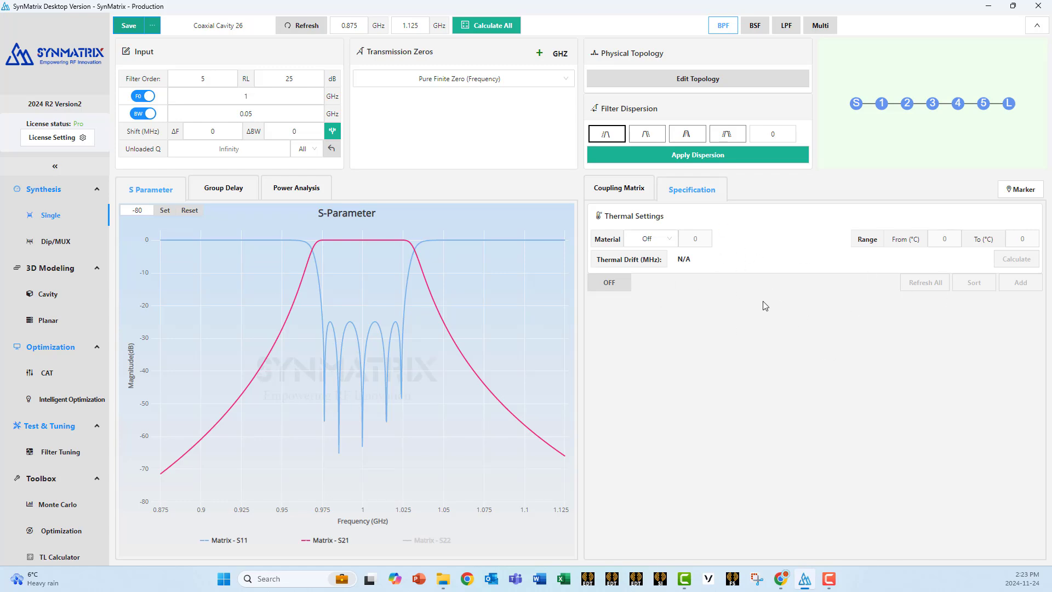
{"action": "left_click", "coordinate": [618, 189]}
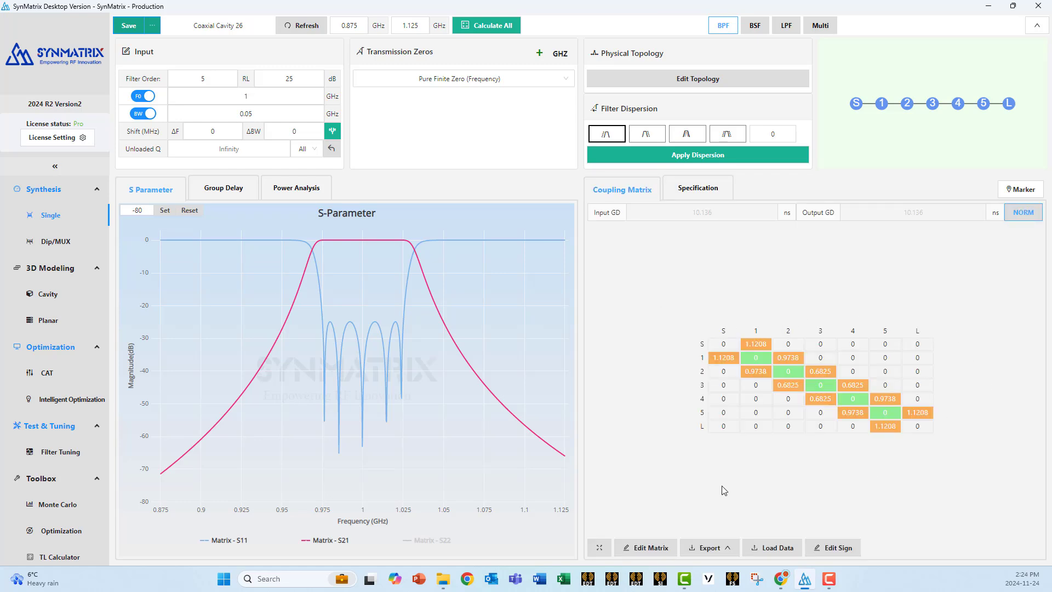
{"action": "left_click", "coordinate": [645, 547]}
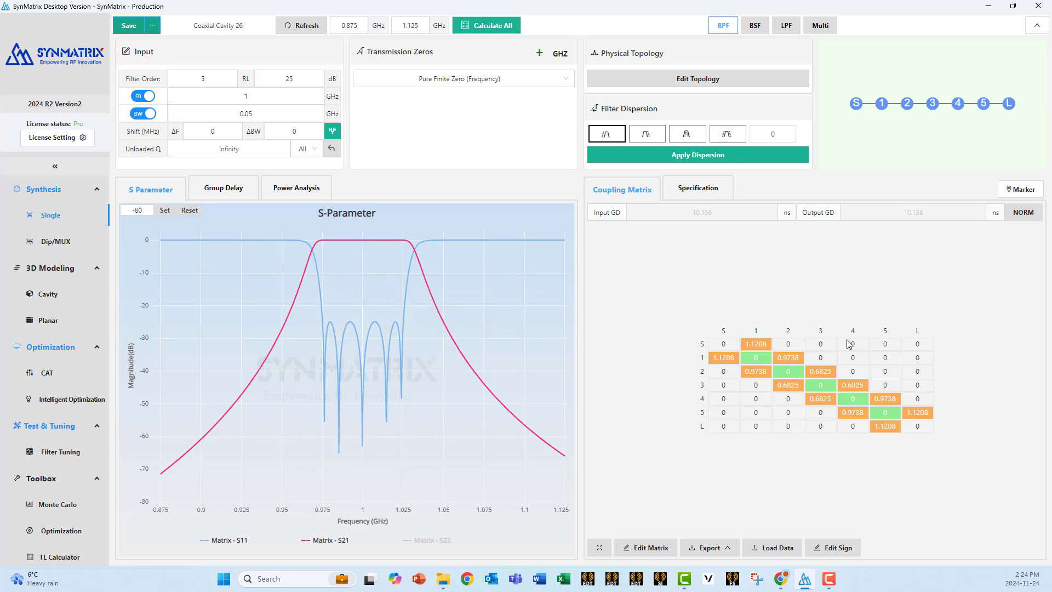
{"action": "left_click", "coordinate": [709, 547]}
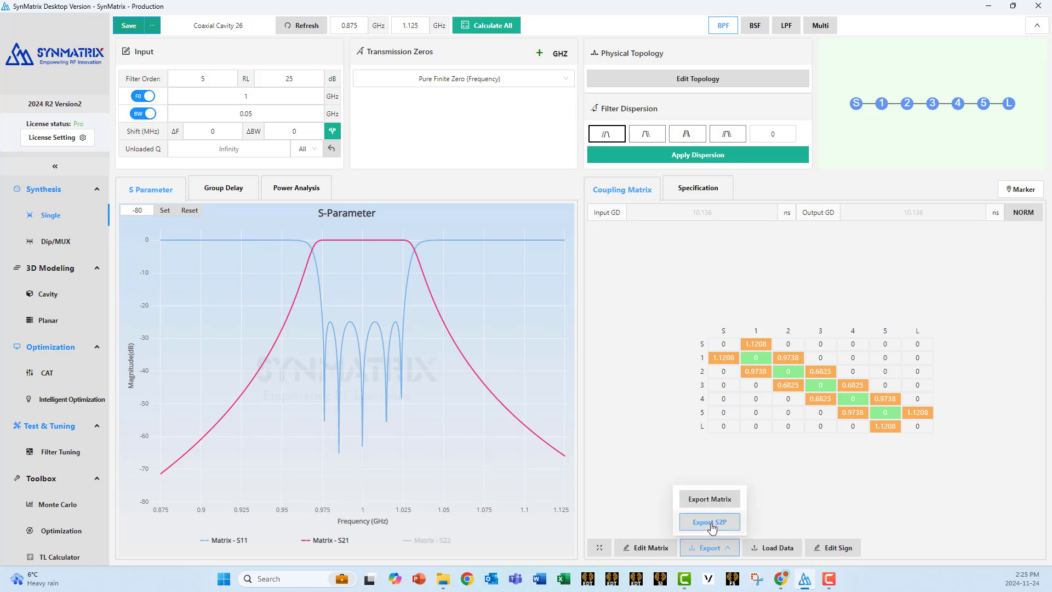
{"action": "mouse_move", "coordinate": [710, 515]}
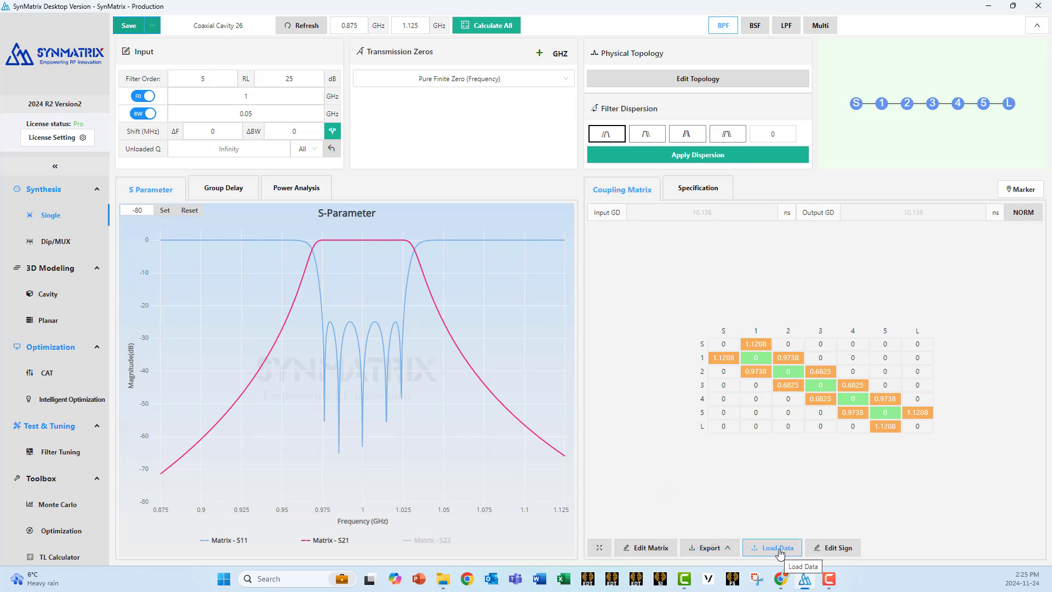
{"action": "mouse_move", "coordinate": [780, 545]}
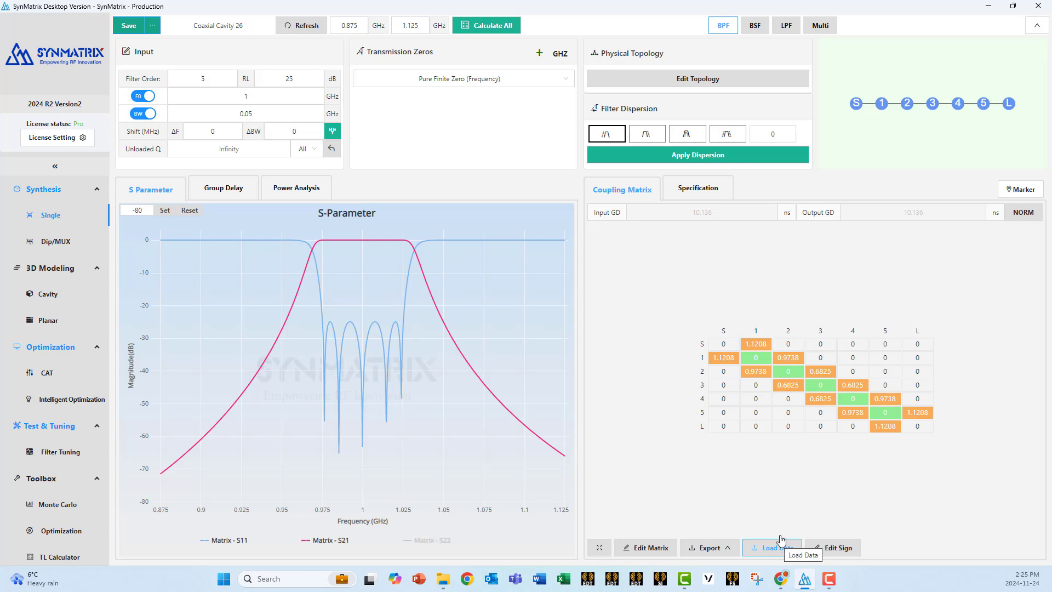
{"action": "mouse_move", "coordinate": [897, 456]}
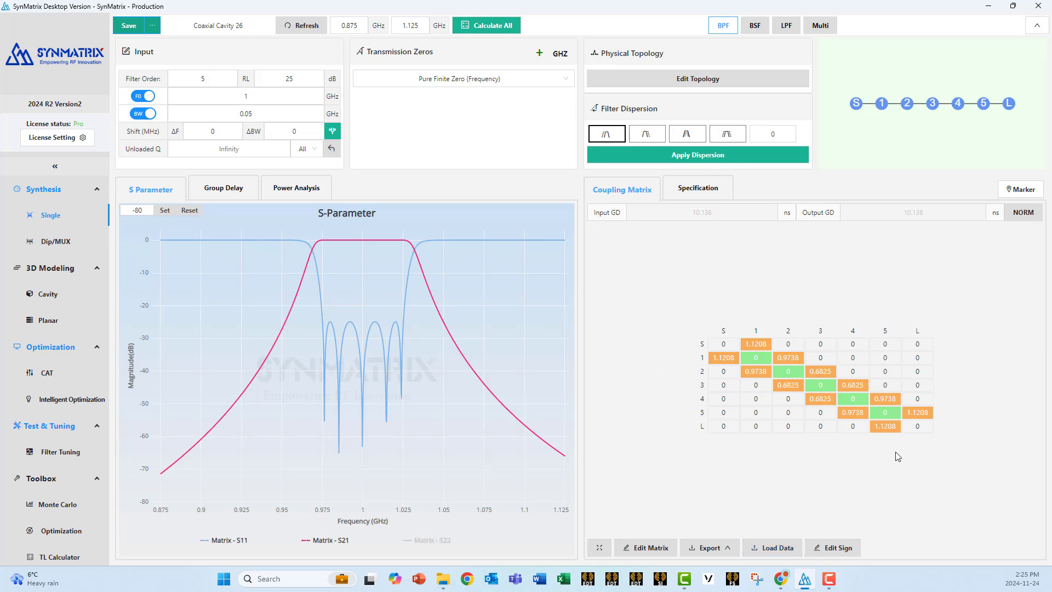
{"action": "mouse_move", "coordinate": [778, 550]}
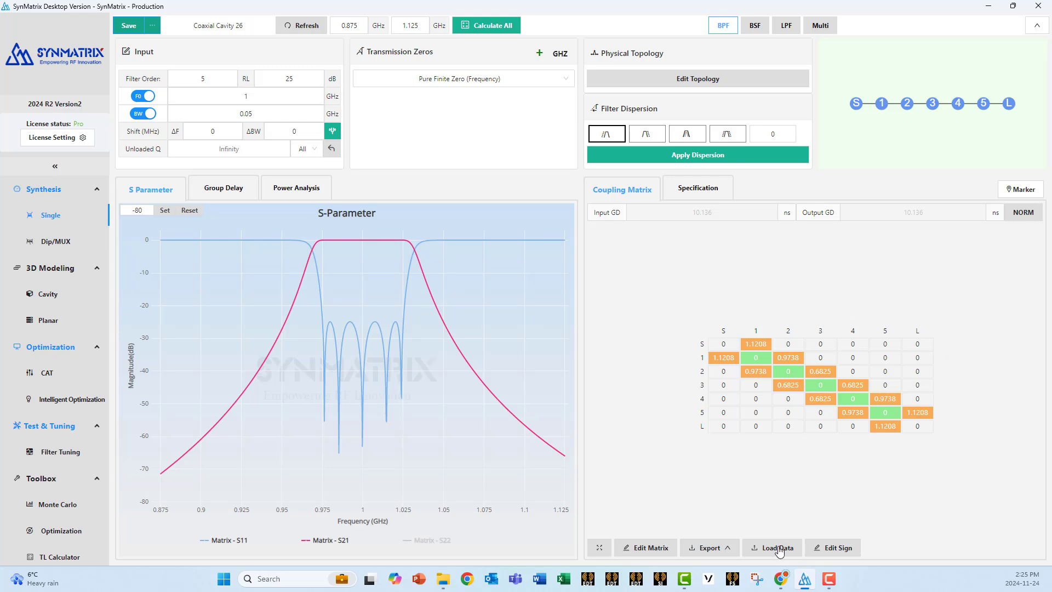
{"action": "mouse_move", "coordinate": [773, 547]}
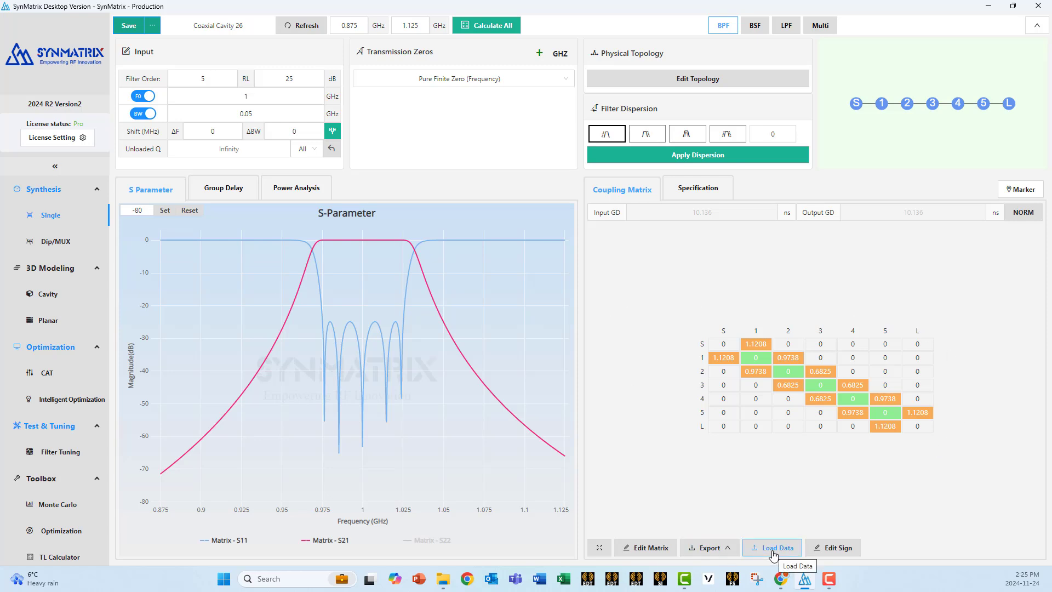
{"action": "mouse_move", "coordinate": [928, 412]}
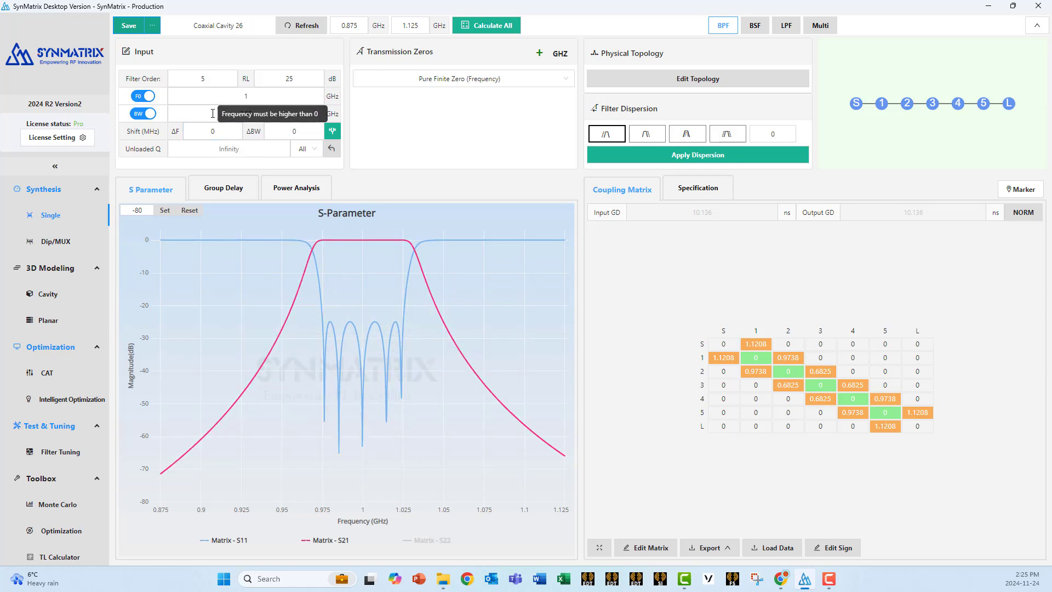
Re-enter 0.05 bandwidth and go to the Cavity 3D Modeling page
{"action": "type", "text": "0.05"}
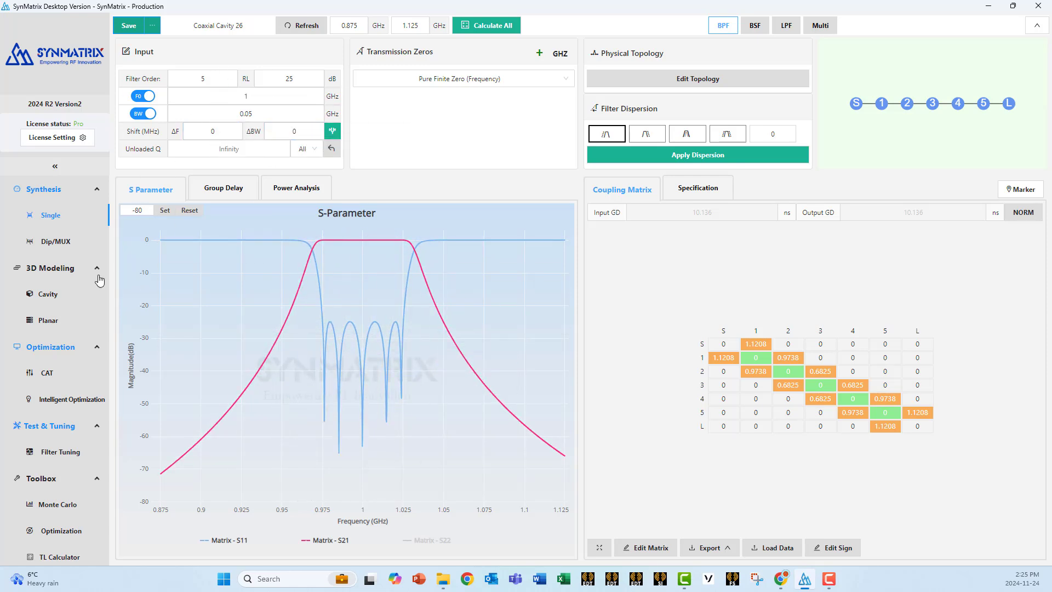
{"action": "mouse_move", "coordinate": [48, 293]}
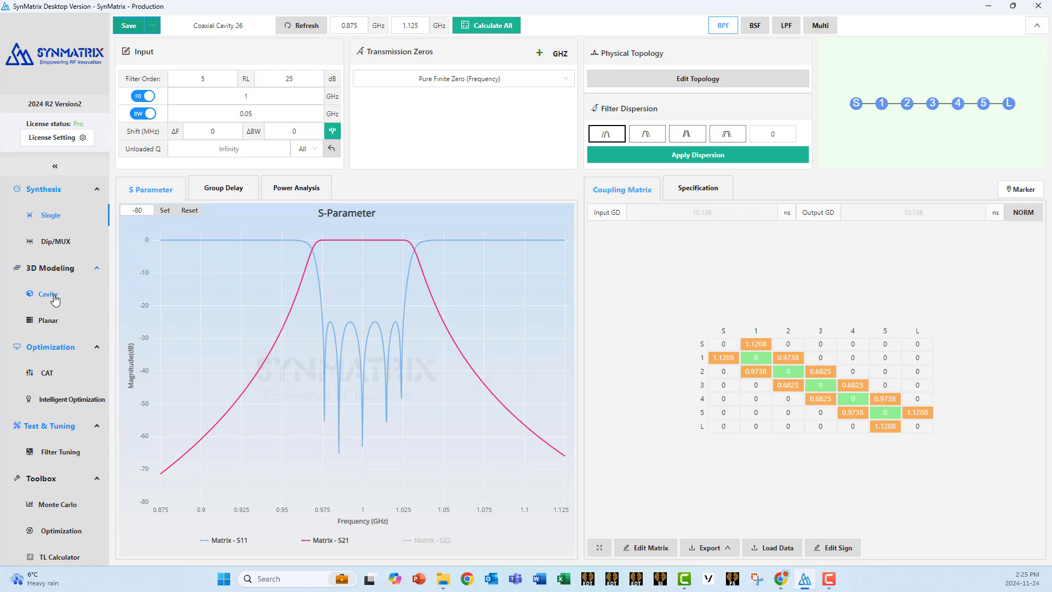
{"action": "left_click", "coordinate": [48, 294]}
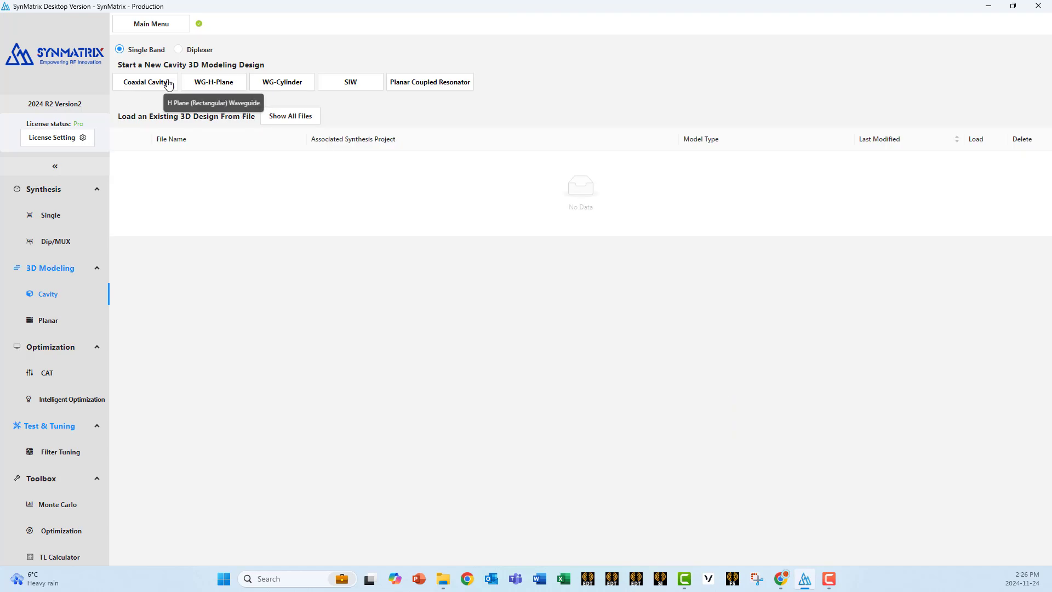
{"action": "mouse_move", "coordinate": [141, 93]}
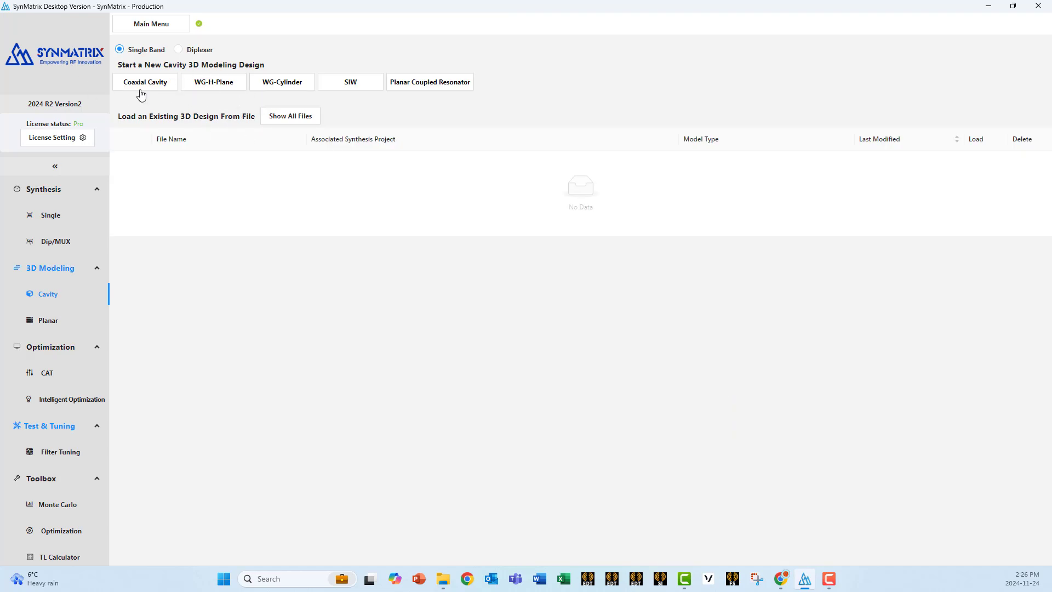
{"action": "mouse_move", "coordinate": [212, 82]}
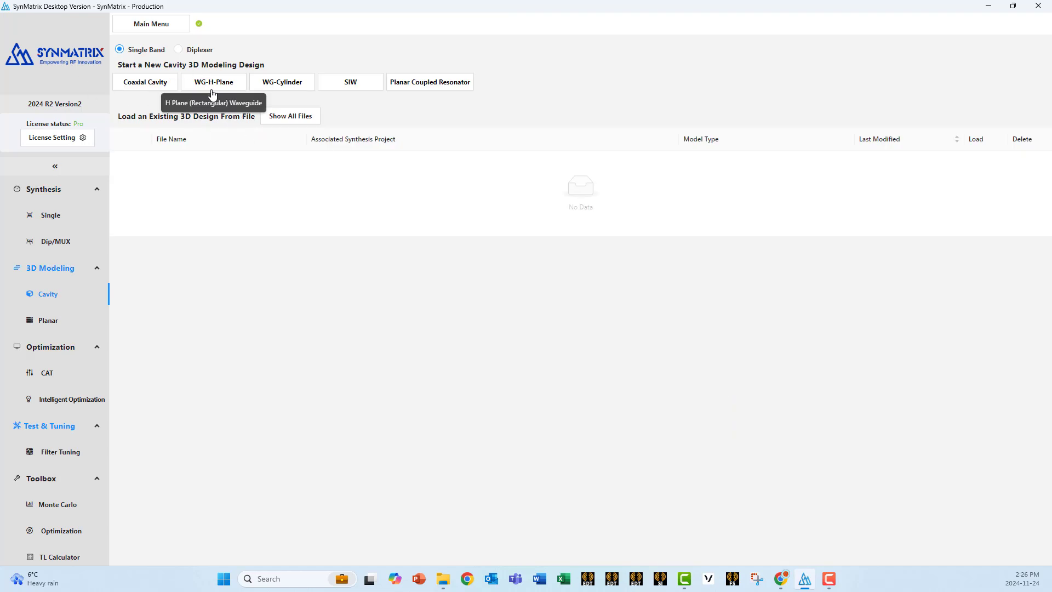
{"action": "mouse_move", "coordinate": [287, 97]}
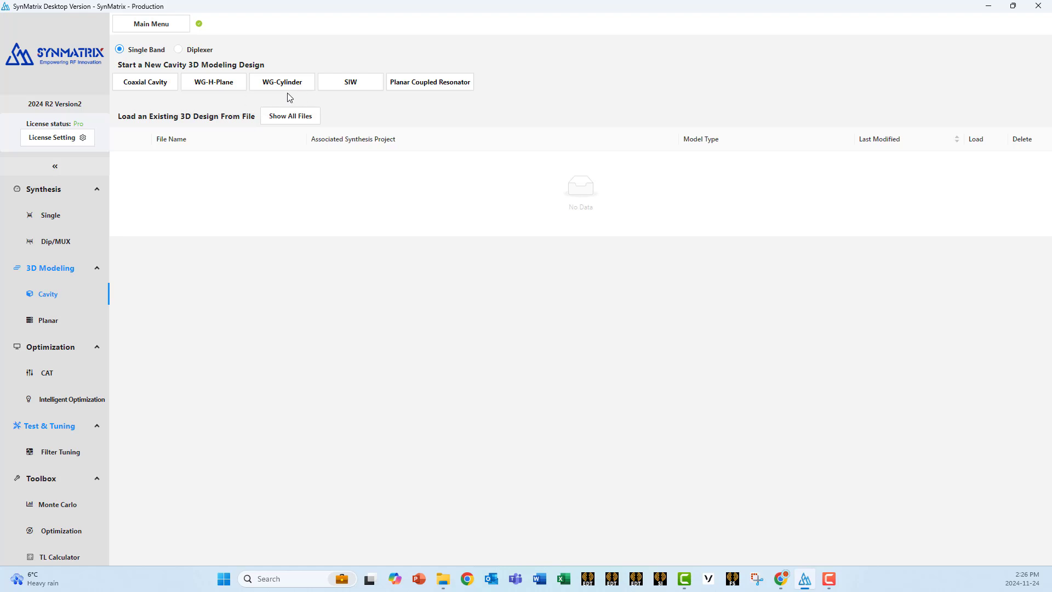
{"action": "mouse_move", "coordinate": [350, 82]}
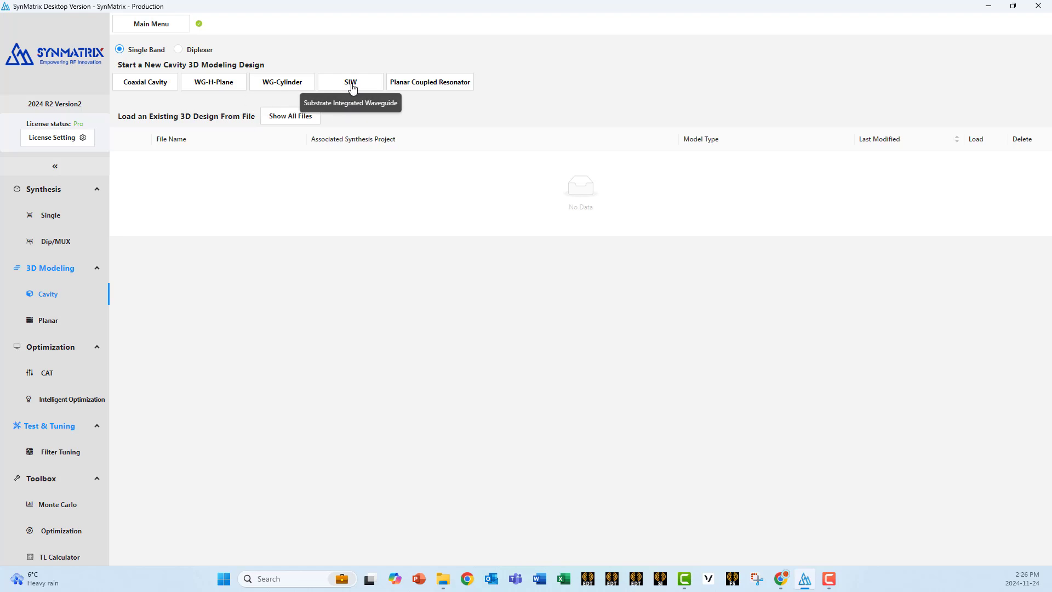
{"action": "mouse_move", "coordinate": [367, 95]}
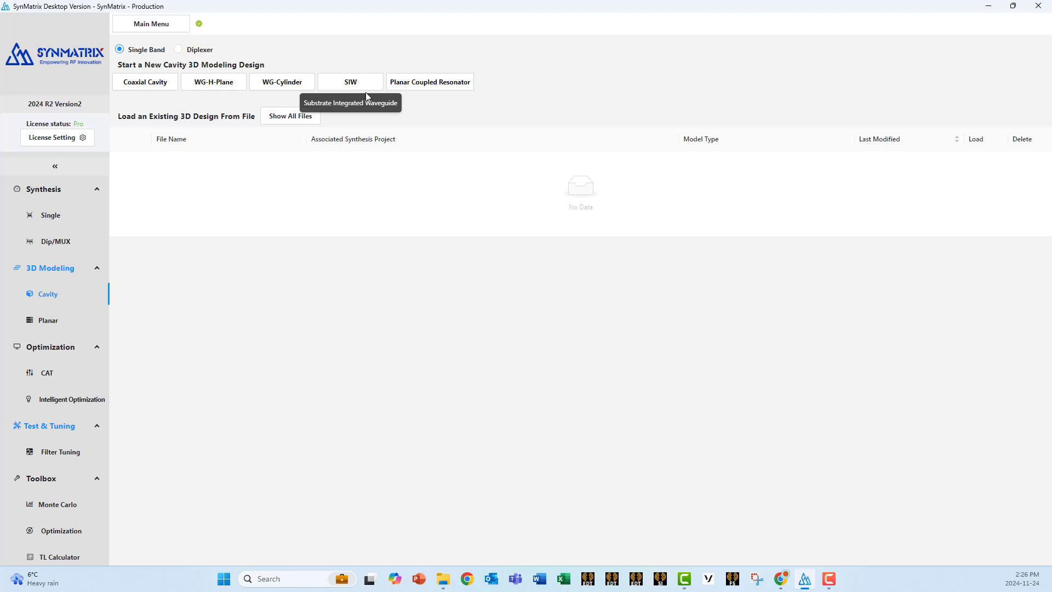
{"action": "mouse_move", "coordinate": [406, 82]}
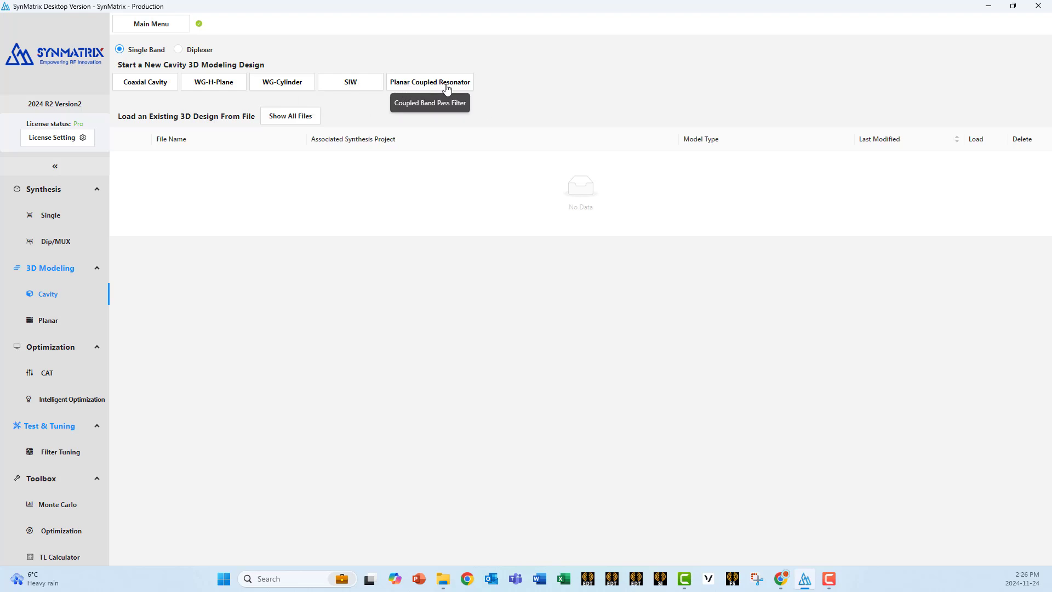
{"action": "mouse_move", "coordinate": [137, 87]}
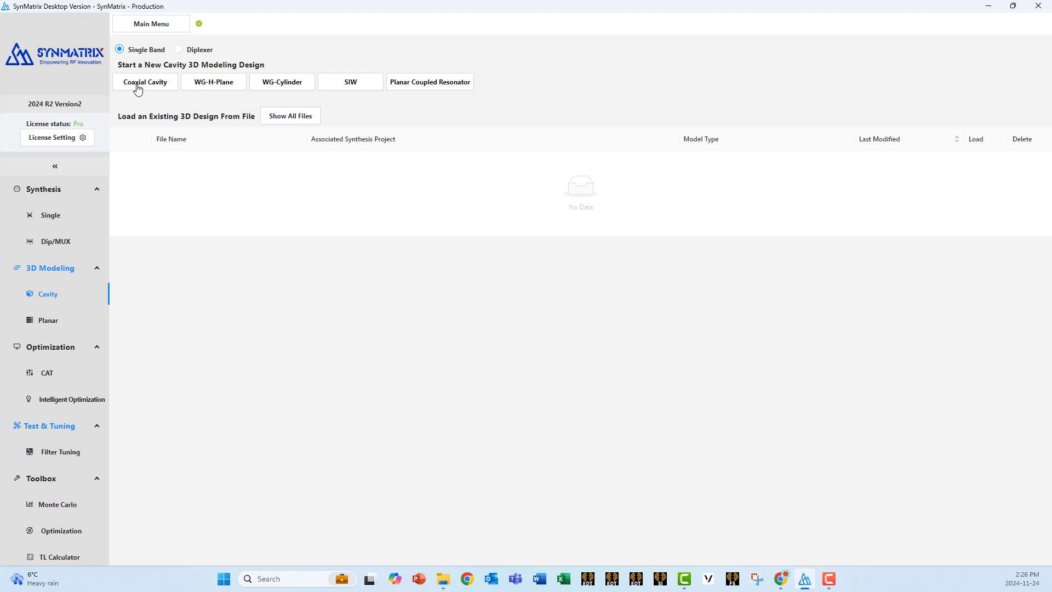
Start a new Coaxial Cavity design and save it as 'Coaxial Cavity 26 V1'
{"action": "left_click", "coordinate": [145, 82]}
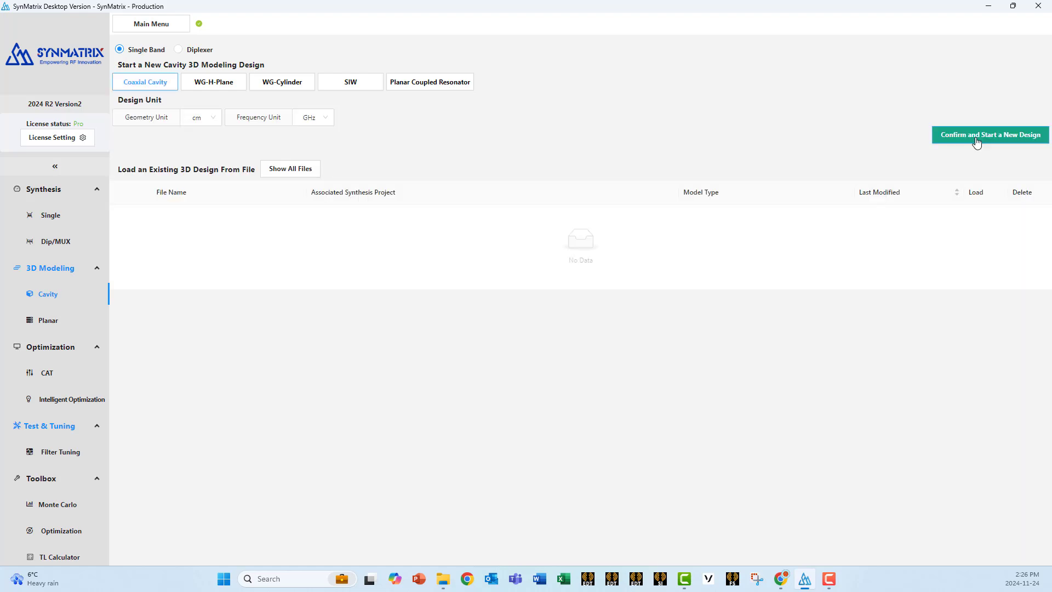
{"action": "left_click", "coordinate": [989, 135]}
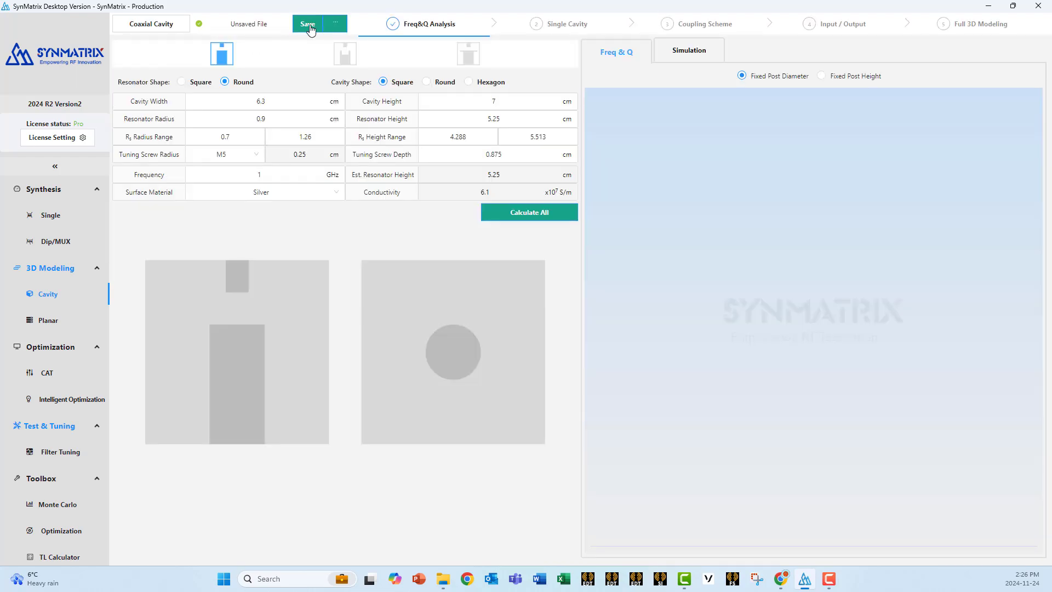
{"action": "left_click", "coordinate": [308, 24]}
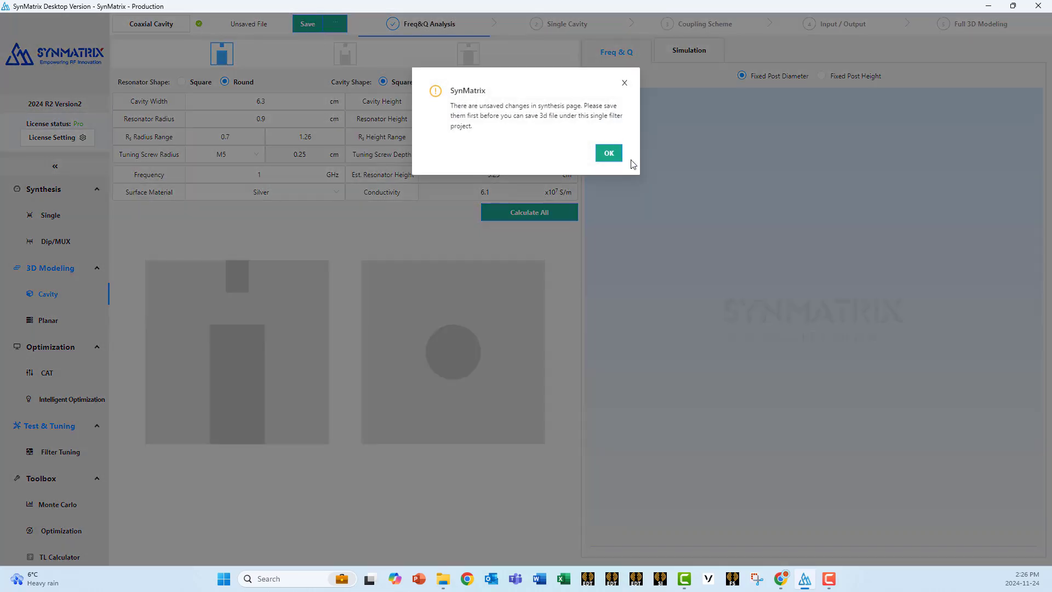
{"action": "left_click", "coordinate": [607, 153]}
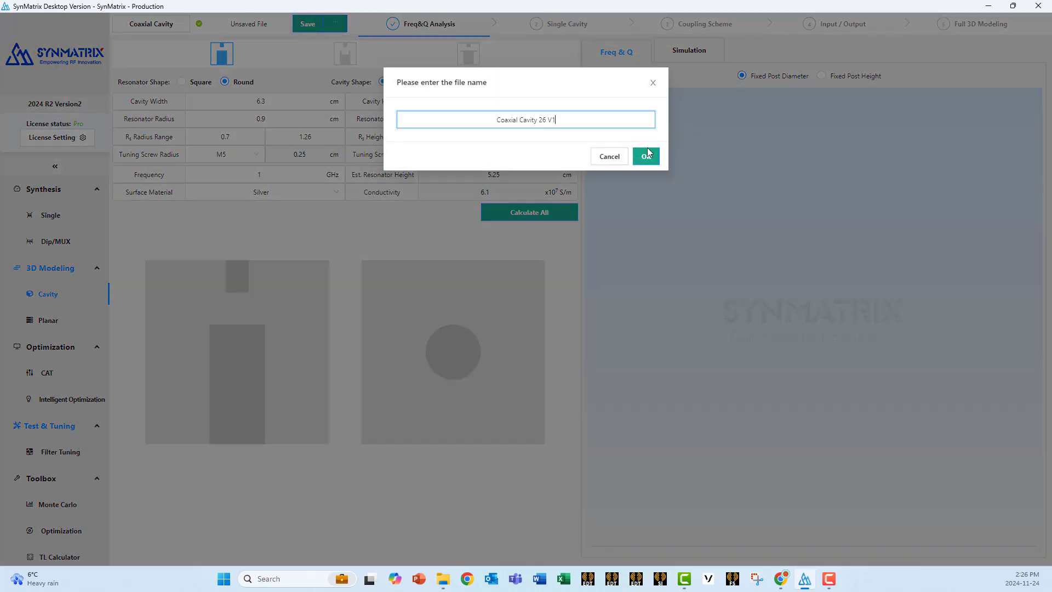
{"action": "left_click", "coordinate": [645, 156]}
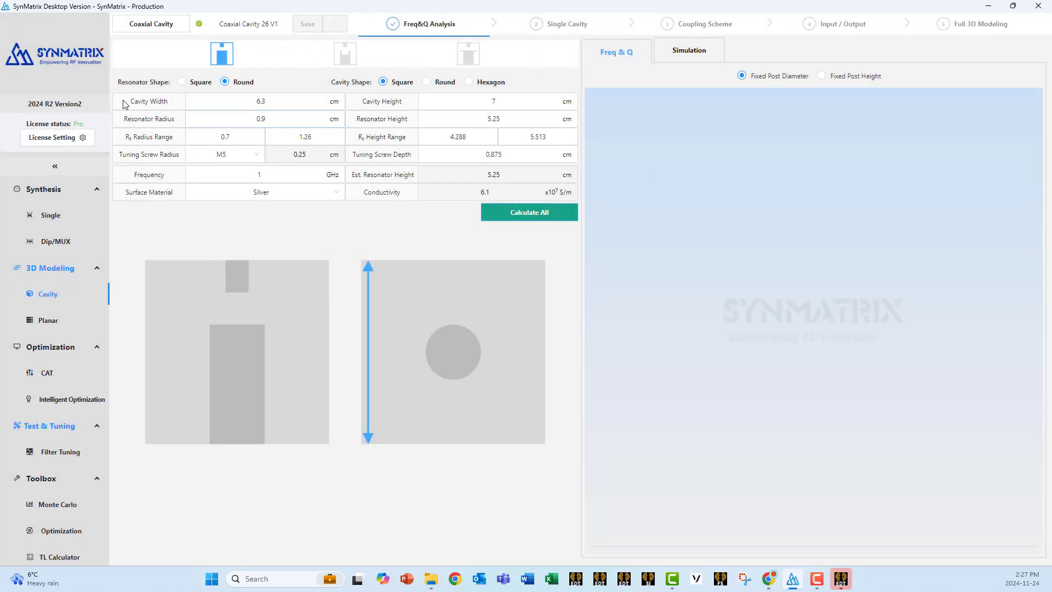
{"action": "left_click", "coordinate": [262, 119]}
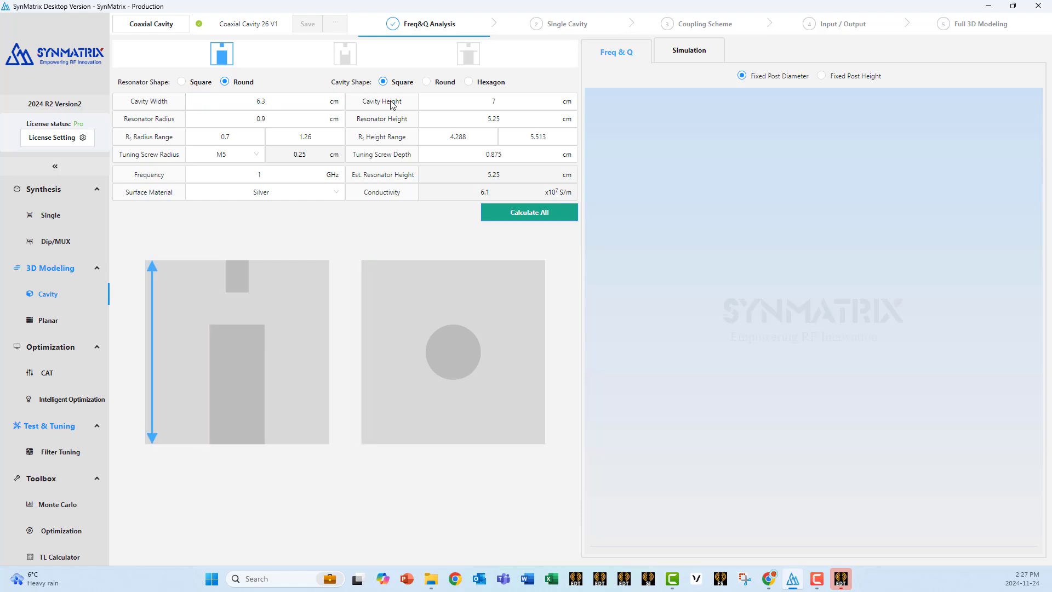
{"action": "mouse_move", "coordinate": [171, 126]}
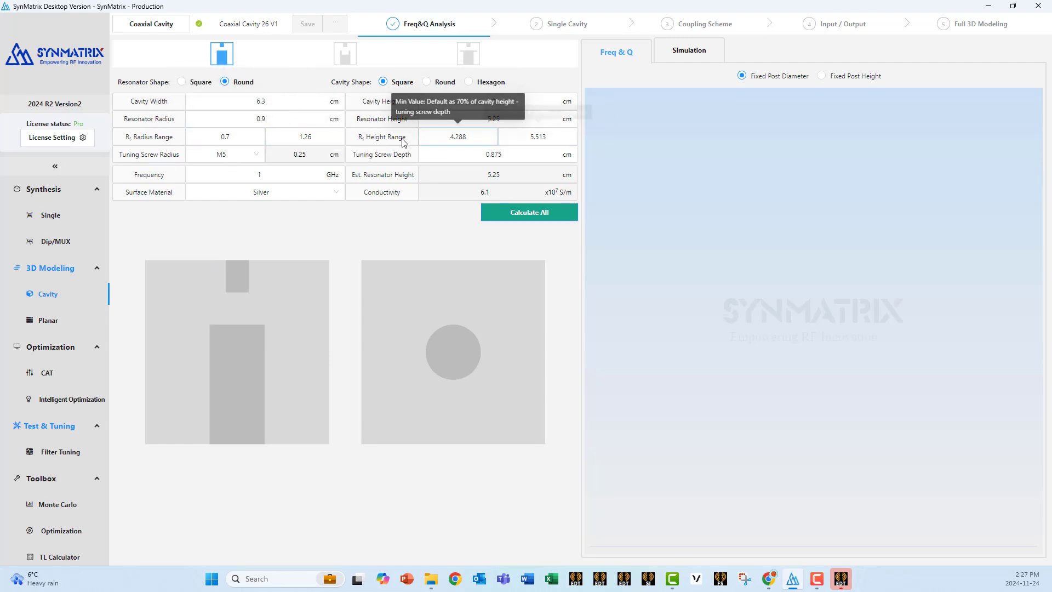
{"action": "left_click", "coordinate": [458, 136]}
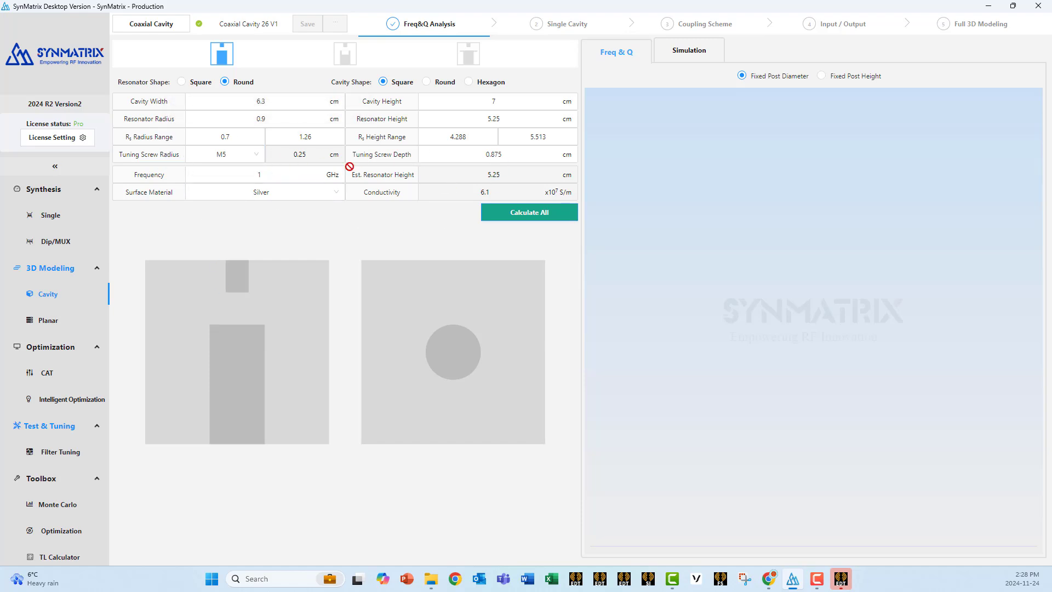
{"action": "left_click", "coordinate": [262, 174]}
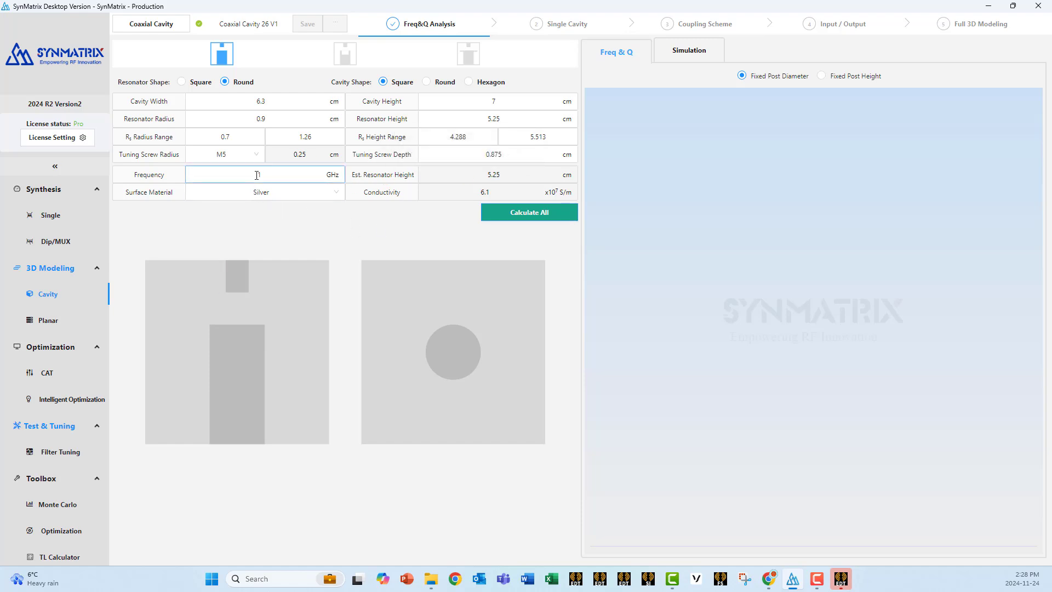
{"action": "type", "text": "1"}
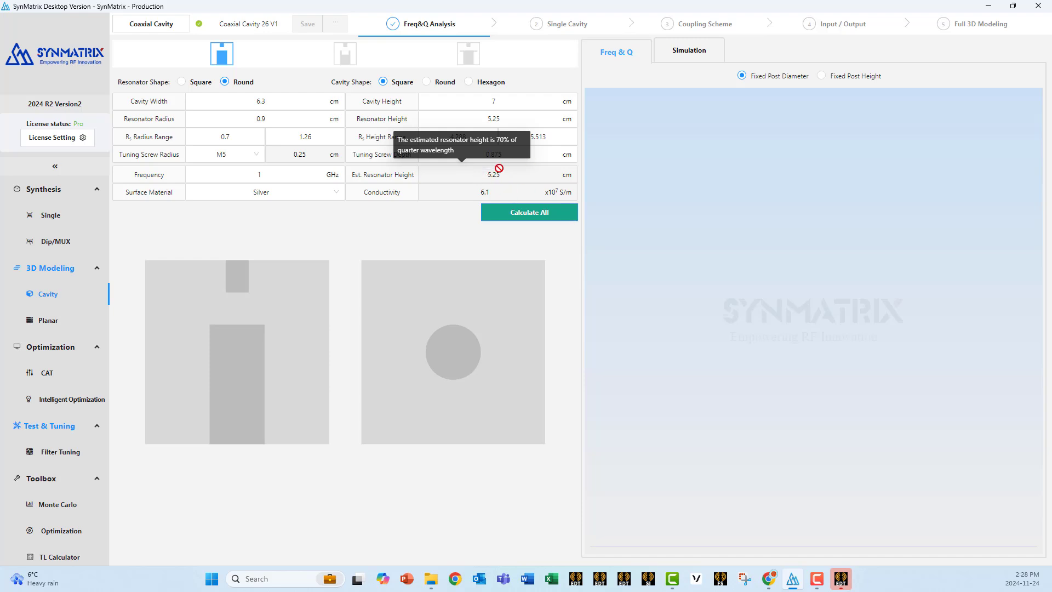
{"action": "mouse_move", "coordinate": [416, 253]}
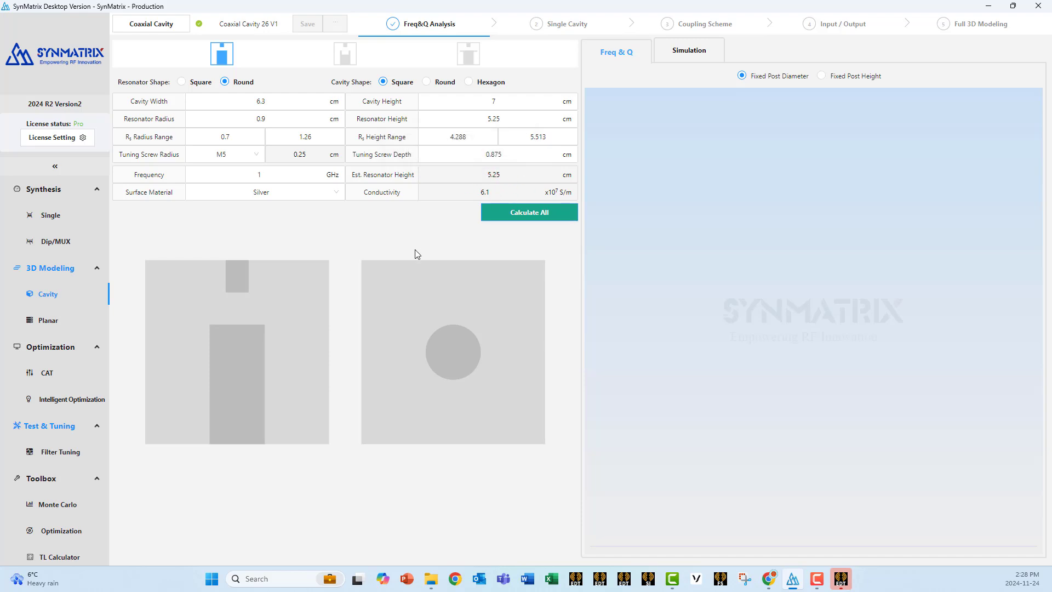
{"action": "mouse_move", "coordinate": [412, 252]}
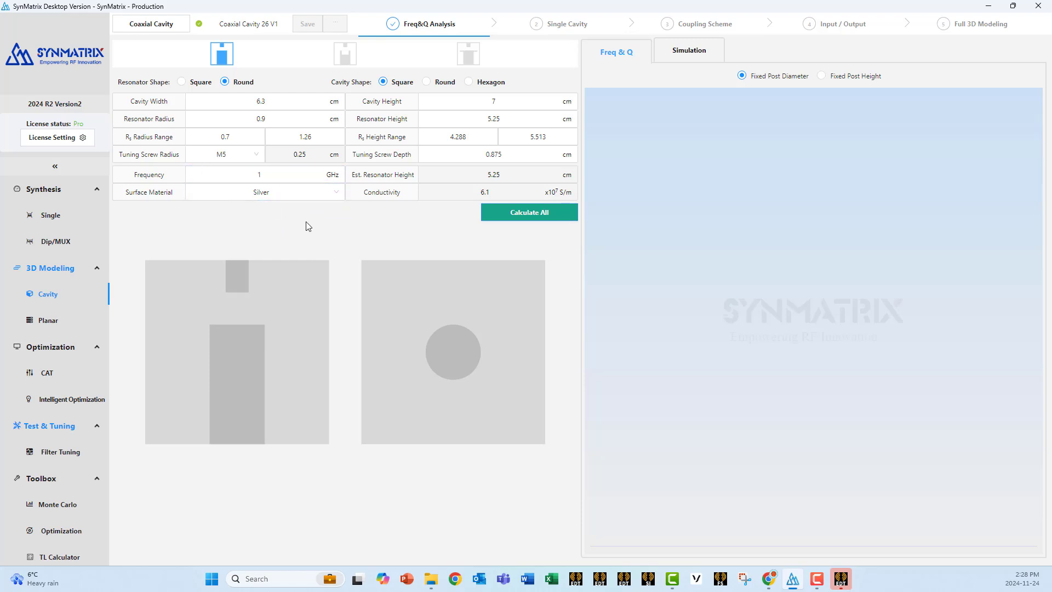
{"action": "mouse_move", "coordinate": [280, 224]}
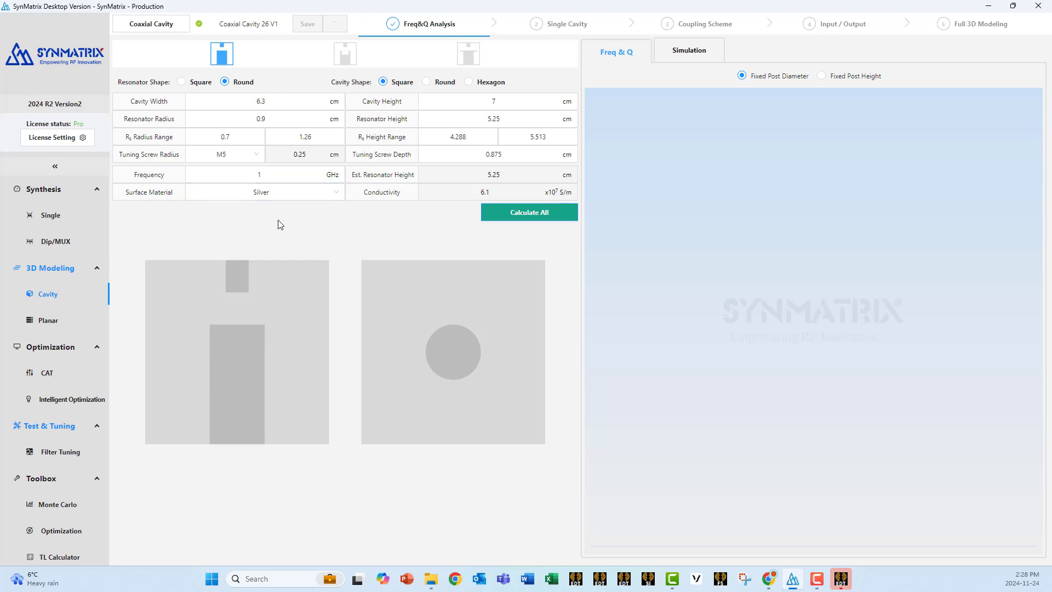
{"action": "left_click", "coordinate": [263, 174]}
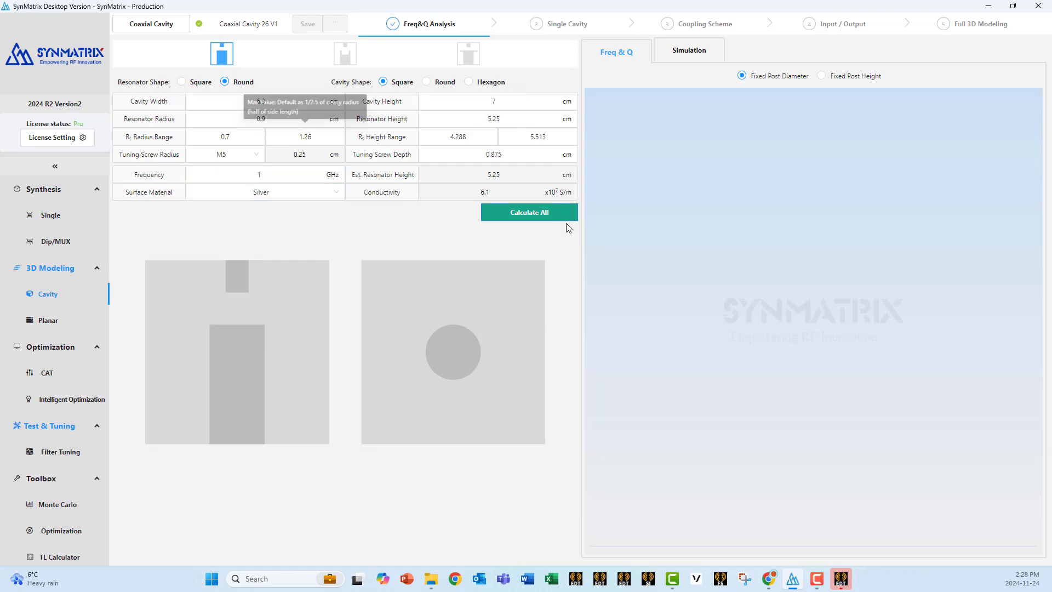
Calculate frequency and Q curves, then inspect dimension markers such as tuning screw depth
{"action": "left_click", "coordinate": [528, 212]}
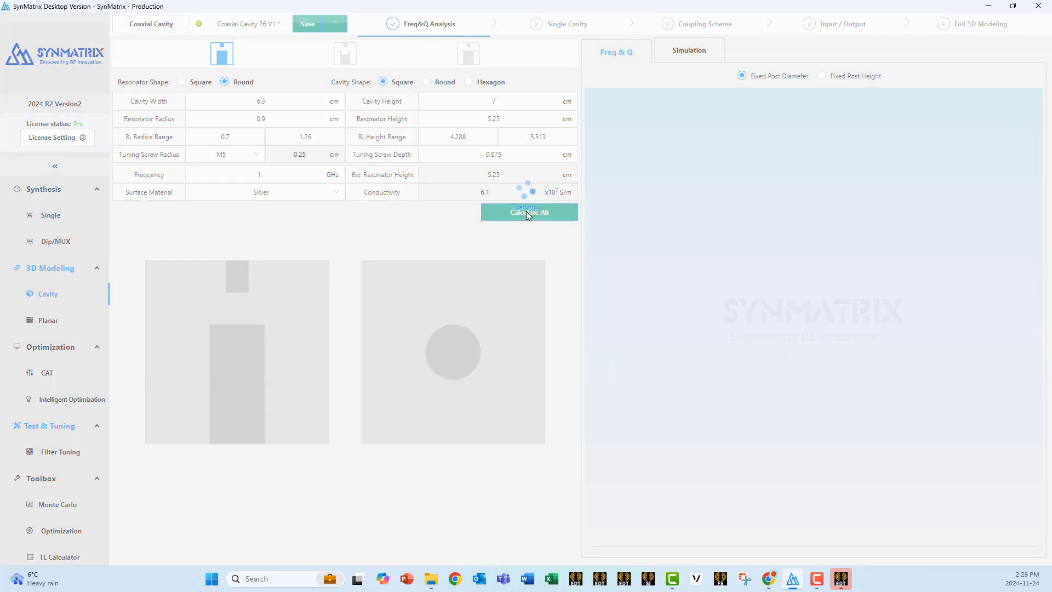
{"action": "left_click", "coordinate": [529, 212]}
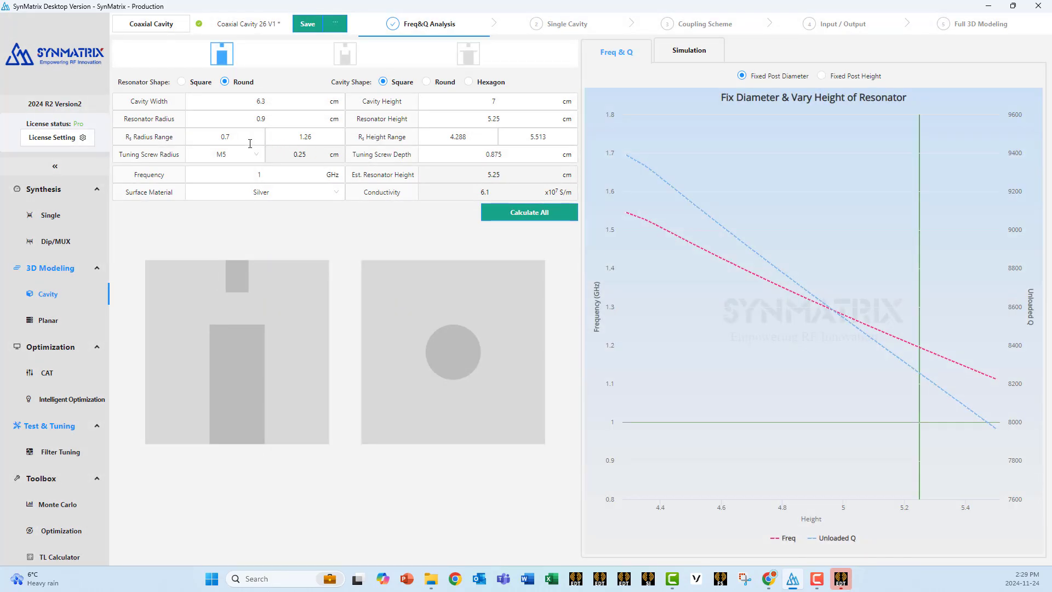
{"action": "mouse_move", "coordinate": [869, 326]}
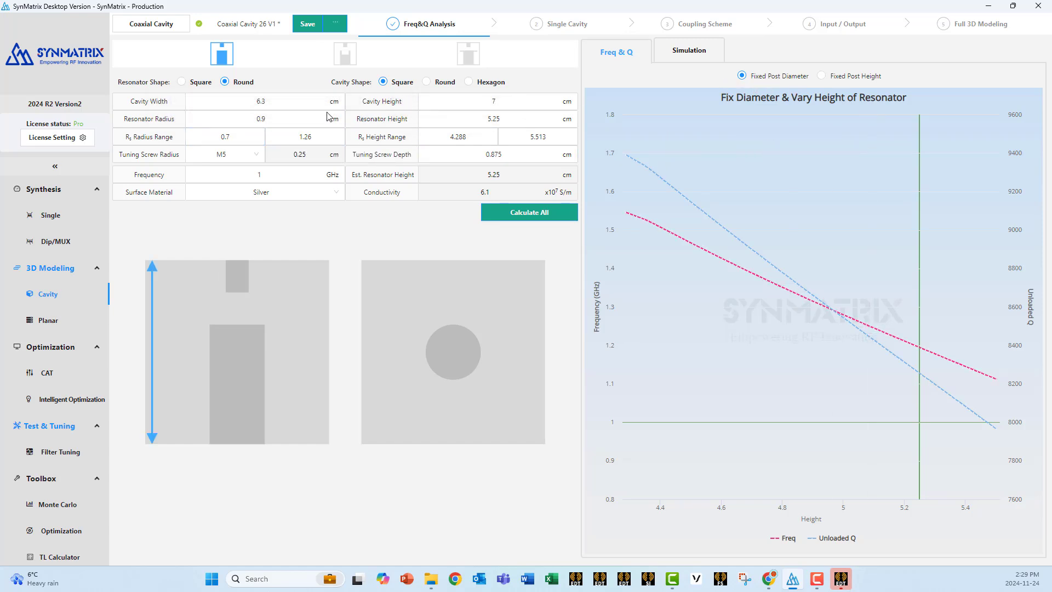
{"action": "left_click", "coordinate": [305, 137]}
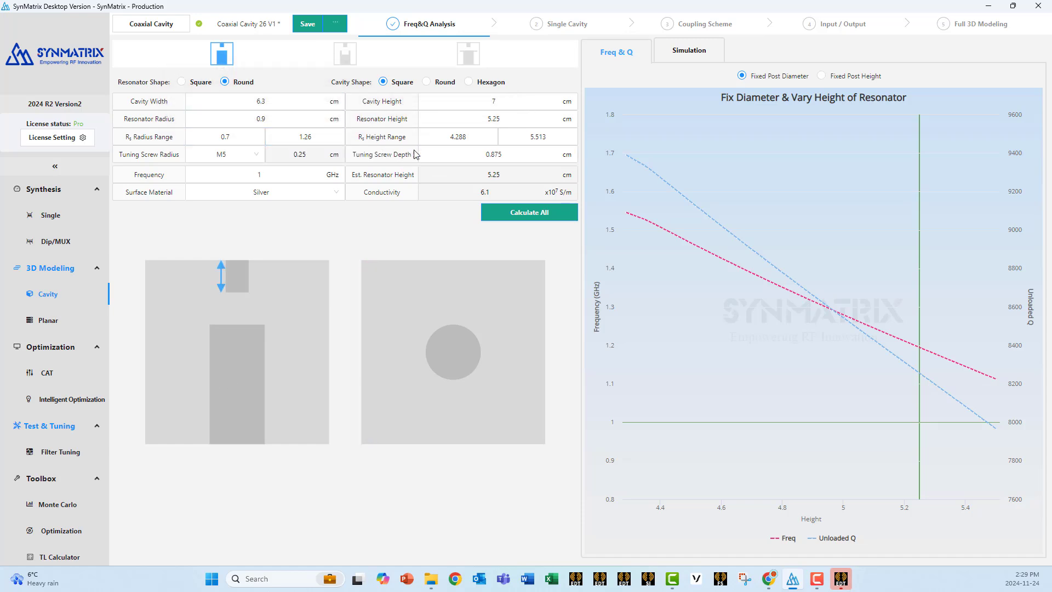
{"action": "left_click", "coordinate": [497, 154]}
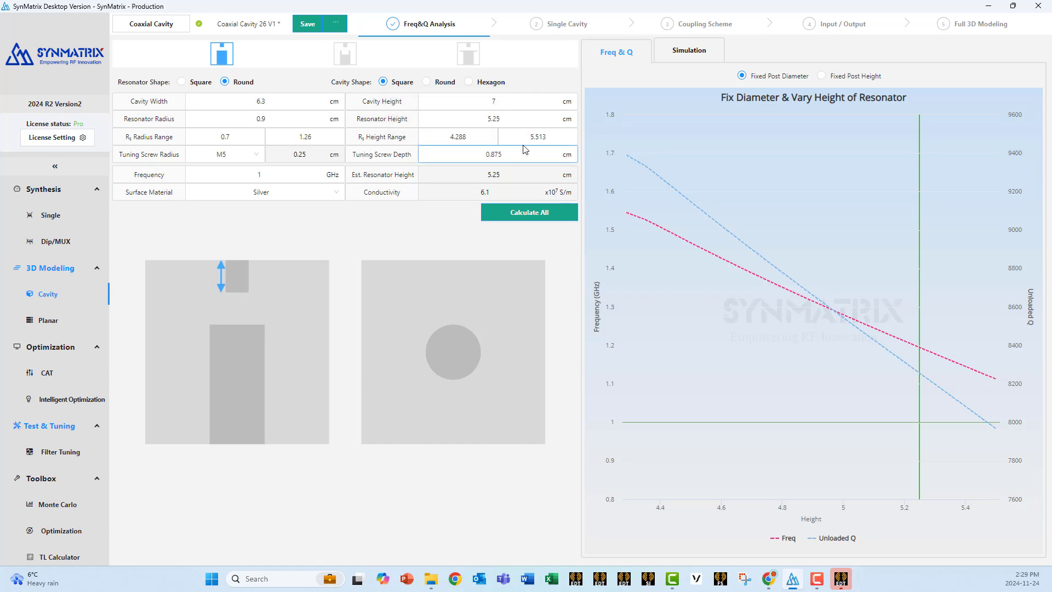
{"action": "left_click", "coordinate": [537, 136]}
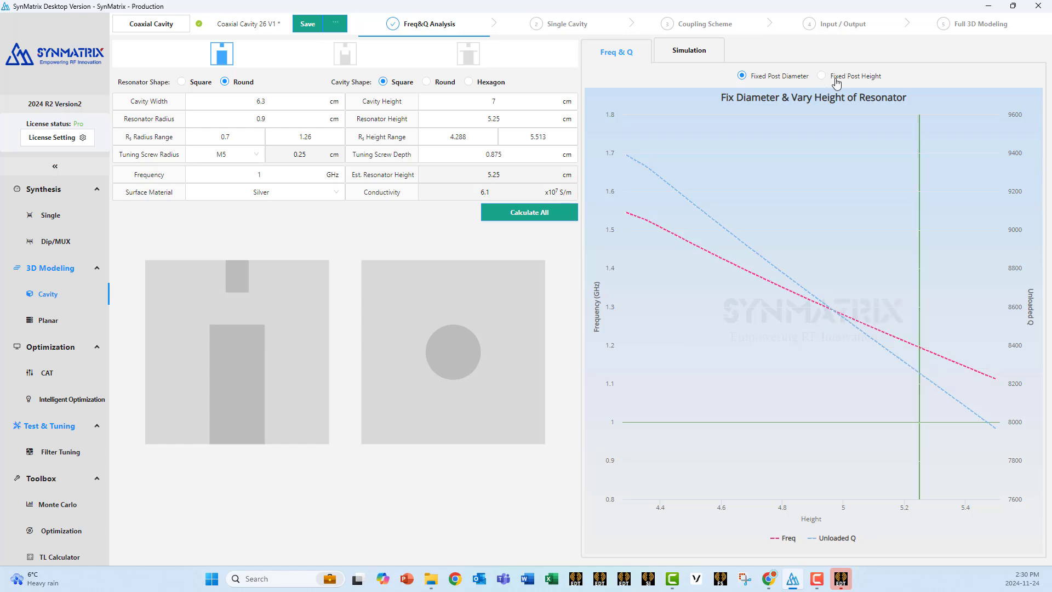
{"action": "left_click", "coordinate": [821, 75]}
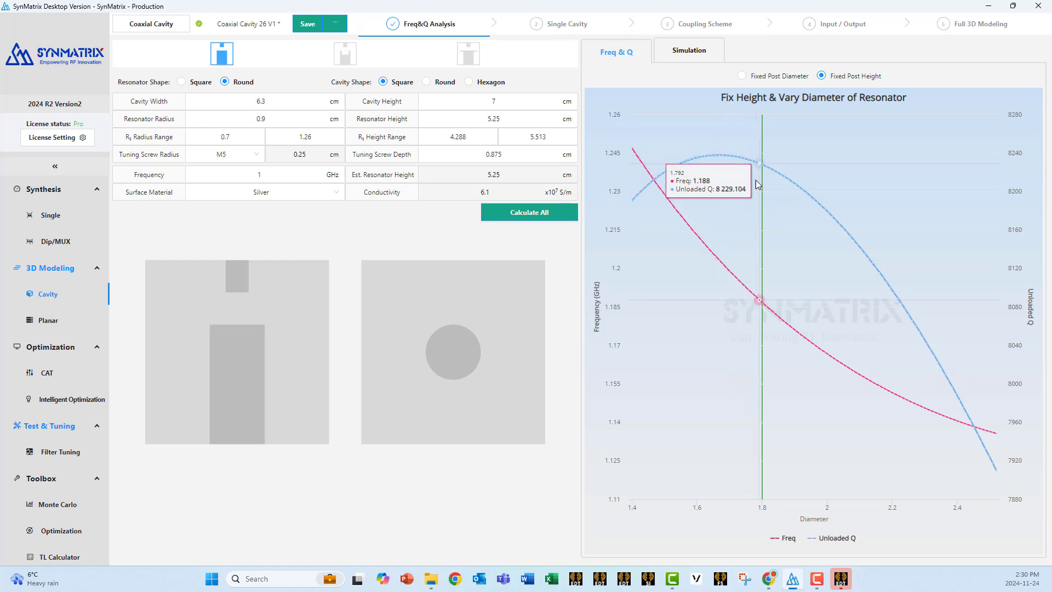
{"action": "mouse_move", "coordinate": [762, 176]}
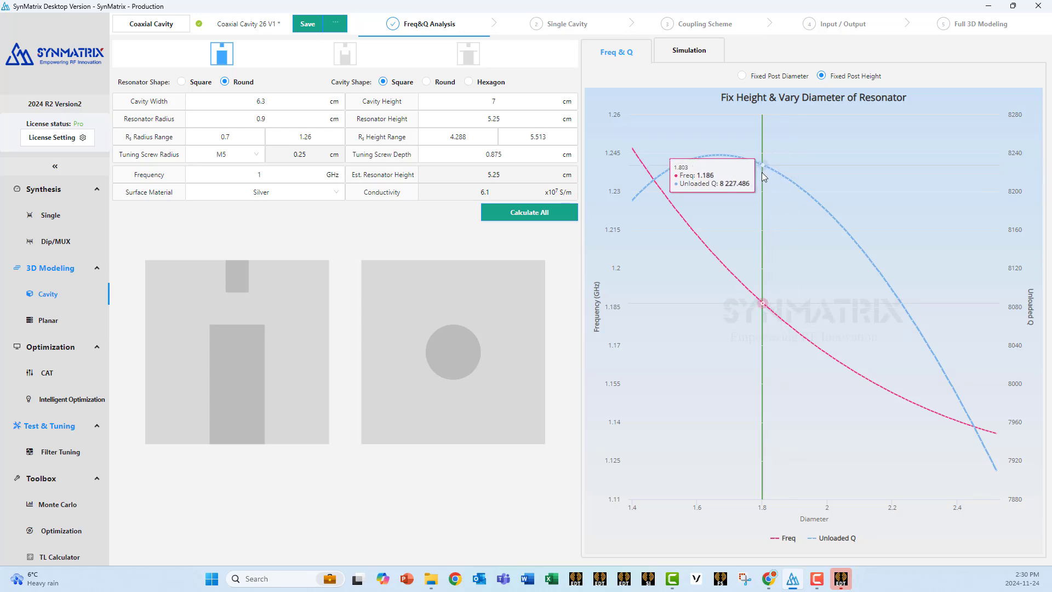
{"action": "left_click", "coordinate": [742, 75]}
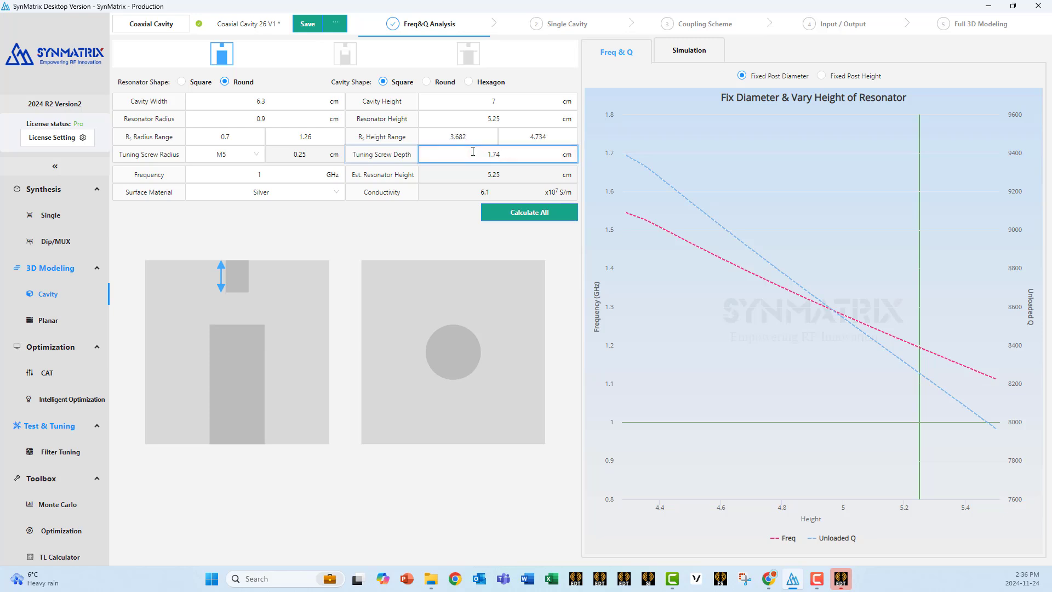
{"action": "left_click", "coordinate": [537, 137]}
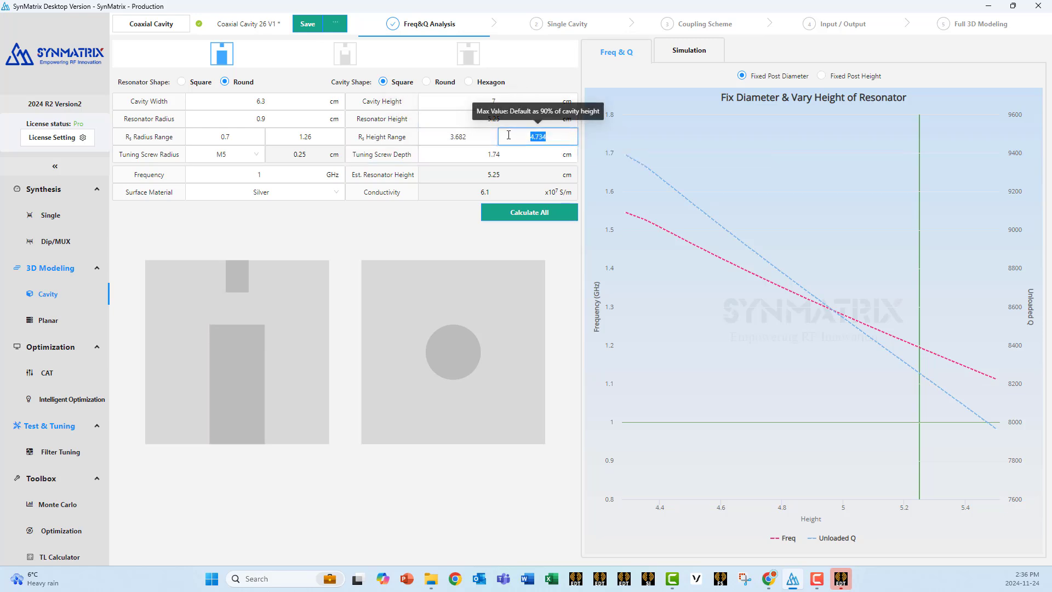
{"action": "type", "text": "5.25"}
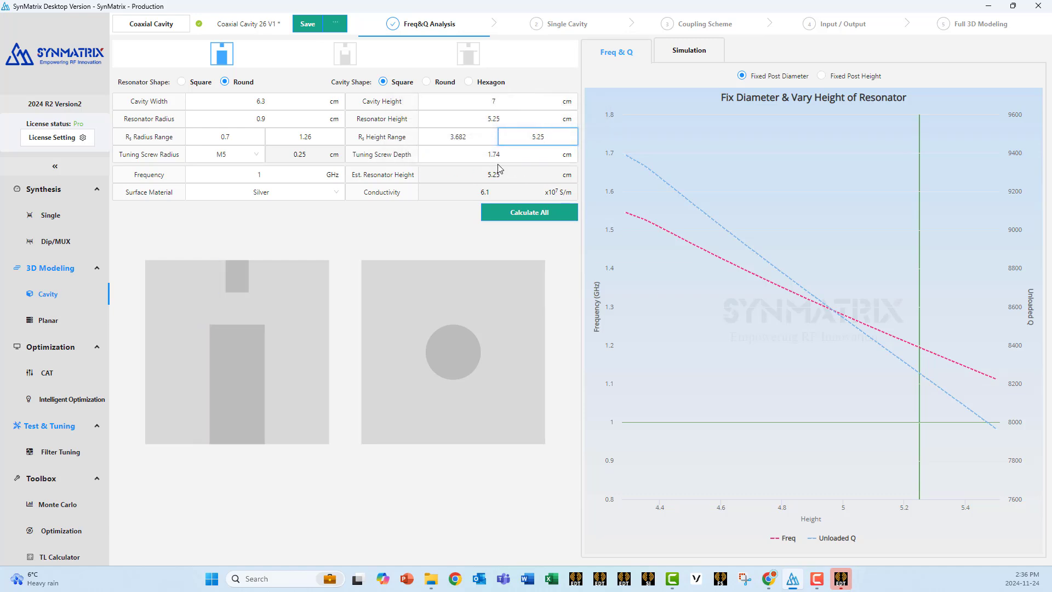
{"action": "left_click", "coordinate": [529, 212]}
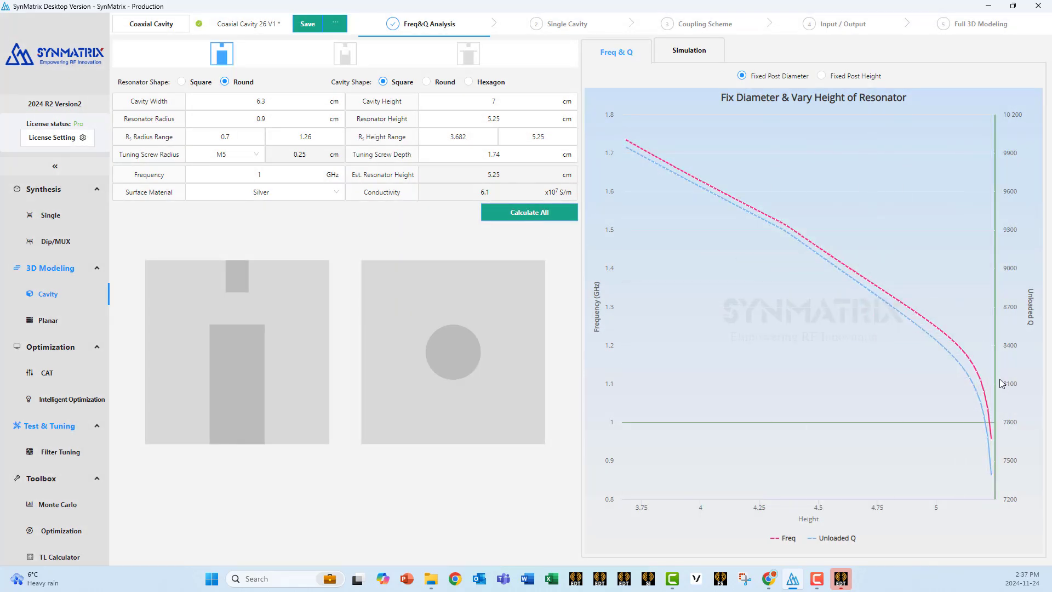
{"action": "mouse_move", "coordinate": [991, 457]}
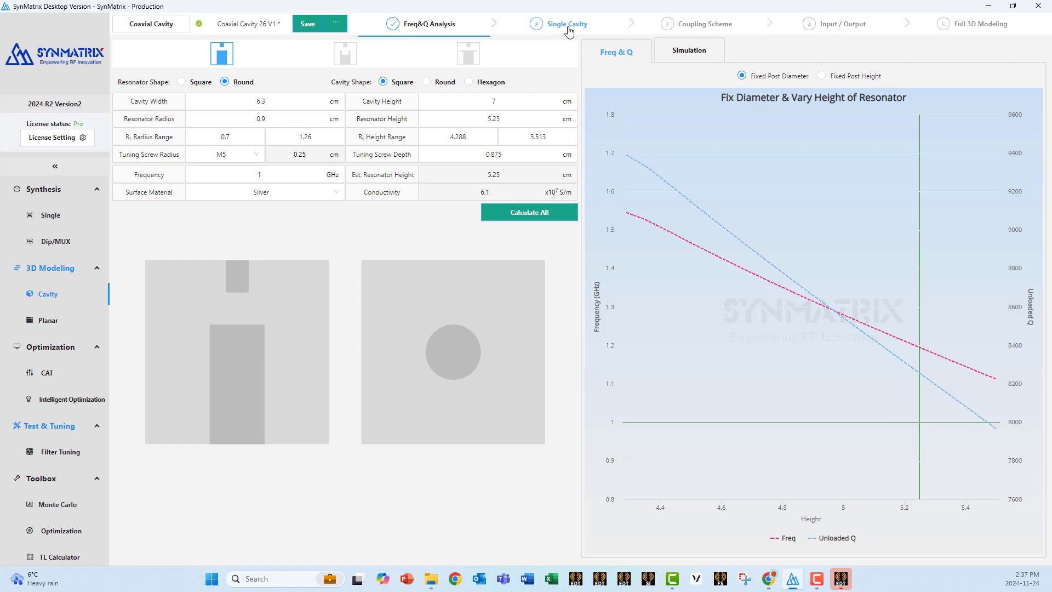
Enter the Single Cavity step and apply the cavity design to reach Tuning Schemes
{"action": "left_click", "coordinate": [565, 24]}
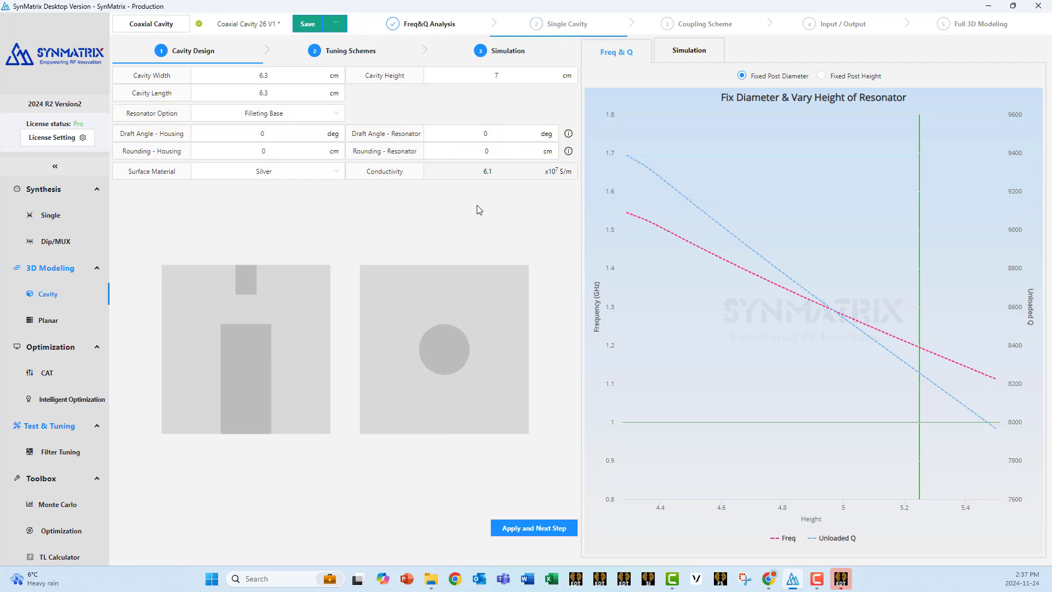
{"action": "mouse_move", "coordinate": [470, 219]}
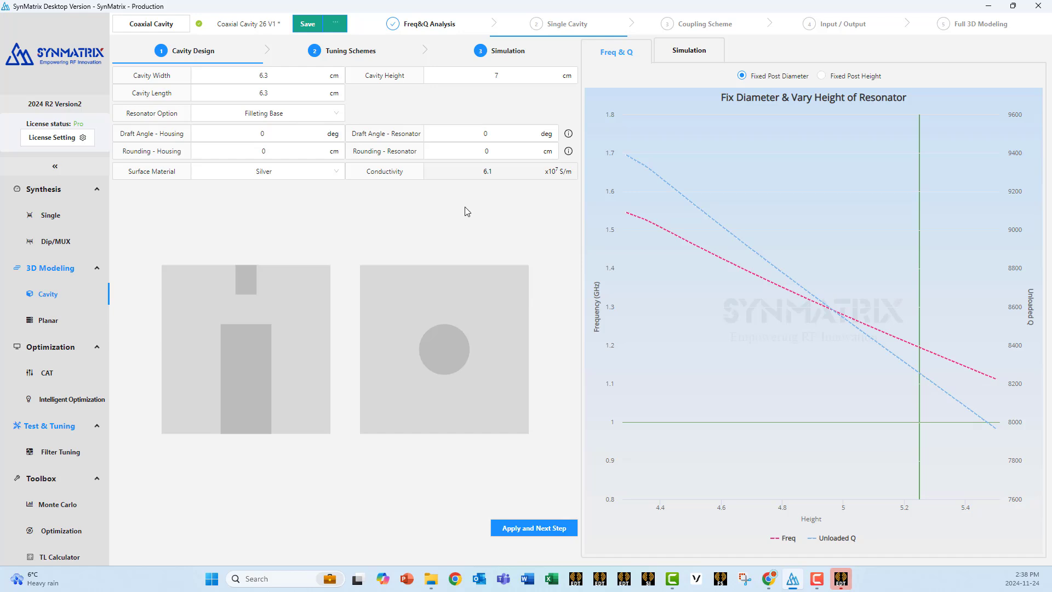
{"action": "mouse_move", "coordinate": [383, 389]}
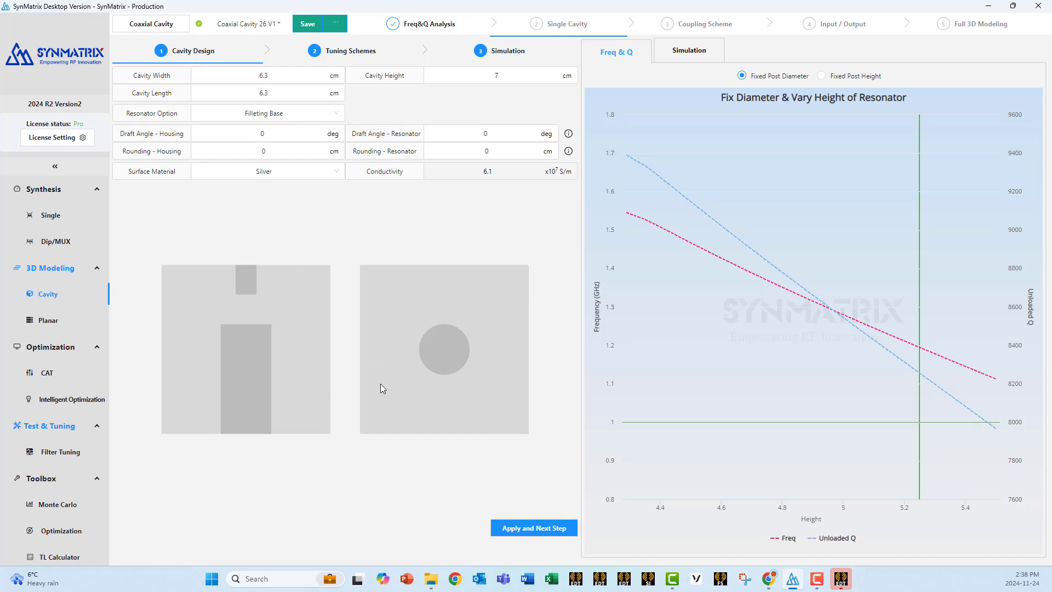
{"action": "mouse_move", "coordinate": [434, 380]}
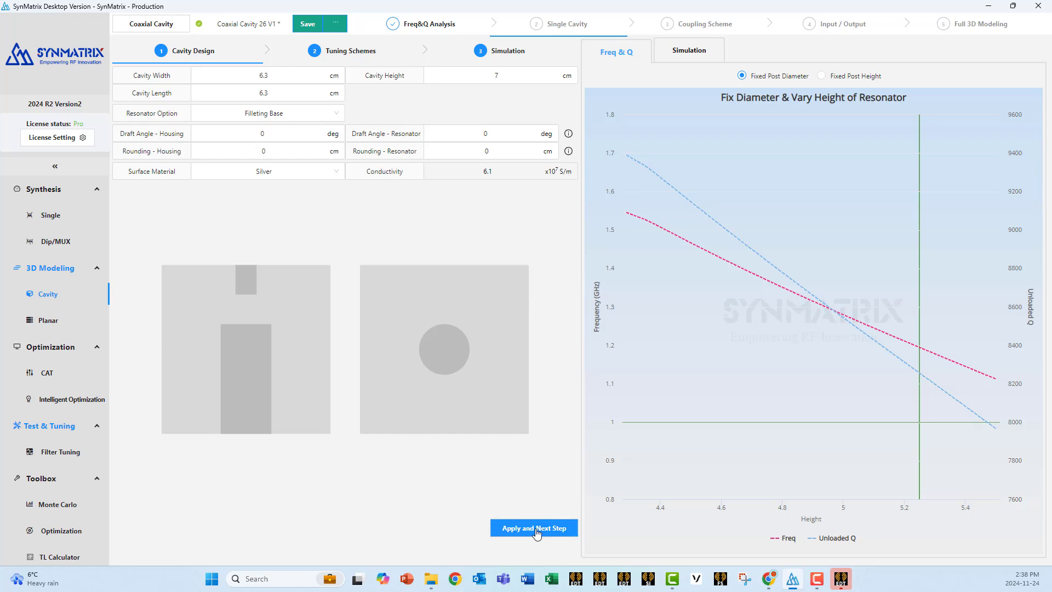
{"action": "left_click", "coordinate": [533, 527]}
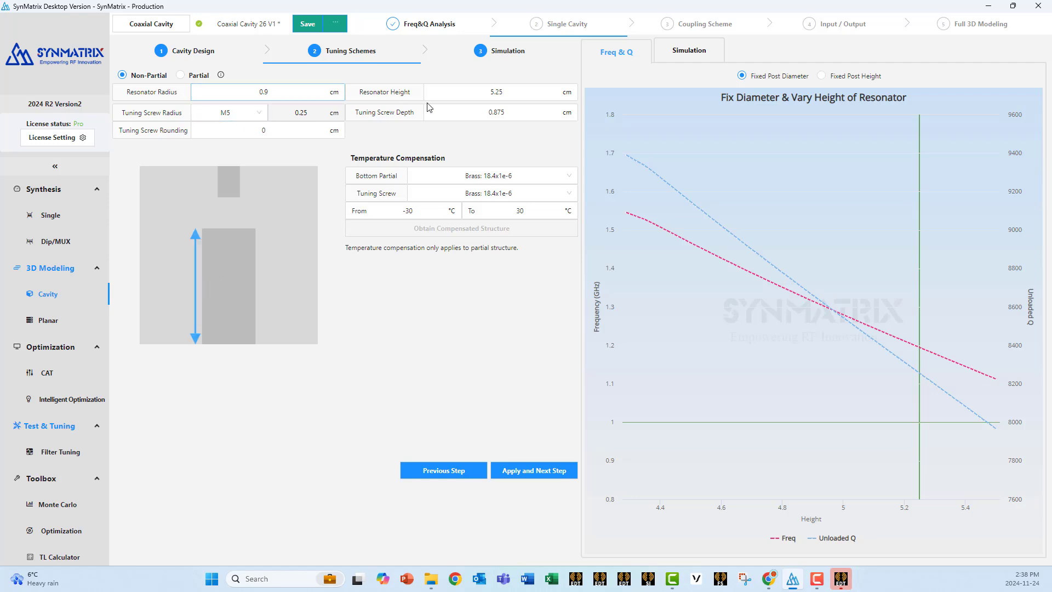
{"action": "left_click", "coordinate": [499, 92]}
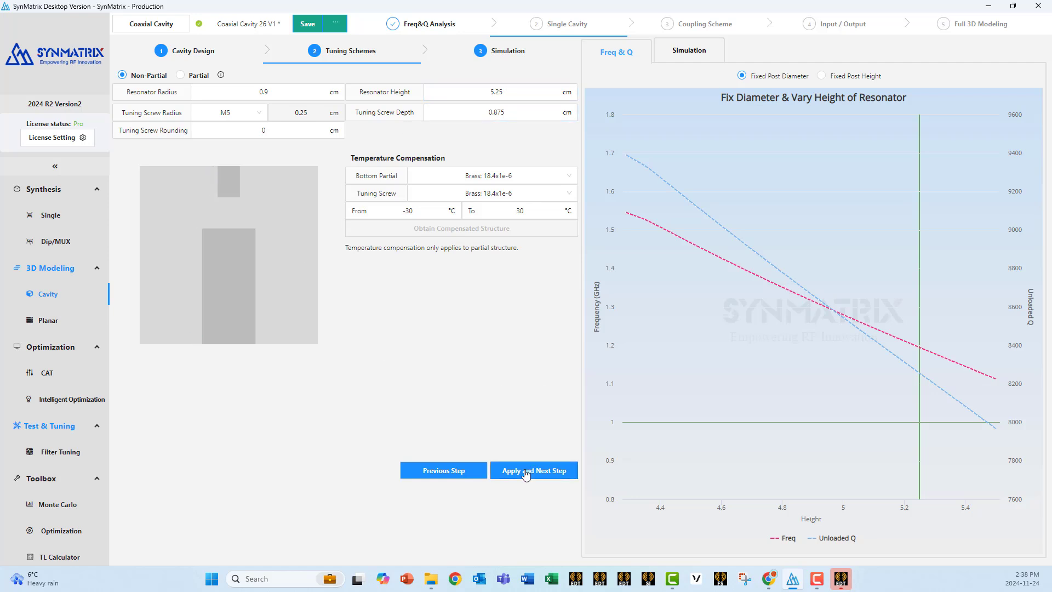
Advance to Simulation, enable Parametric Study, and run the eigenmode simulation
{"action": "left_click", "coordinate": [533, 470]}
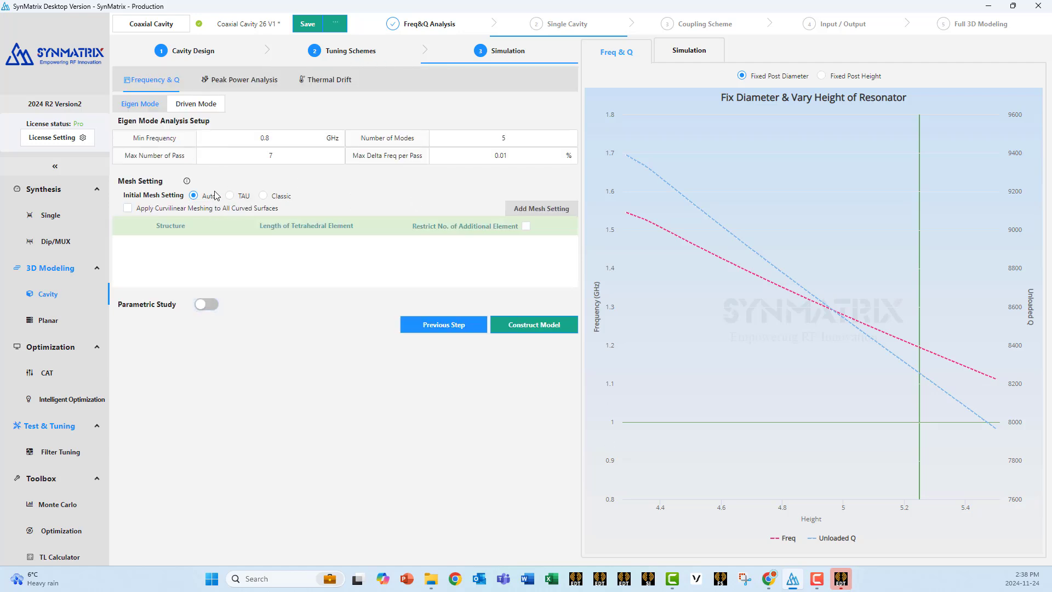
{"action": "mouse_move", "coordinate": [180, 319]}
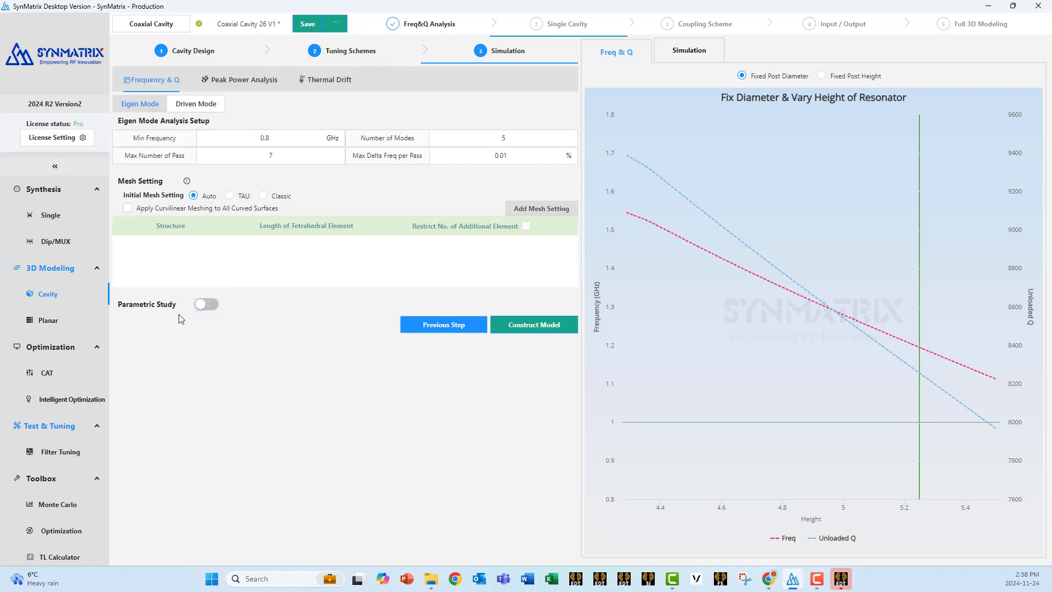
{"action": "left_click", "coordinate": [206, 304]}
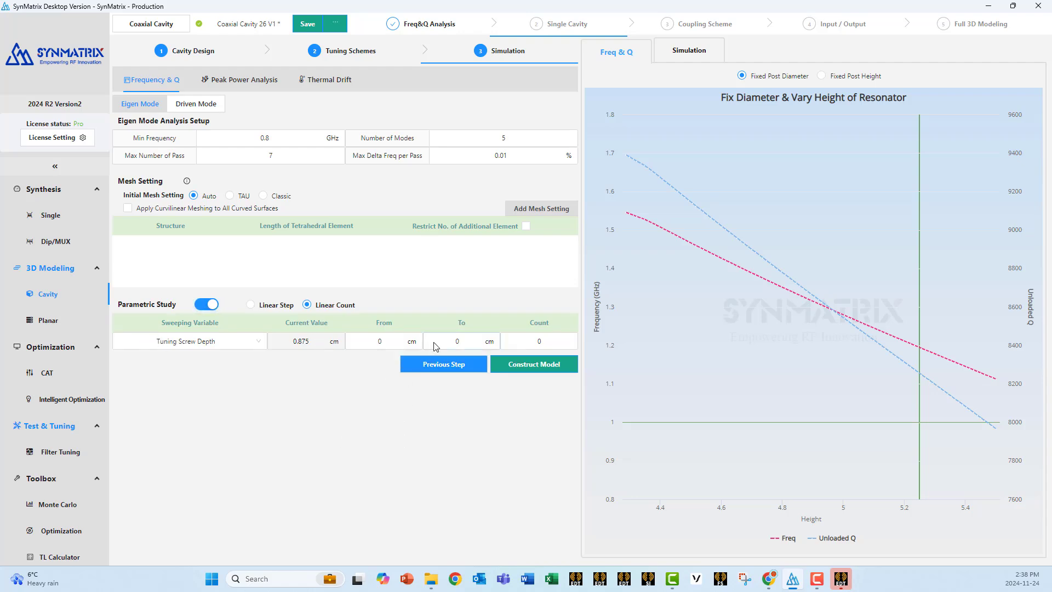
{"action": "left_click", "coordinate": [533, 364]}
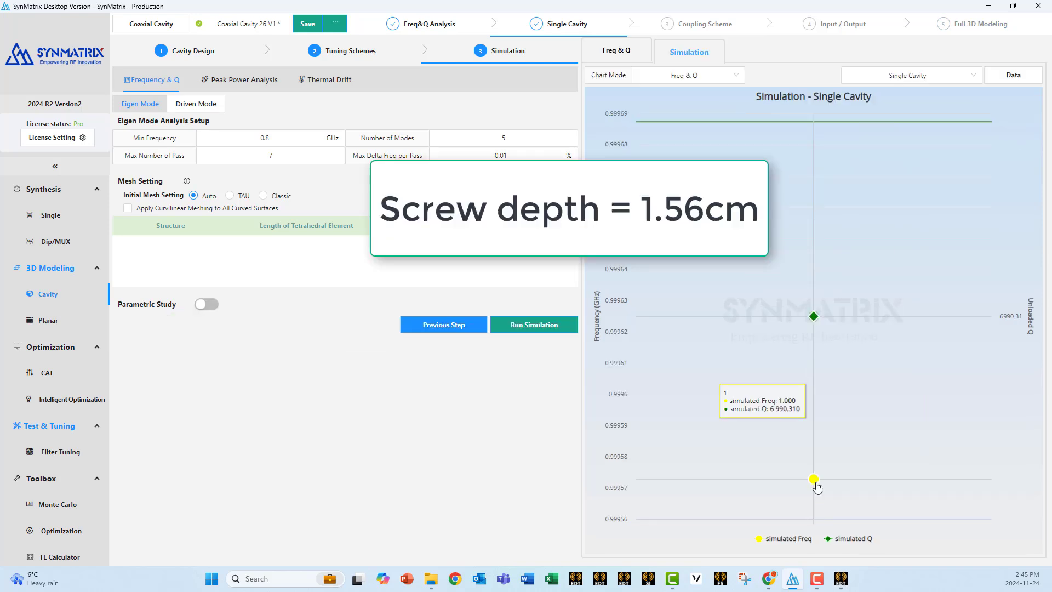
{"action": "mouse_move", "coordinate": [814, 479]}
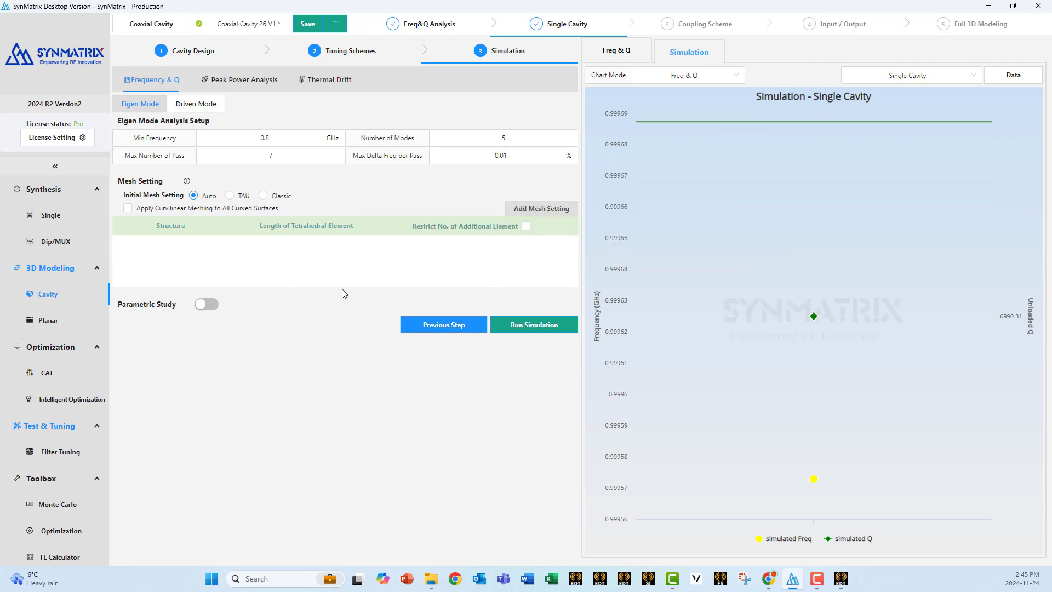
{"action": "mouse_move", "coordinate": [706, 24]}
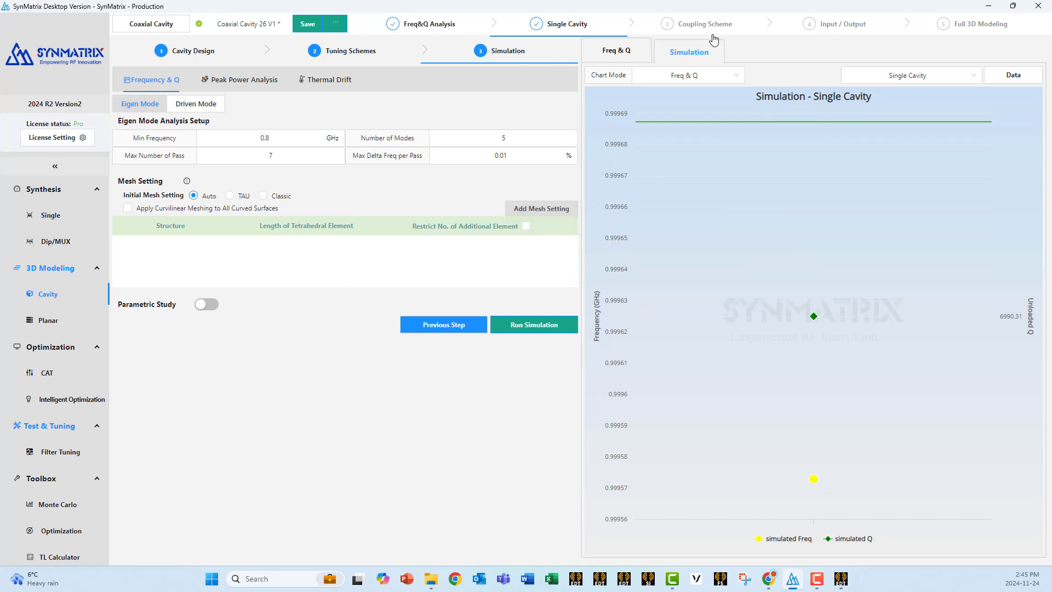
{"action": "left_click", "coordinate": [704, 23]}
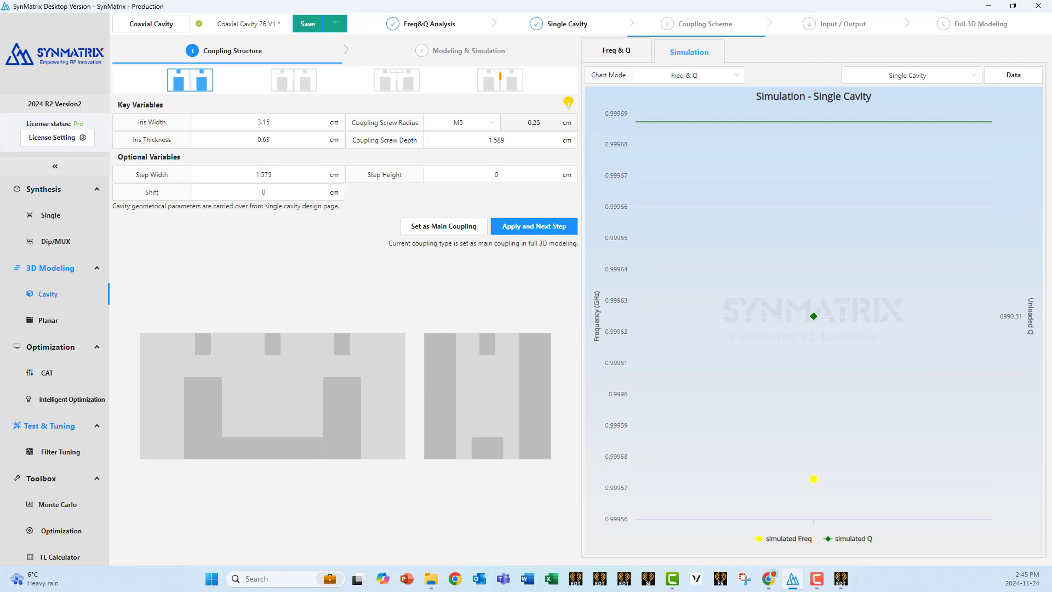
{"action": "mouse_move", "coordinate": [50, 215]}
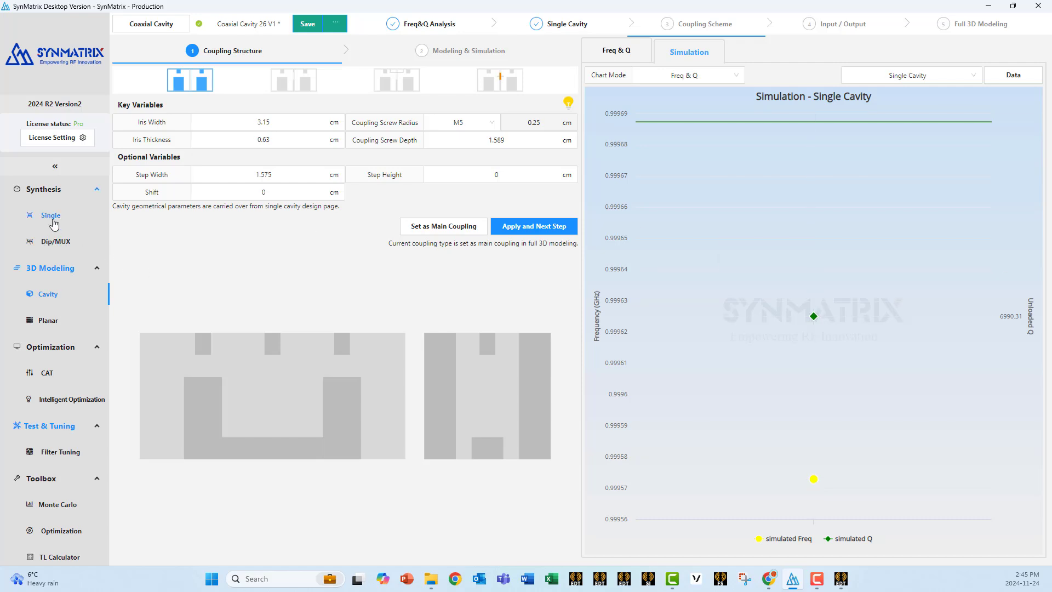
{"action": "left_click", "coordinate": [50, 215]}
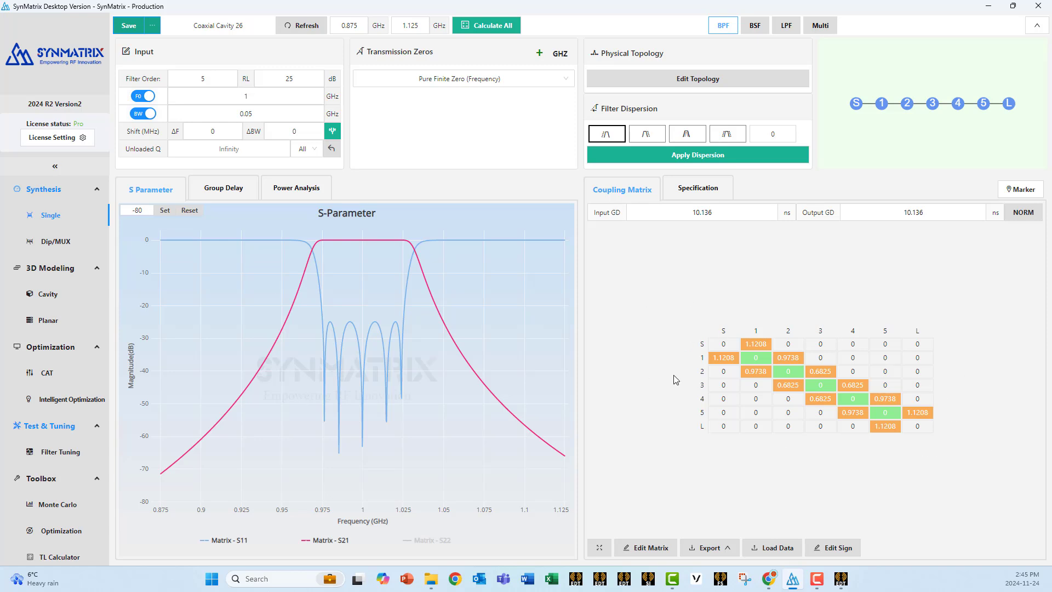
{"action": "mouse_move", "coordinate": [465, 347]}
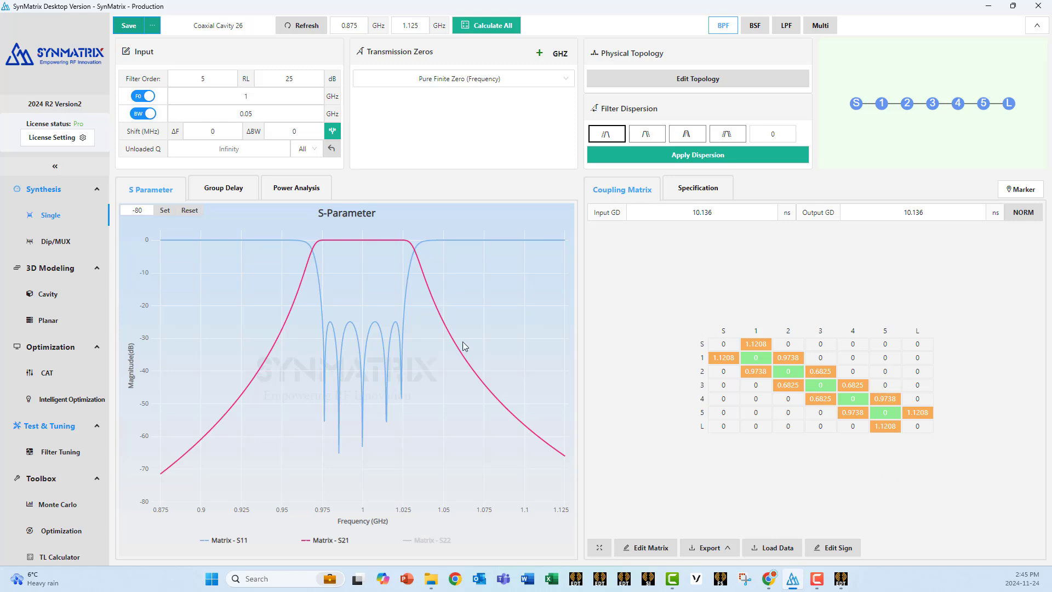
{"action": "mouse_move", "coordinate": [49, 320]}
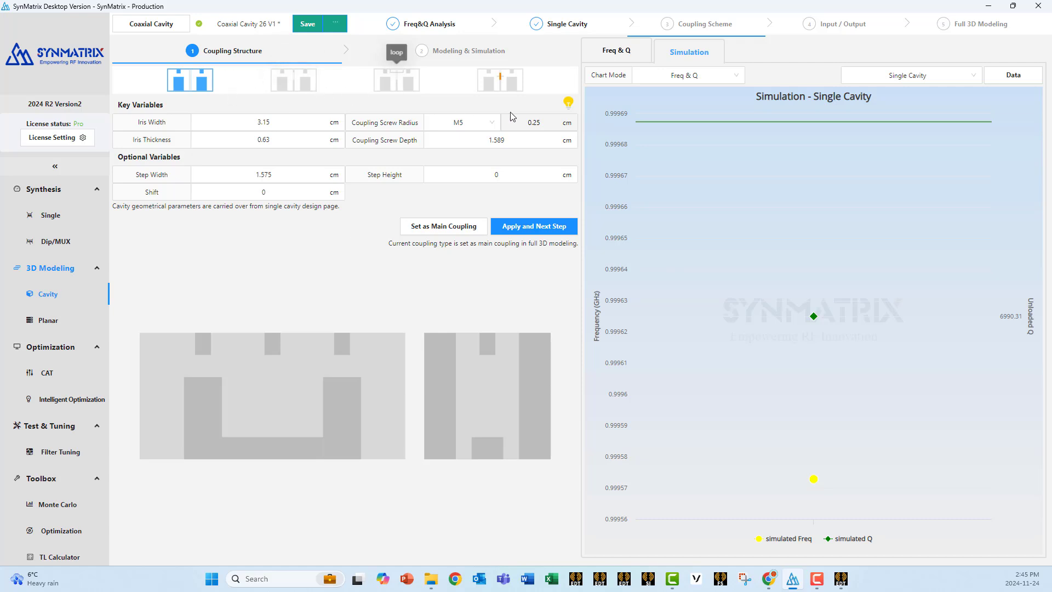
{"action": "mouse_move", "coordinate": [191, 79]}
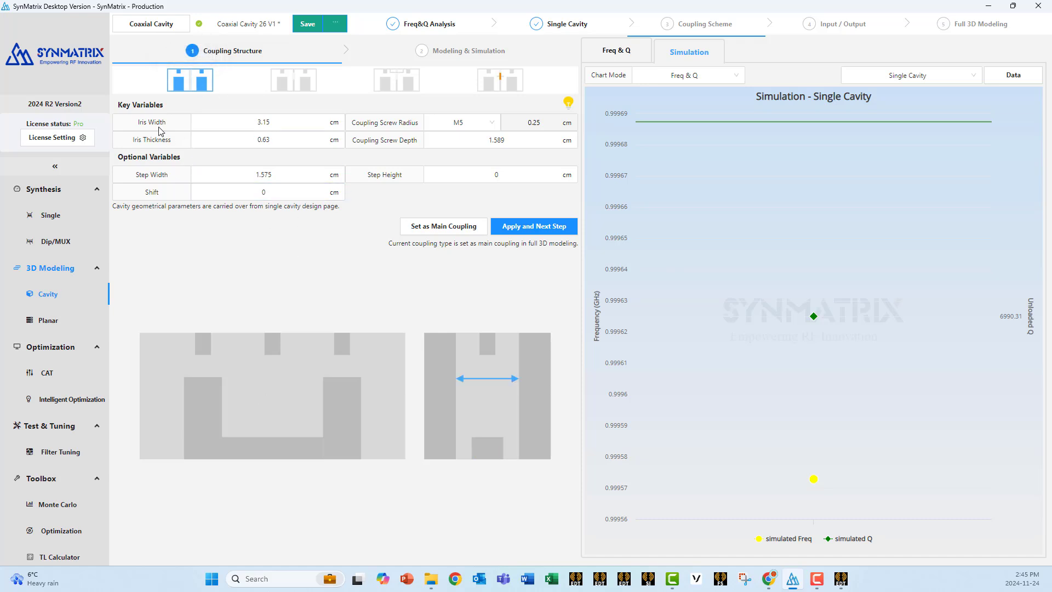
{"action": "mouse_move", "coordinate": [160, 131]}
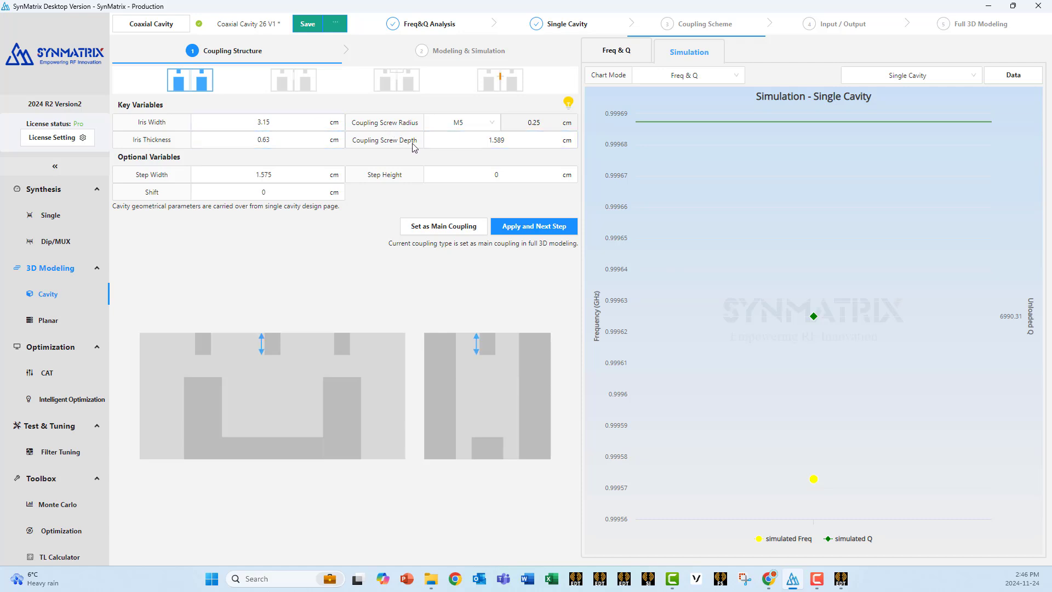
{"action": "left_click", "coordinate": [266, 174]}
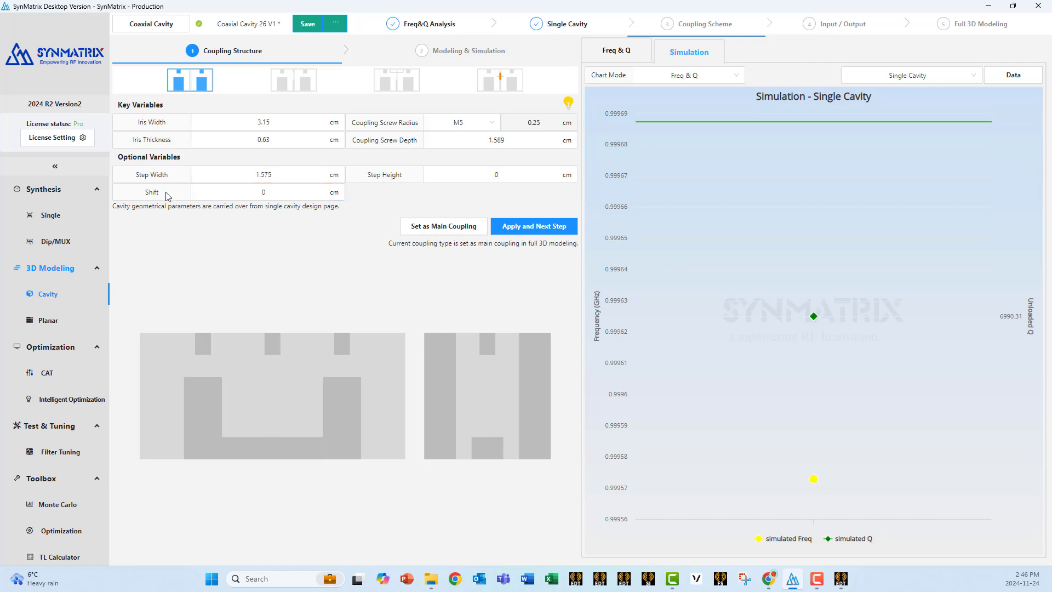
Apply the iris coupling and construct the Coaxial_Coupling ThruWindow model in HFSS
{"action": "left_click", "coordinate": [534, 226]}
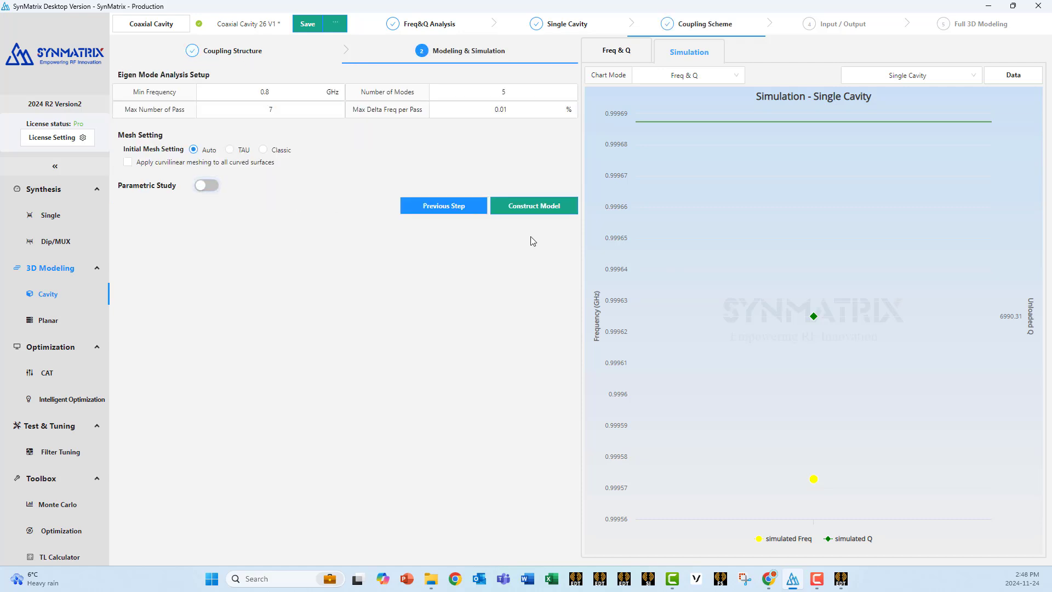
{"action": "left_click", "coordinate": [534, 205]}
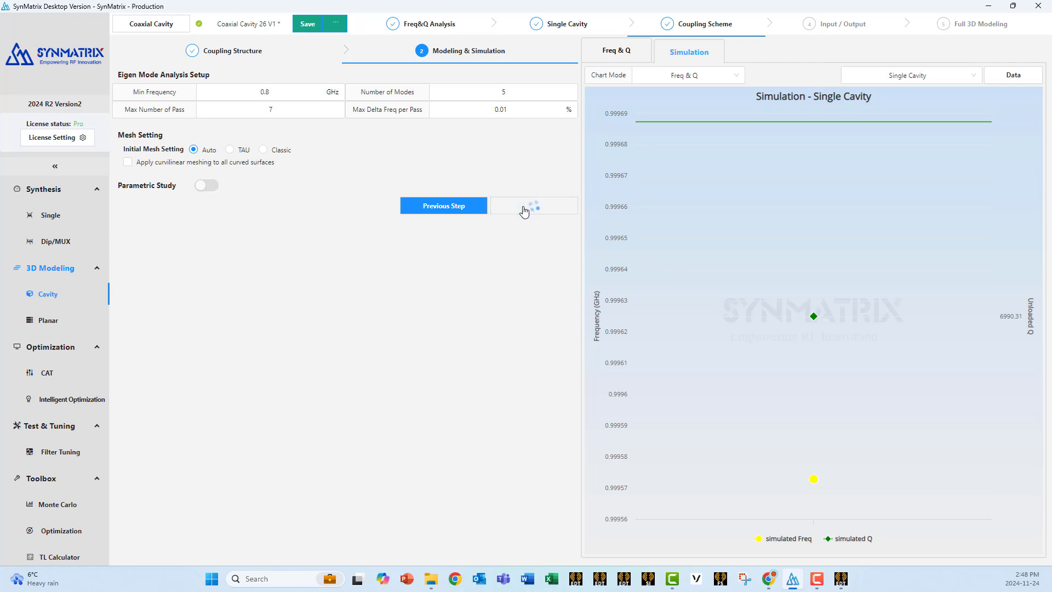
{"action": "left_click", "coordinate": [534, 205]}
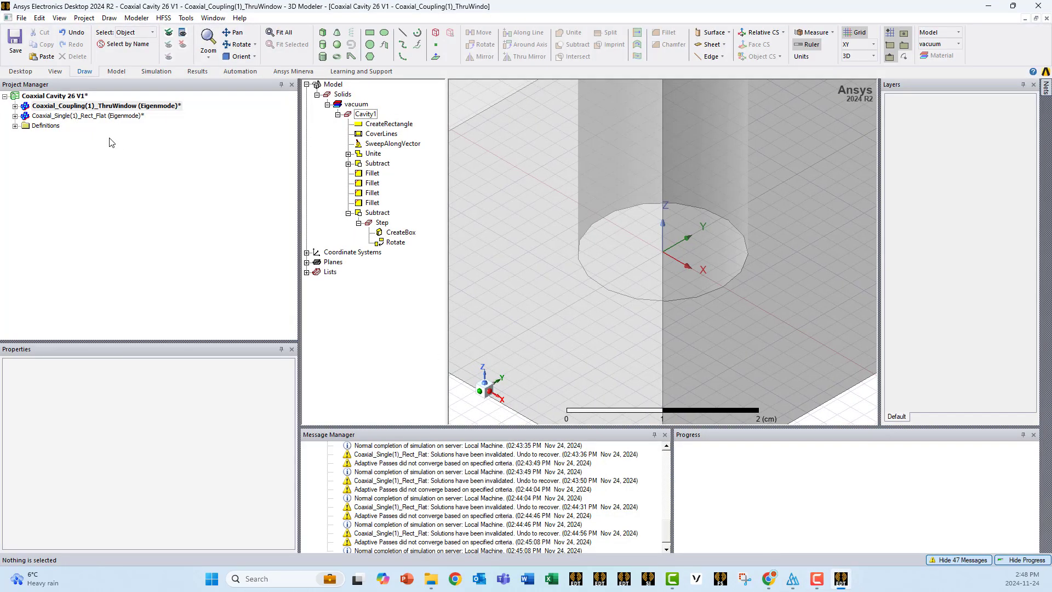
Inspect the Coaxial_Coupling(1)_ThruWindow model with 3.15 cm iris width and 0.63 cm thickness
{"action": "left_click", "coordinate": [101, 106]}
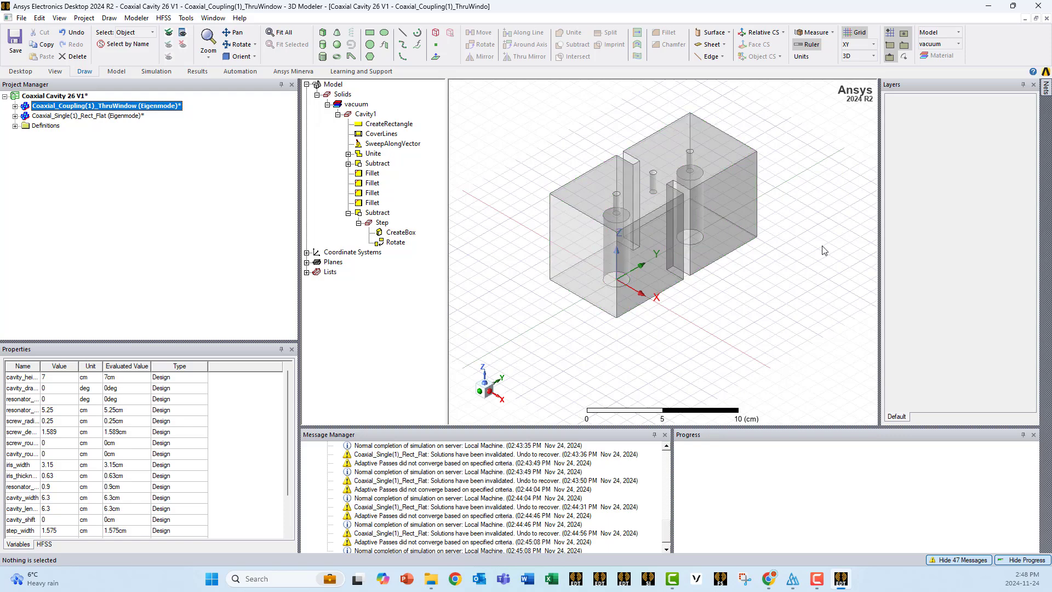
{"action": "mouse_move", "coordinate": [665, 323]}
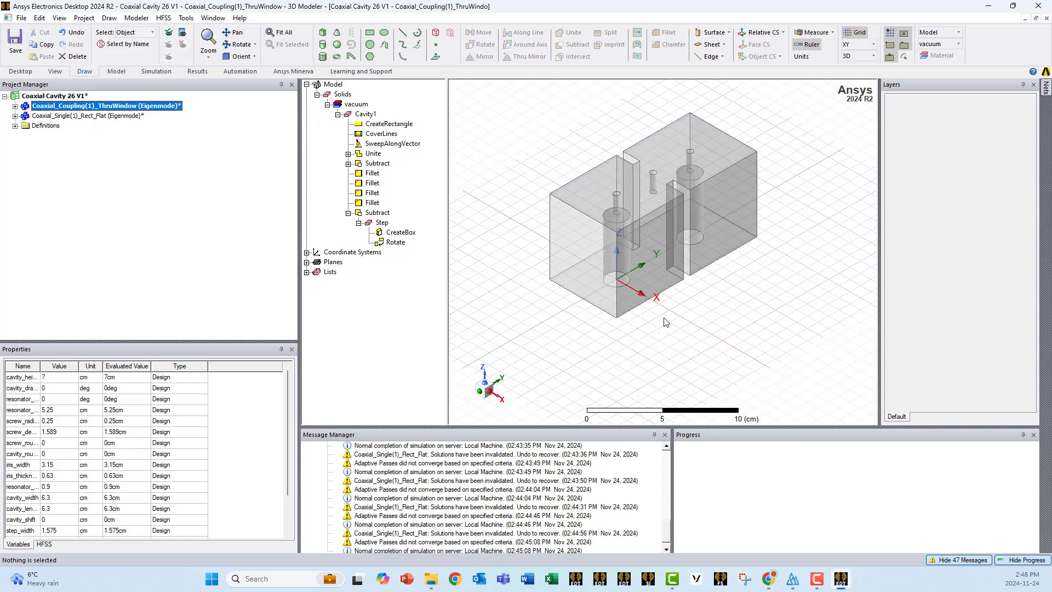
{"action": "mouse_move", "coordinate": [446, 319]}
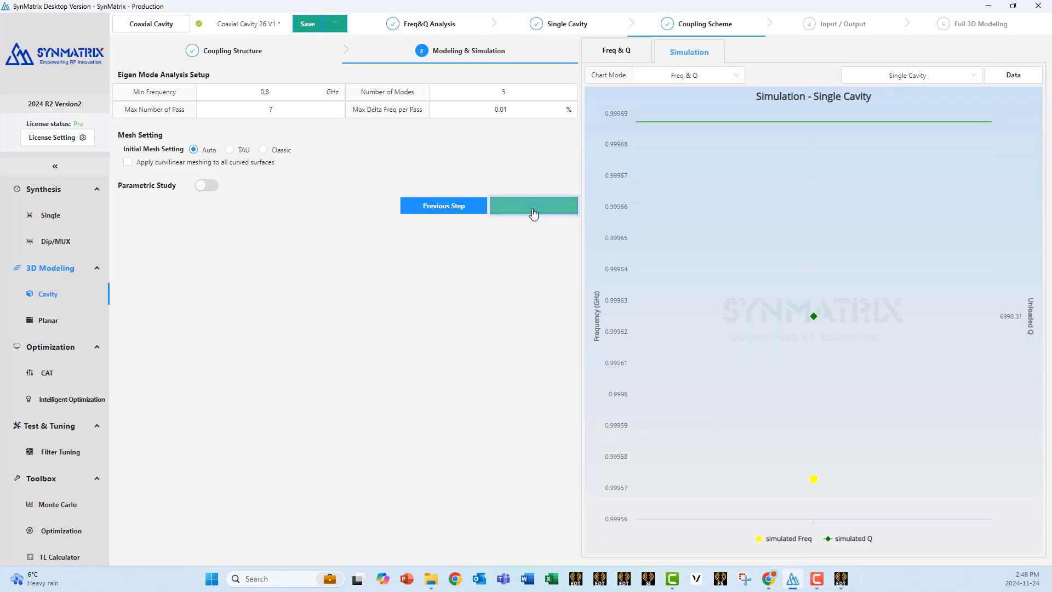
Simulate the iris window coupling, yielding a coupling coefficient of about 0.266
{"action": "left_click", "coordinate": [533, 206]}
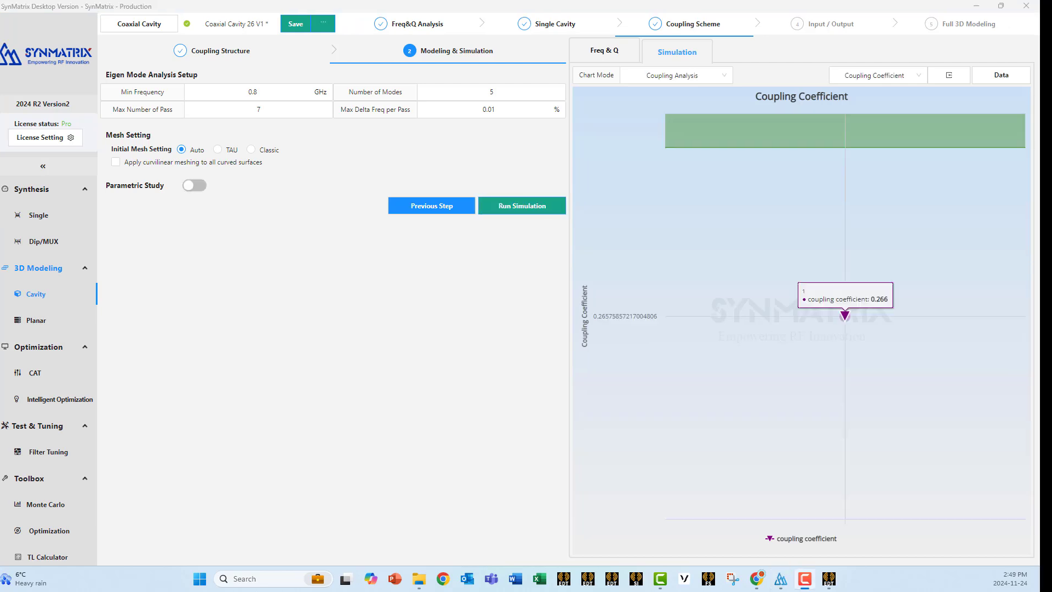
{"action": "mouse_move", "coordinate": [602, 337]}
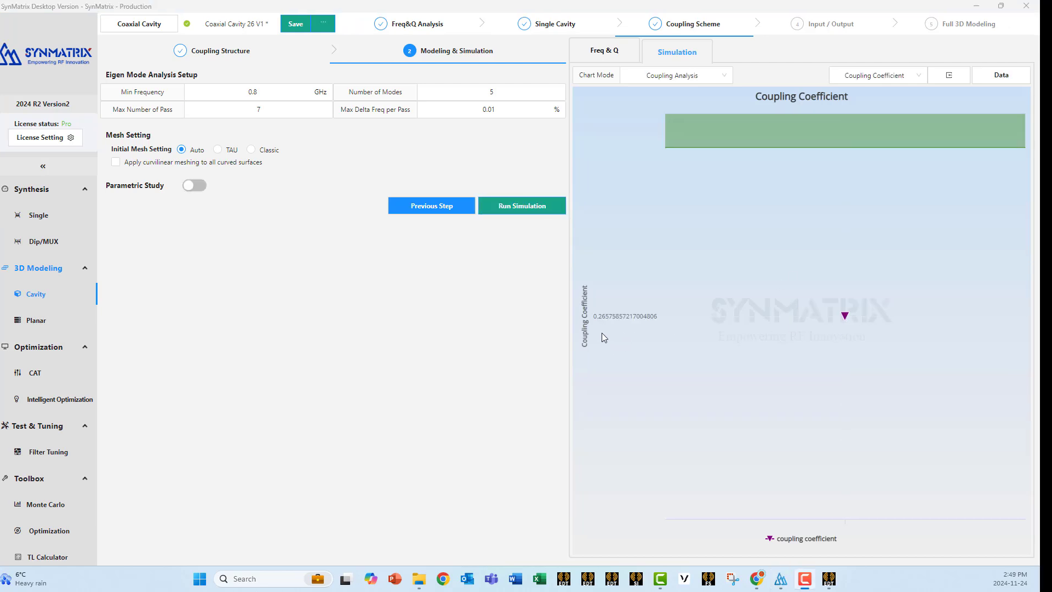
{"action": "mouse_move", "coordinate": [845, 316]}
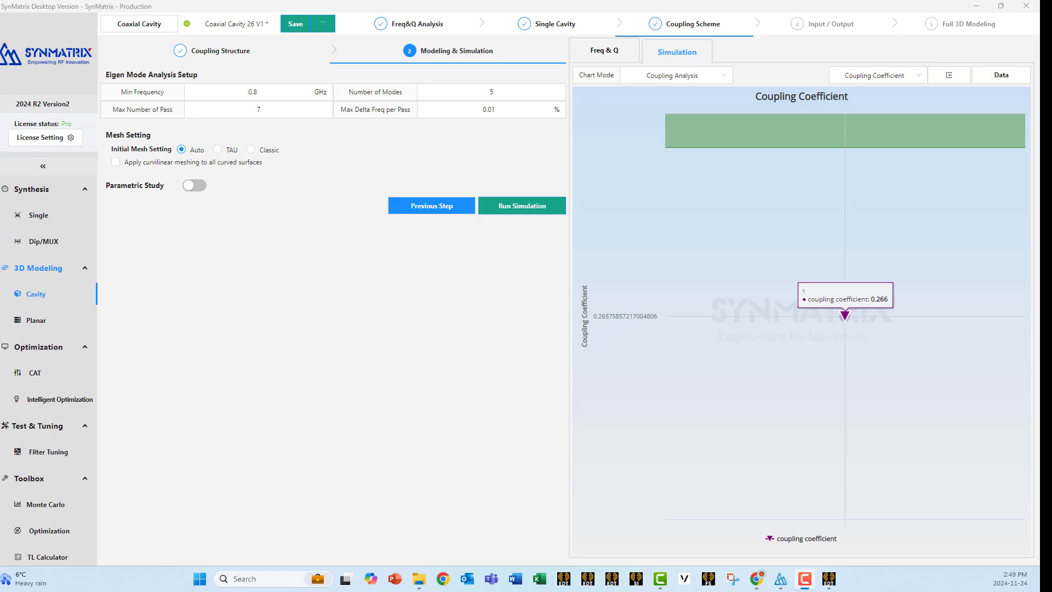
{"action": "mouse_move", "coordinate": [777, 381]}
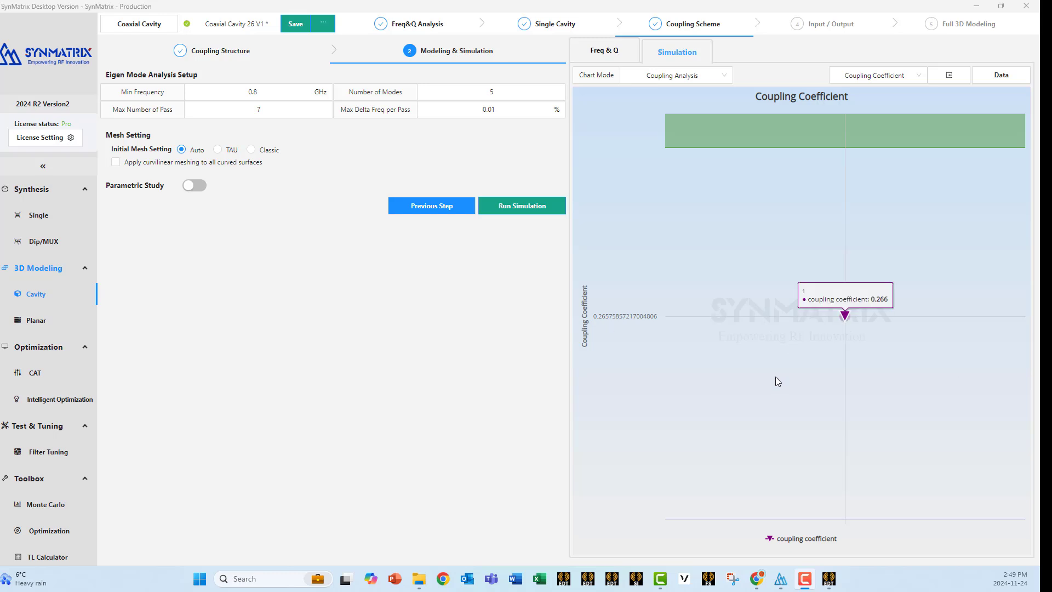
{"action": "mouse_move", "coordinate": [806, 157]}
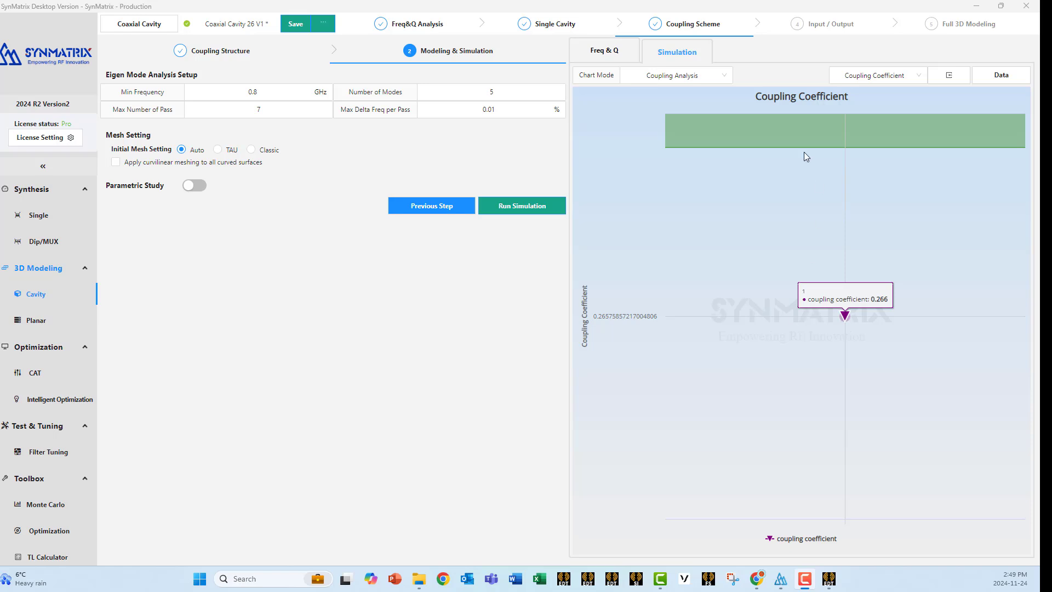
{"action": "mouse_move", "coordinate": [820, 146]}
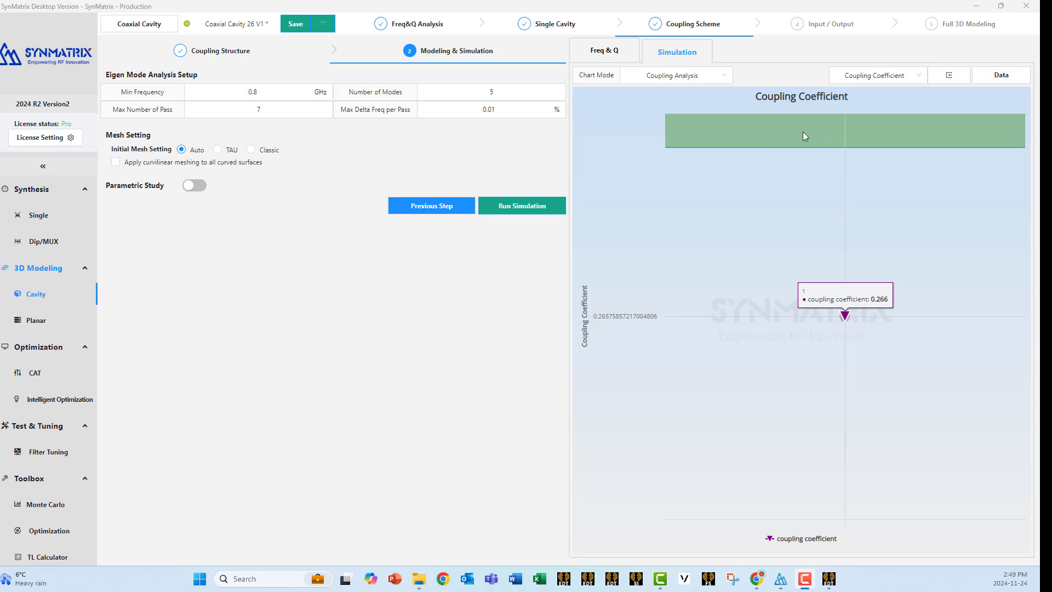
{"action": "mouse_move", "coordinate": [394, 275]}
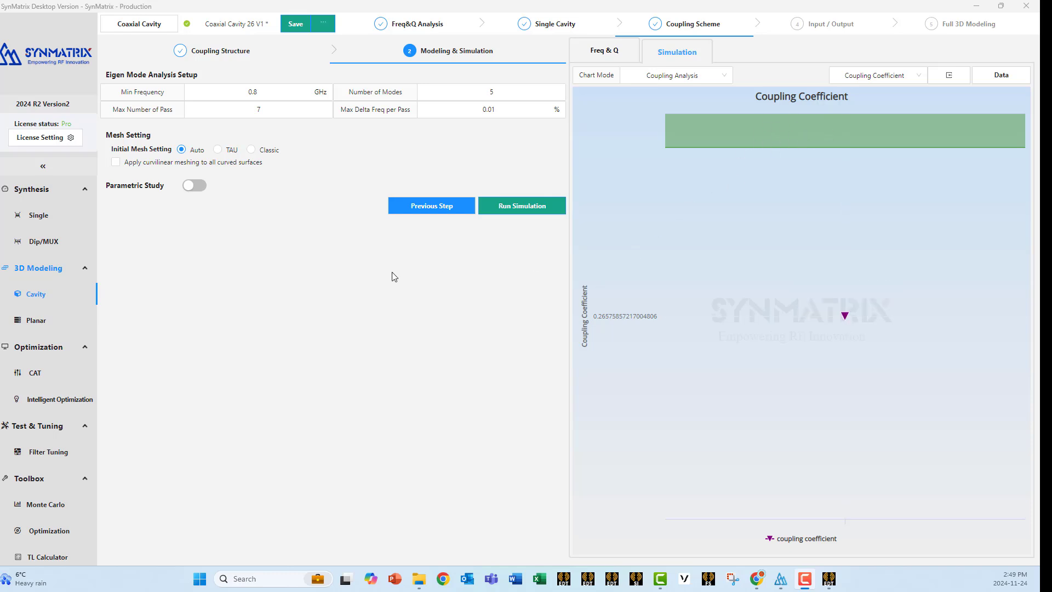
Enable a parametric study sweeping Step Height instead of Iris Width
{"action": "left_click", "coordinate": [194, 185]}
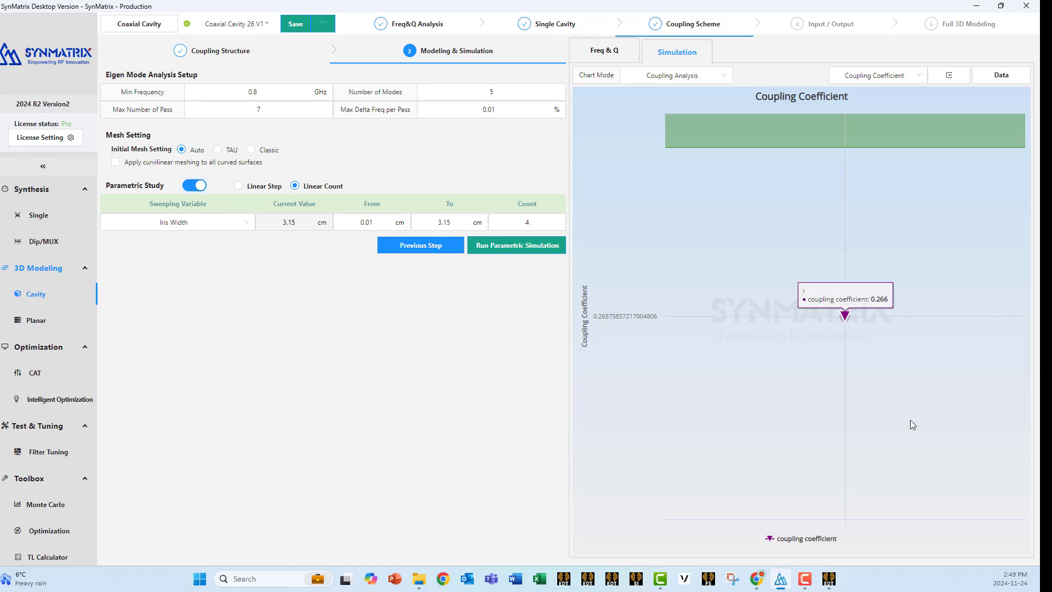
{"action": "mouse_move", "coordinate": [211, 201]}
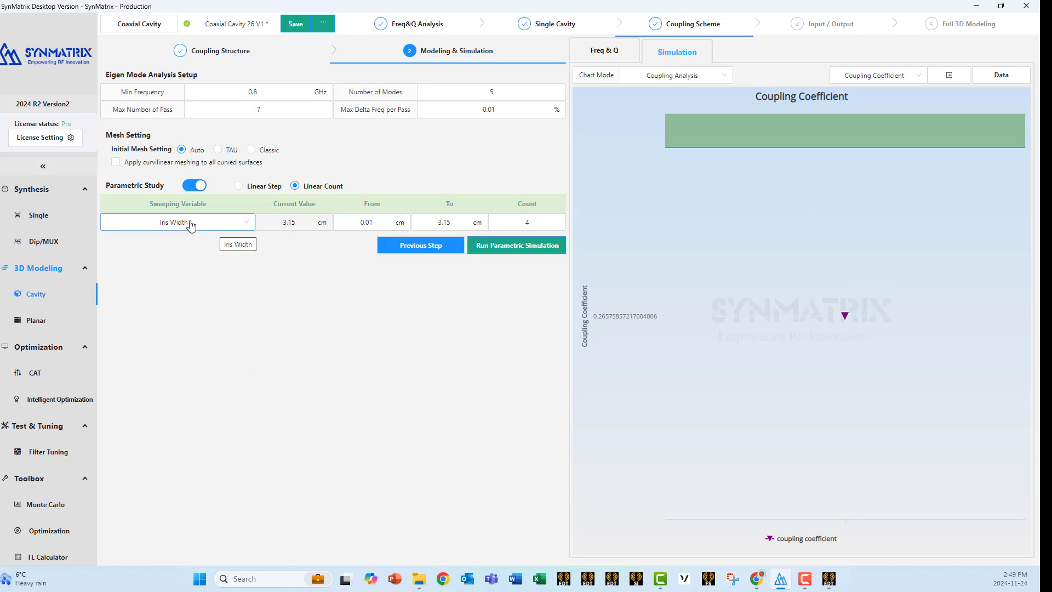
{"action": "left_click", "coordinate": [177, 221]}
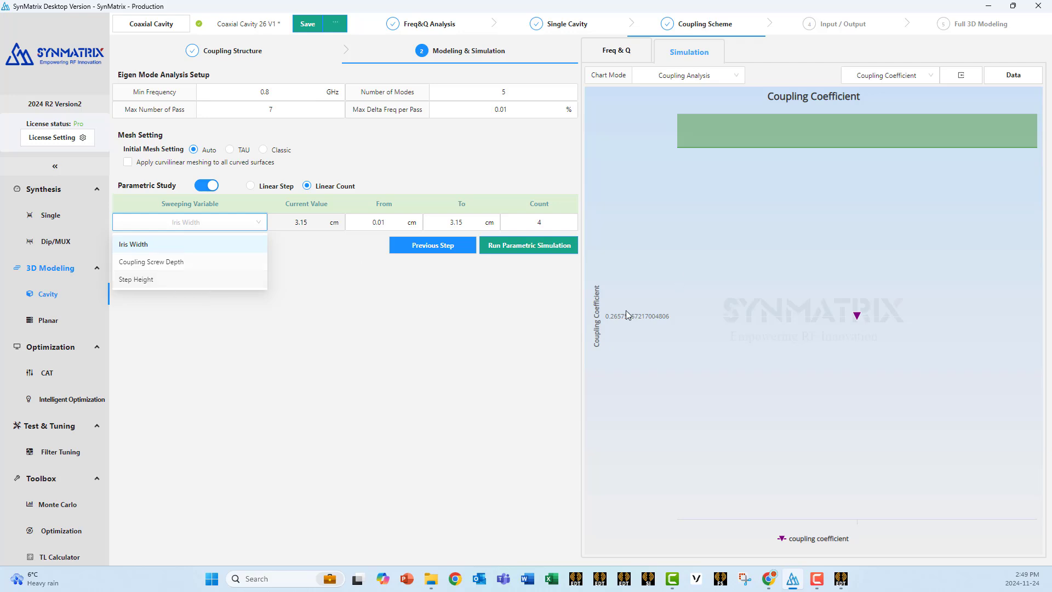
{"action": "left_click", "coordinate": [135, 279]}
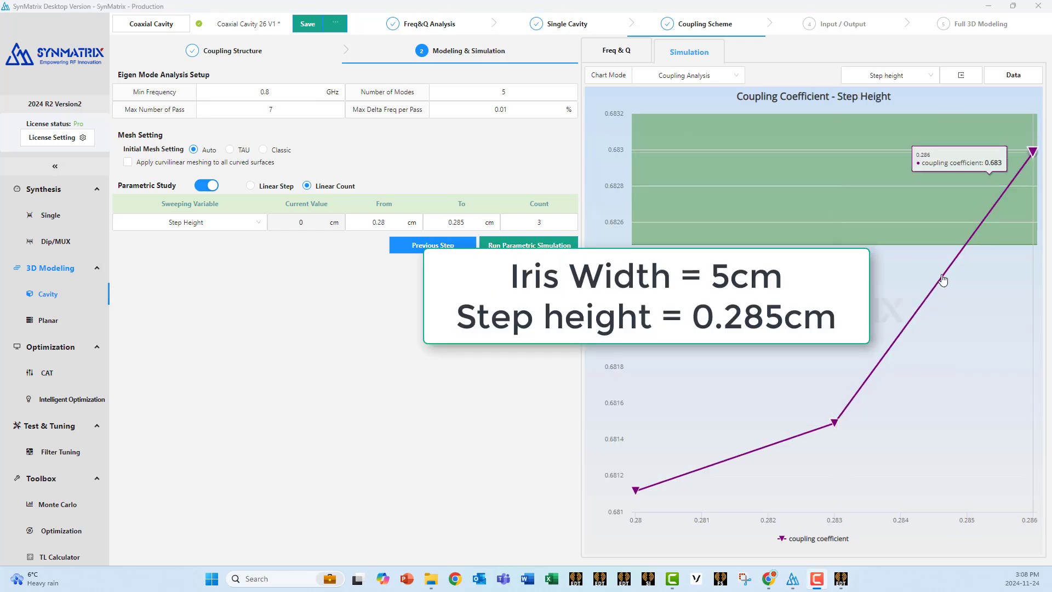
{"action": "mouse_move", "coordinate": [955, 243]}
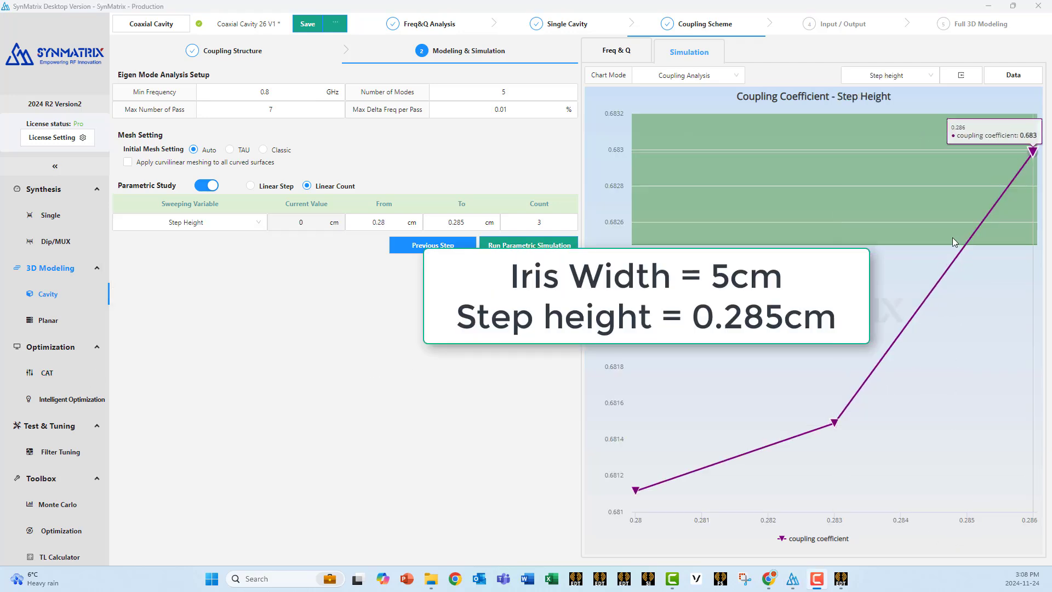
{"action": "mouse_move", "coordinate": [962, 247]}
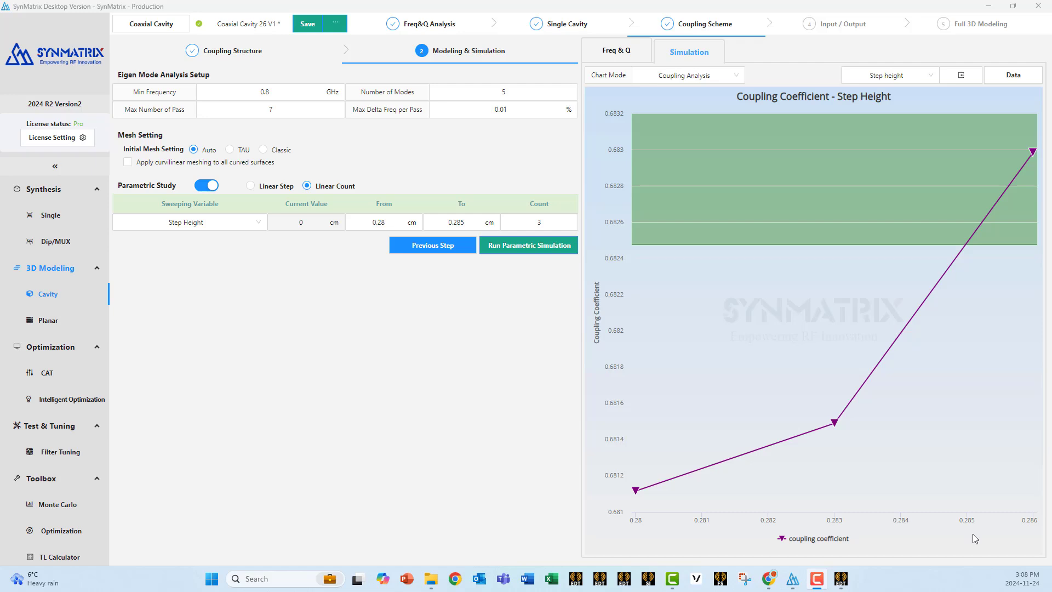
{"action": "mouse_move", "coordinate": [637, 489]}
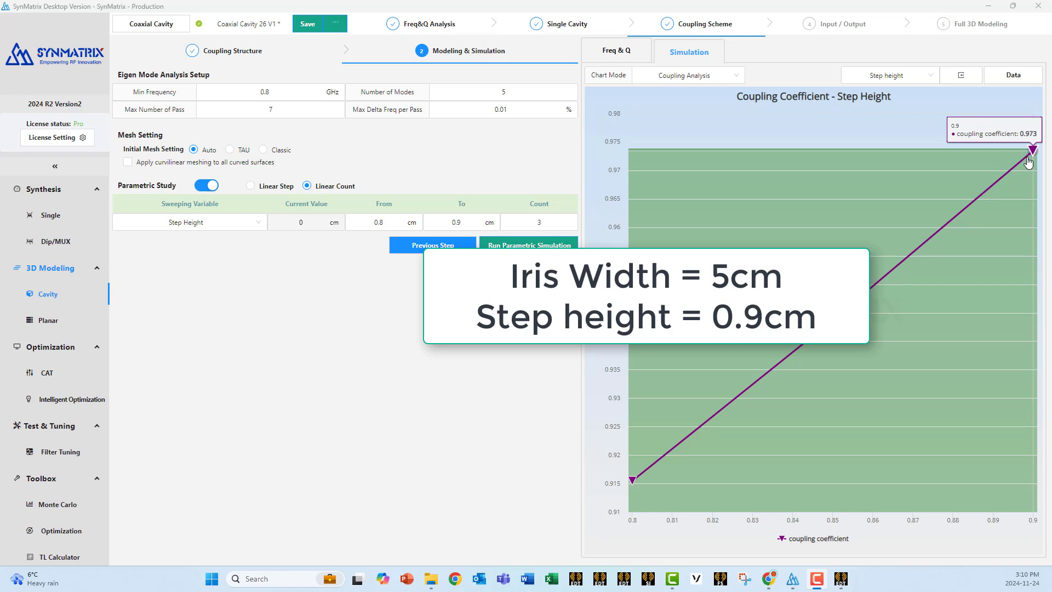
{"action": "mouse_move", "coordinate": [1025, 162]}
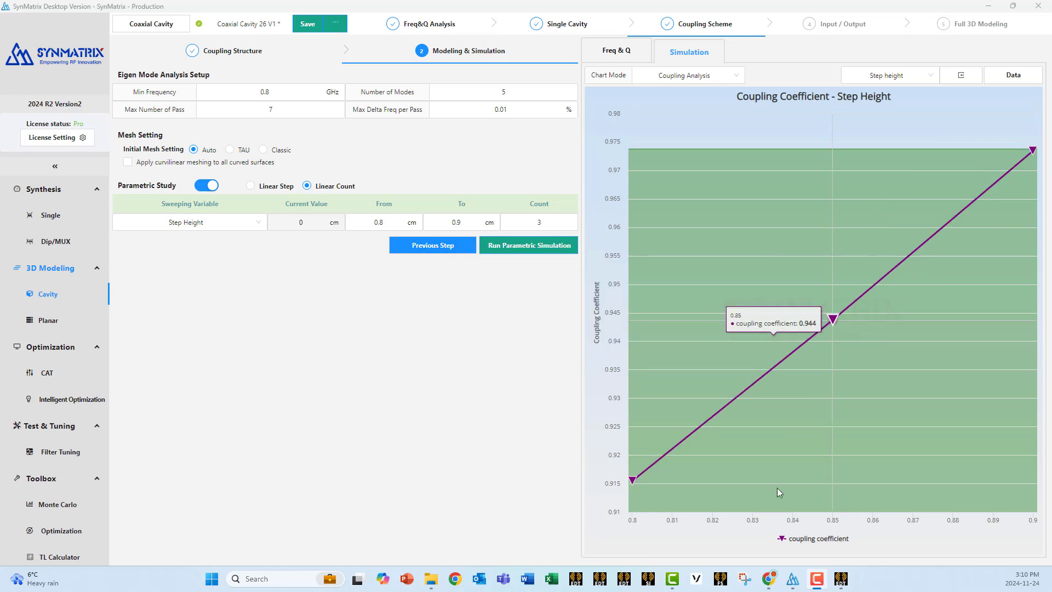
{"action": "mouse_move", "coordinate": [646, 56]}
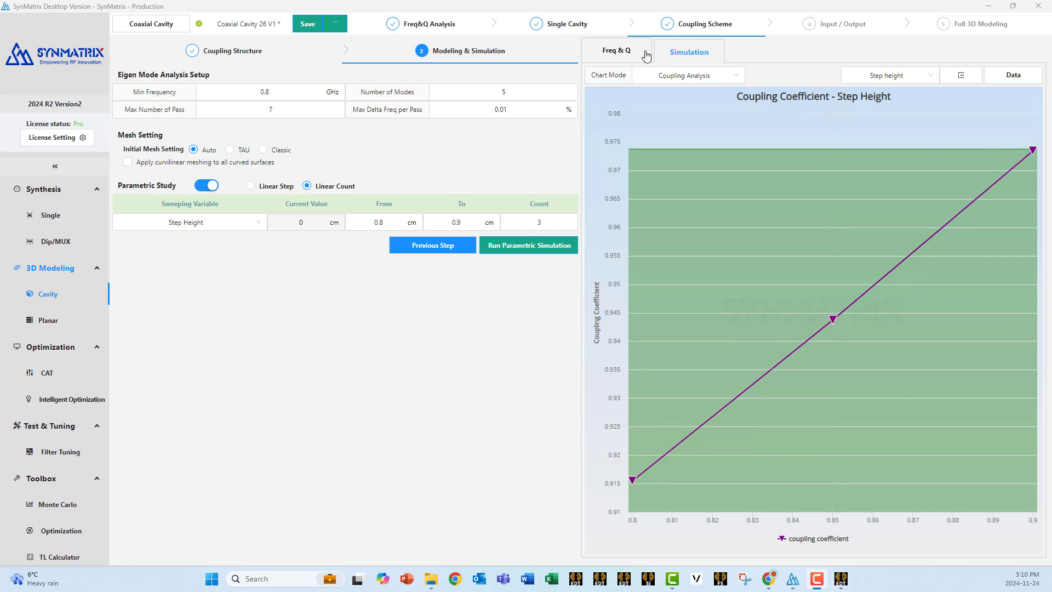
Open the IO Structure page showing the SMA tap port at 2.625 cm height
{"action": "left_click", "coordinate": [841, 24]}
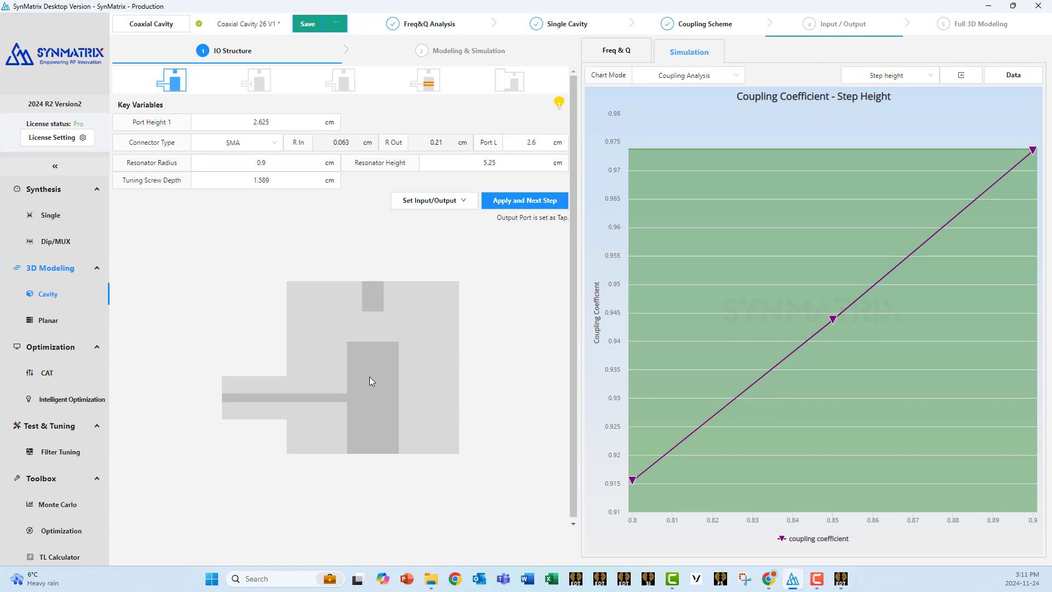
{"action": "left_click", "coordinate": [433, 200]}
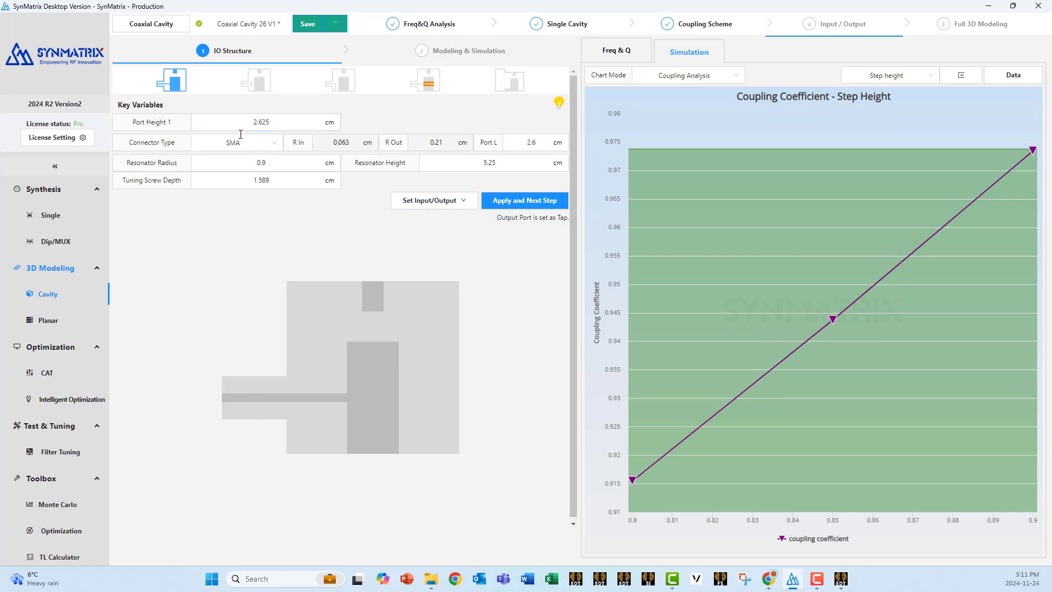
{"action": "left_click", "coordinate": [265, 162]}
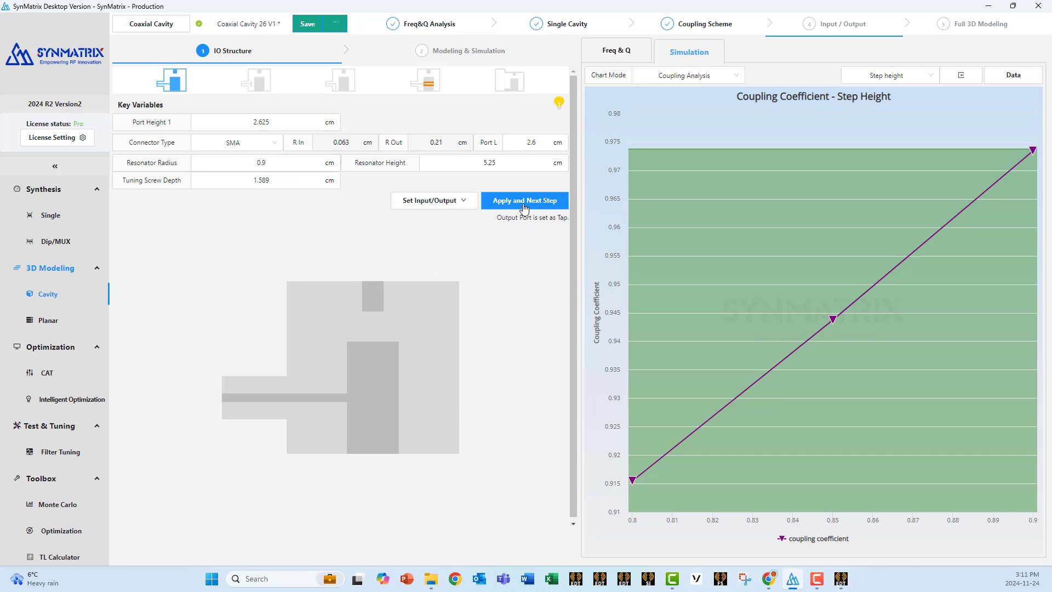
{"action": "left_click", "coordinate": [525, 201]}
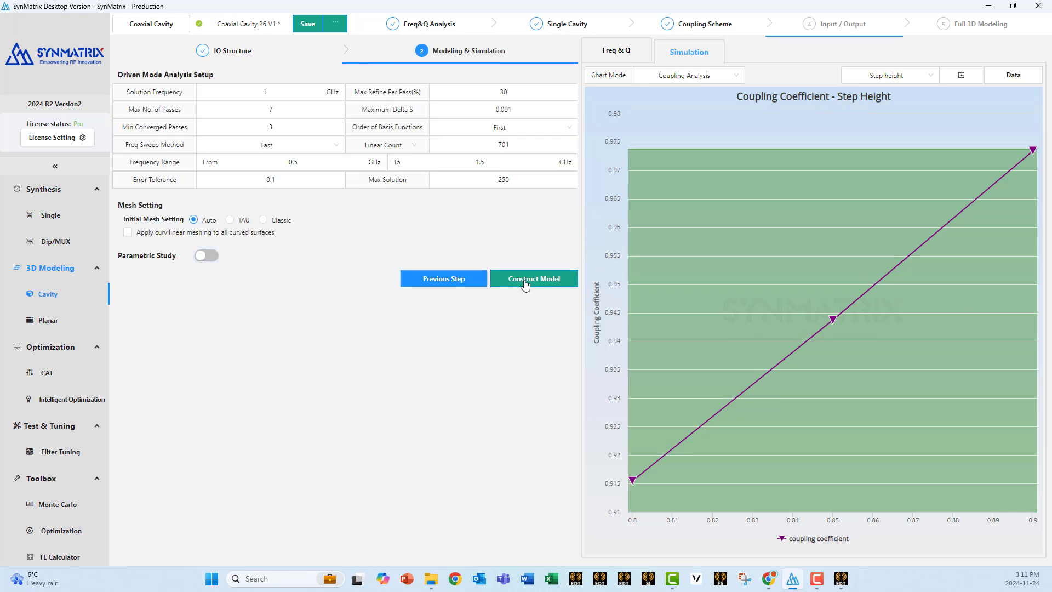
{"action": "left_click", "coordinate": [533, 279]}
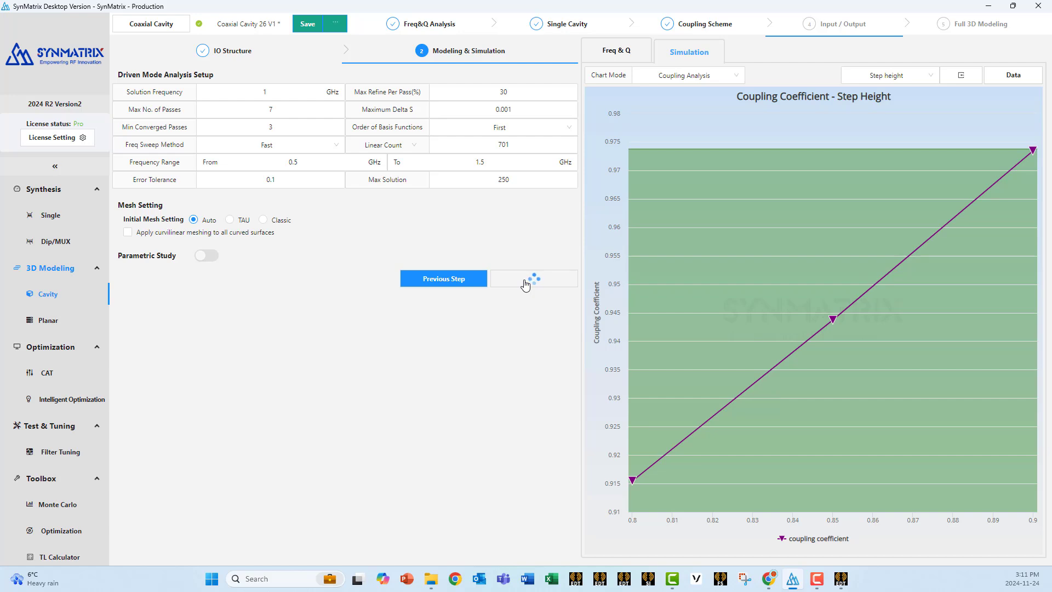
{"action": "left_click", "coordinate": [533, 278]}
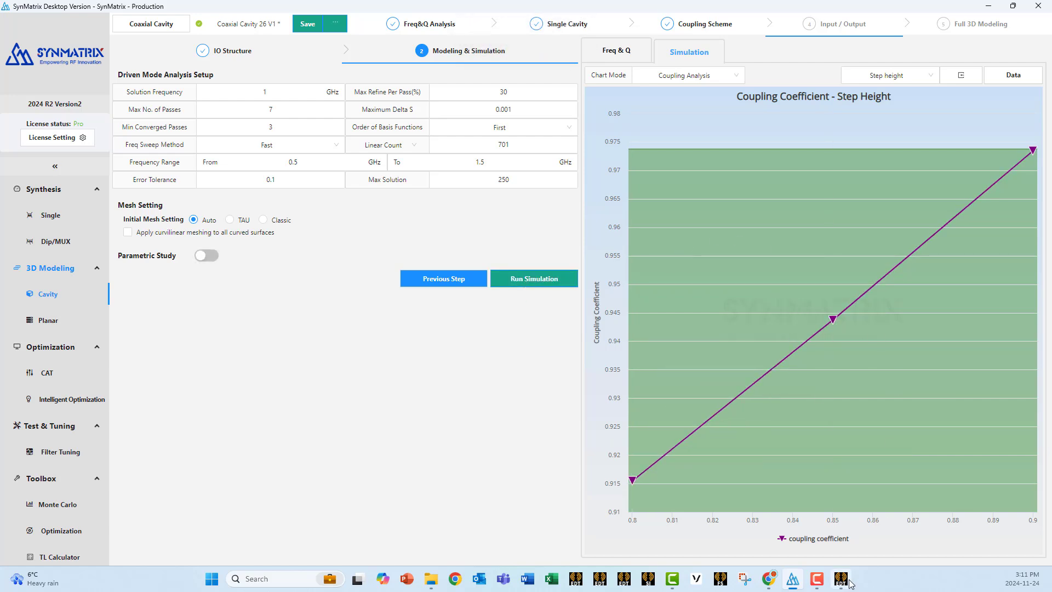
{"action": "left_click", "coordinate": [843, 579]}
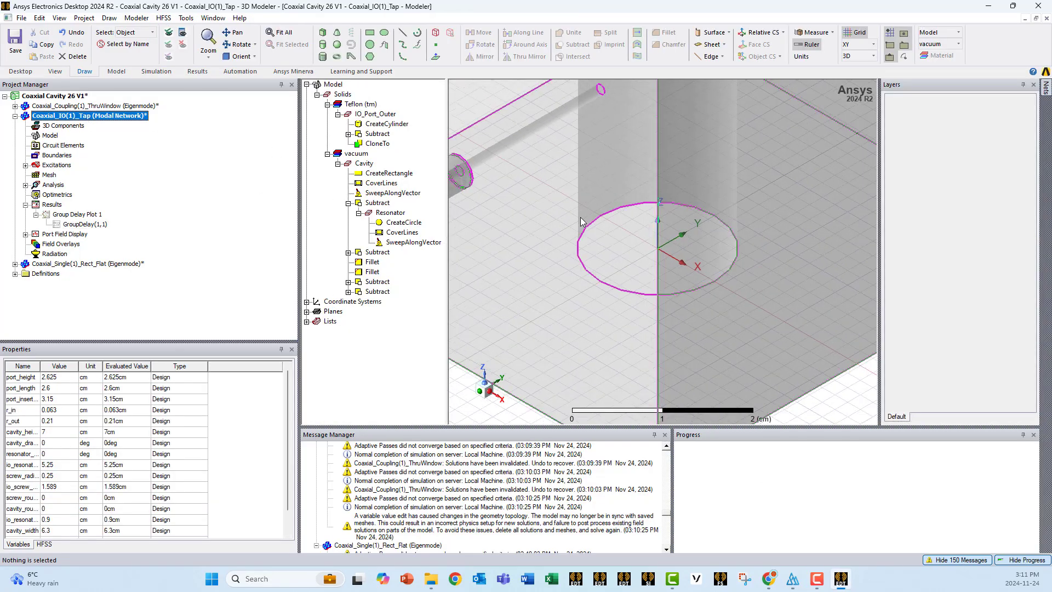
{"action": "left_click", "coordinate": [281, 32]}
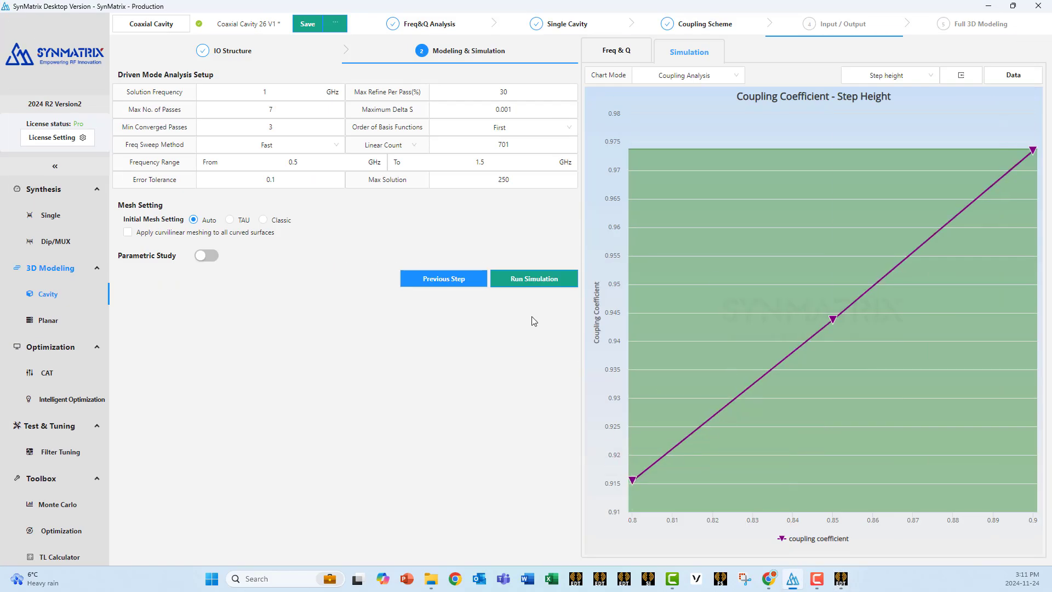
Show IO Coupling group delay, sweep port height 2.4–2.7 cm, then disable the parametric study
{"action": "left_click", "coordinate": [533, 278]}
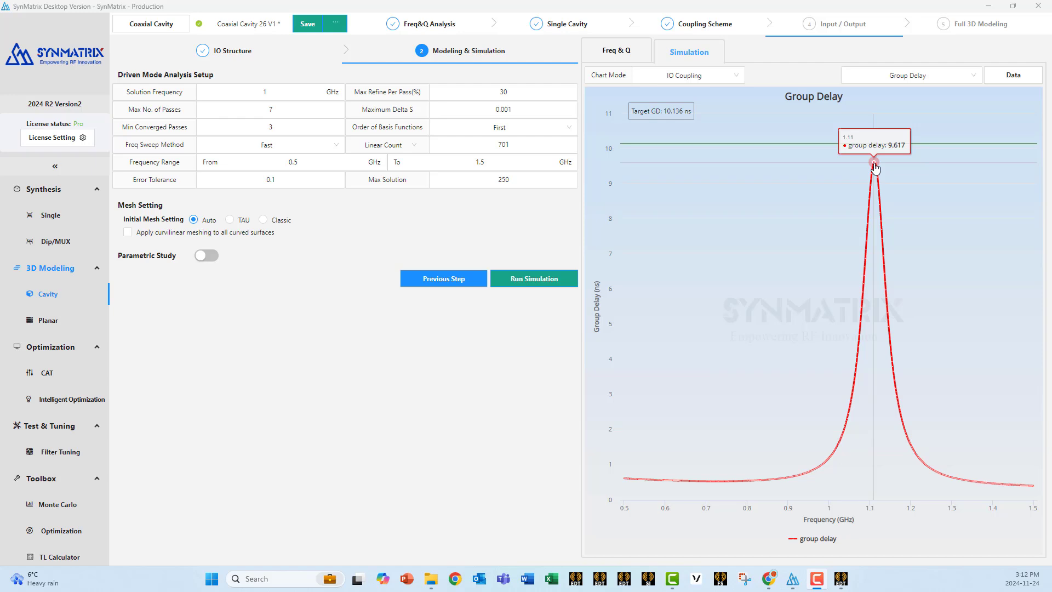
{"action": "mouse_move", "coordinate": [529, 293]}
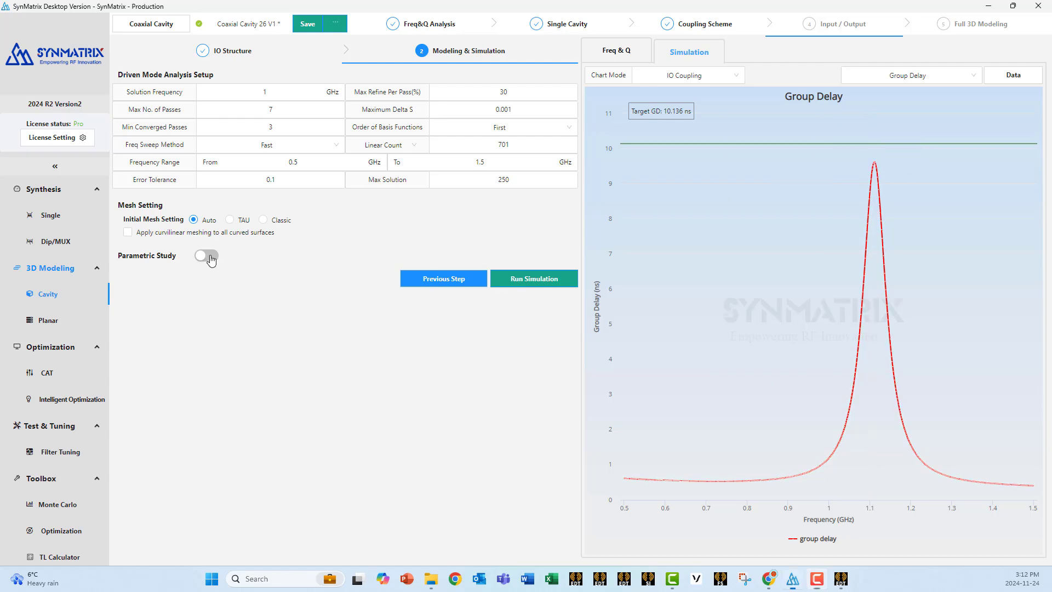
{"action": "left_click", "coordinate": [206, 255]}
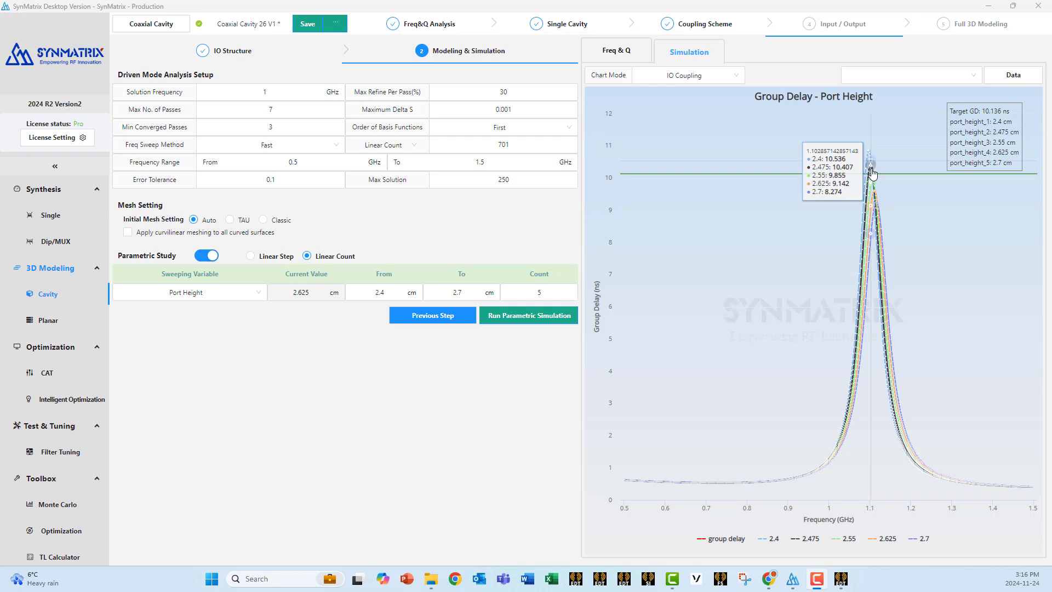
{"action": "mouse_move", "coordinate": [631, 204]}
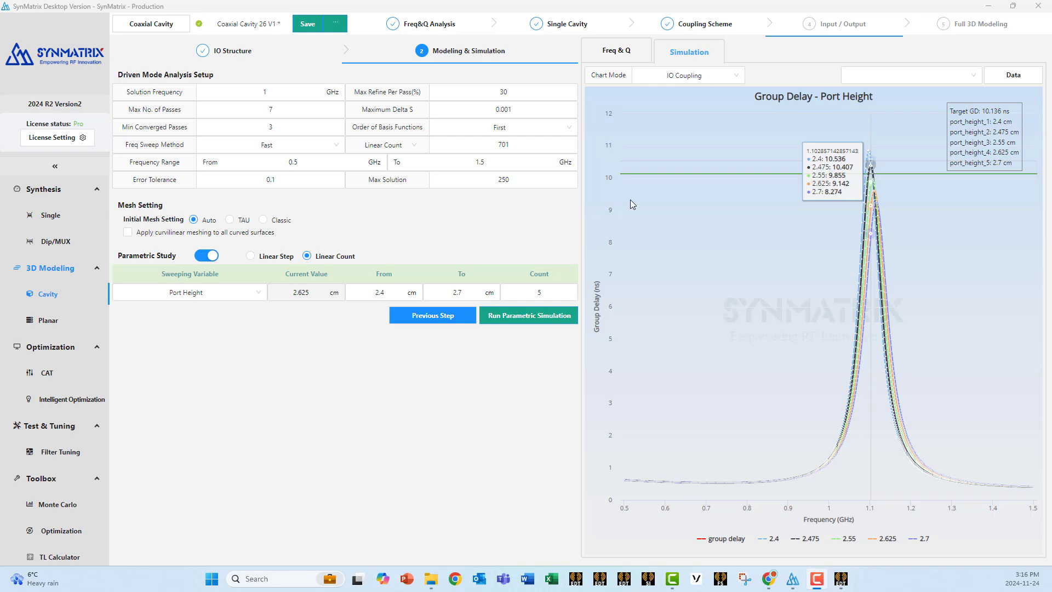
{"action": "left_click", "coordinate": [206, 255]}
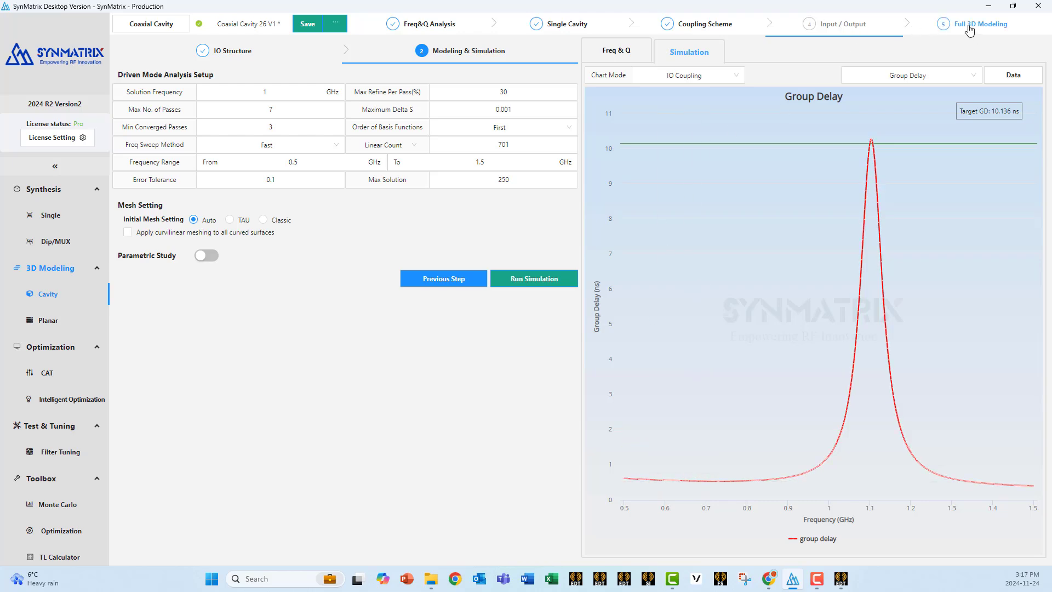
Enter full 3D modeling, set source port height to 2.5 cm, and view iris 1_2 dimensions
{"action": "left_click", "coordinate": [981, 23]}
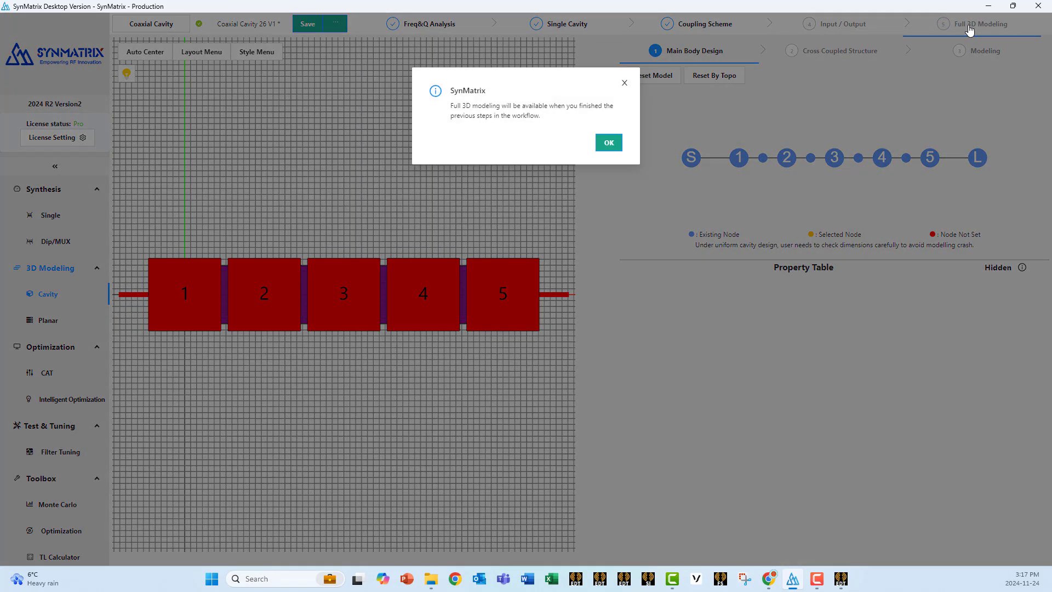
{"action": "left_click", "coordinate": [607, 142]}
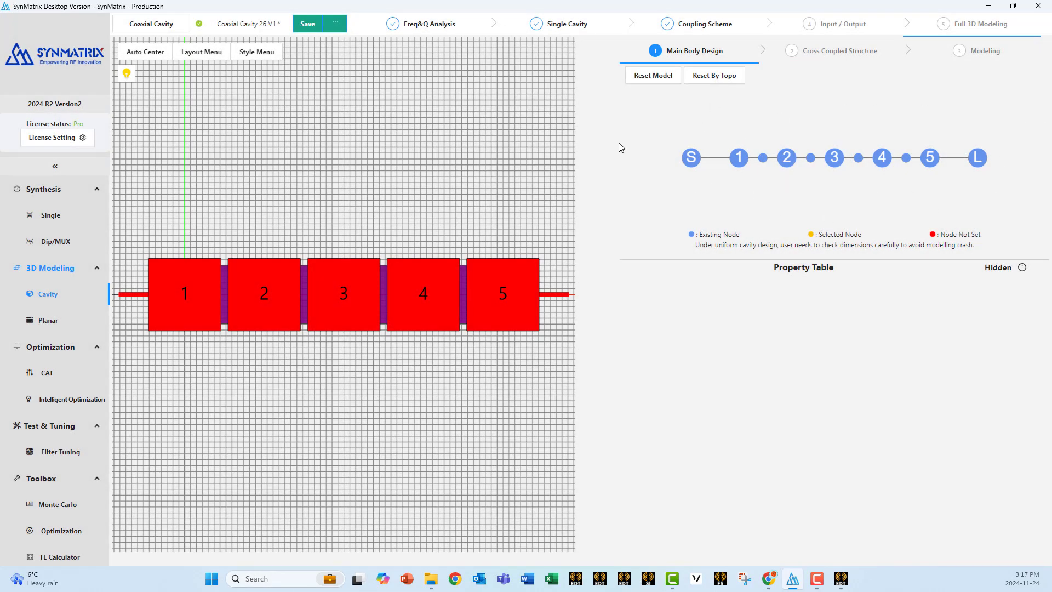
{"action": "mouse_move", "coordinate": [722, 206]}
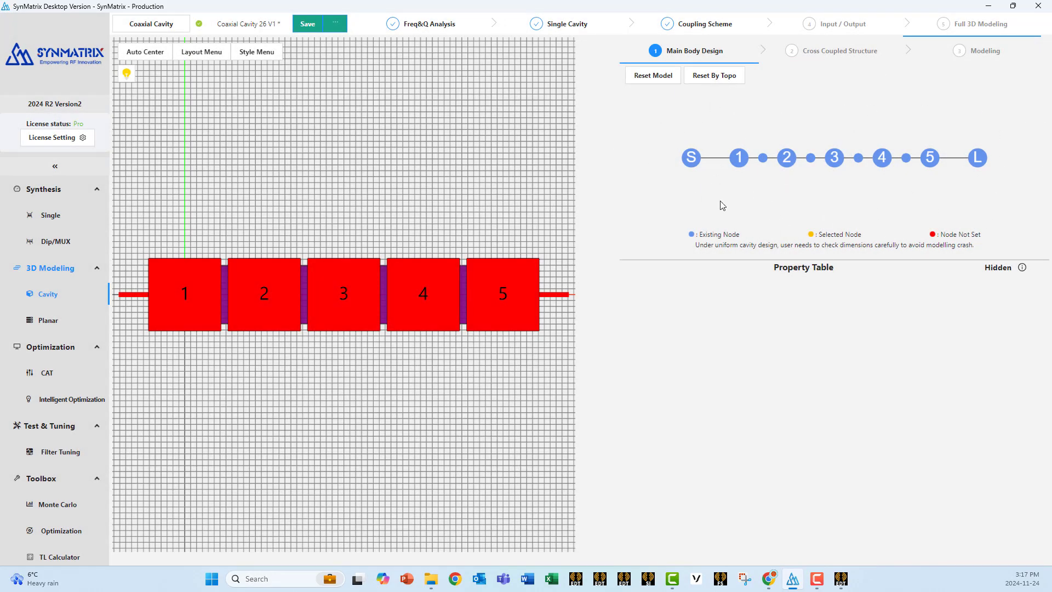
{"action": "left_click", "coordinate": [690, 157]}
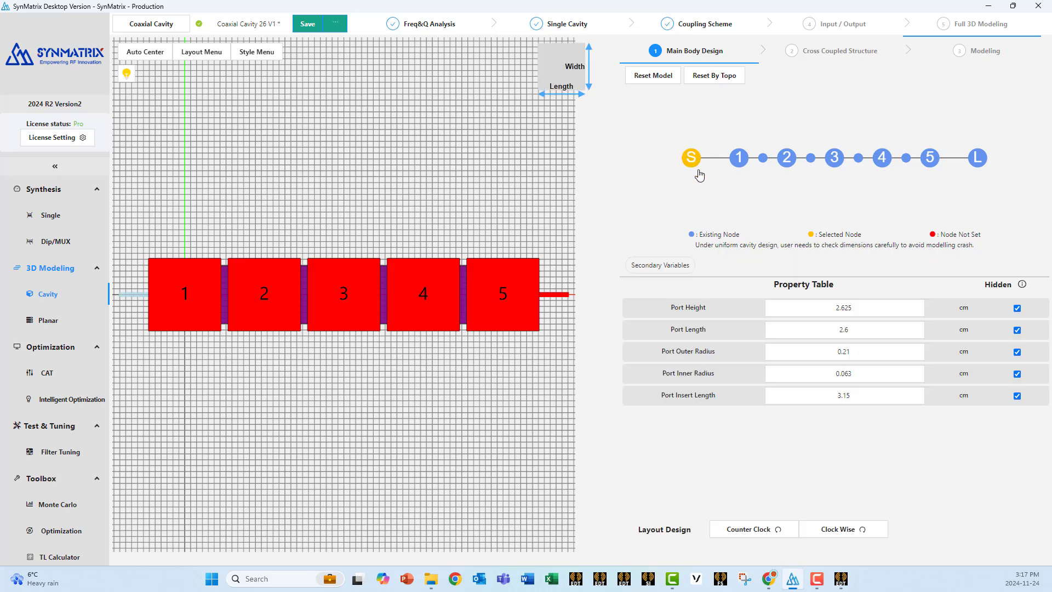
{"action": "mouse_move", "coordinate": [910, 333]}
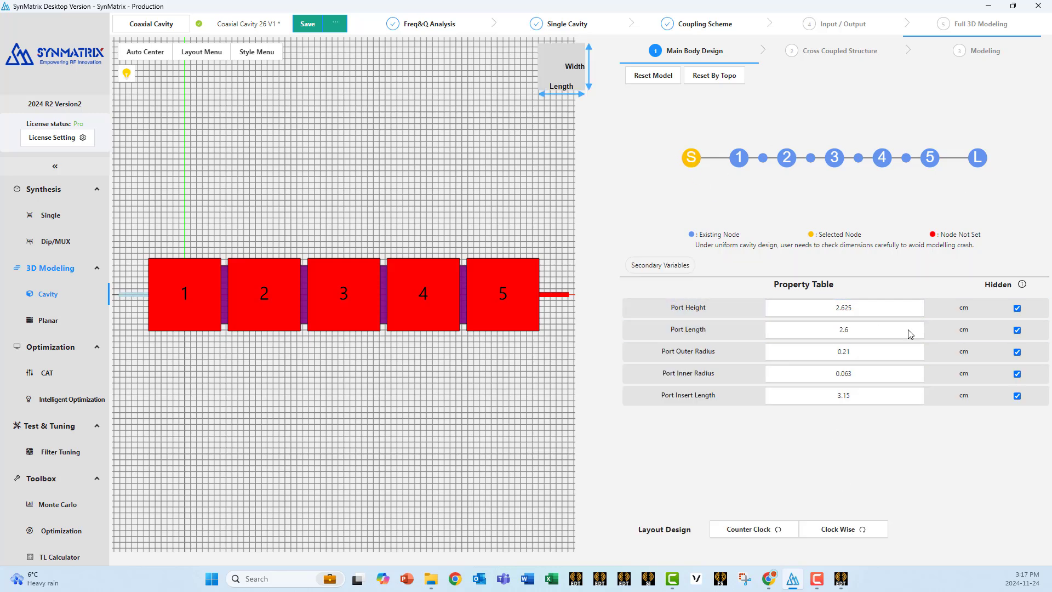
{"action": "left_click", "coordinate": [844, 307]}
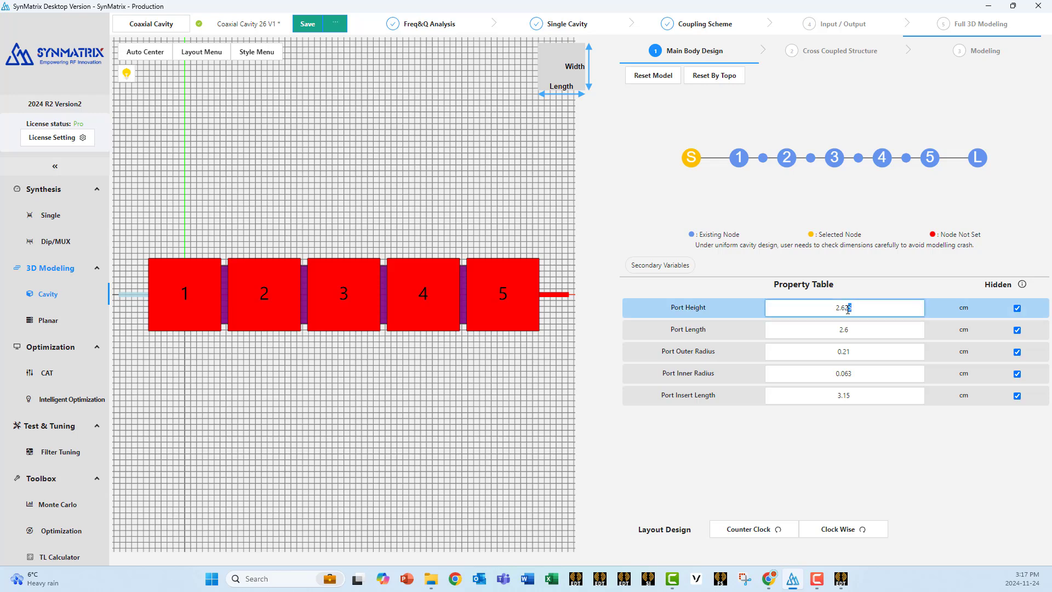
{"action": "type", "text": "2.25"}
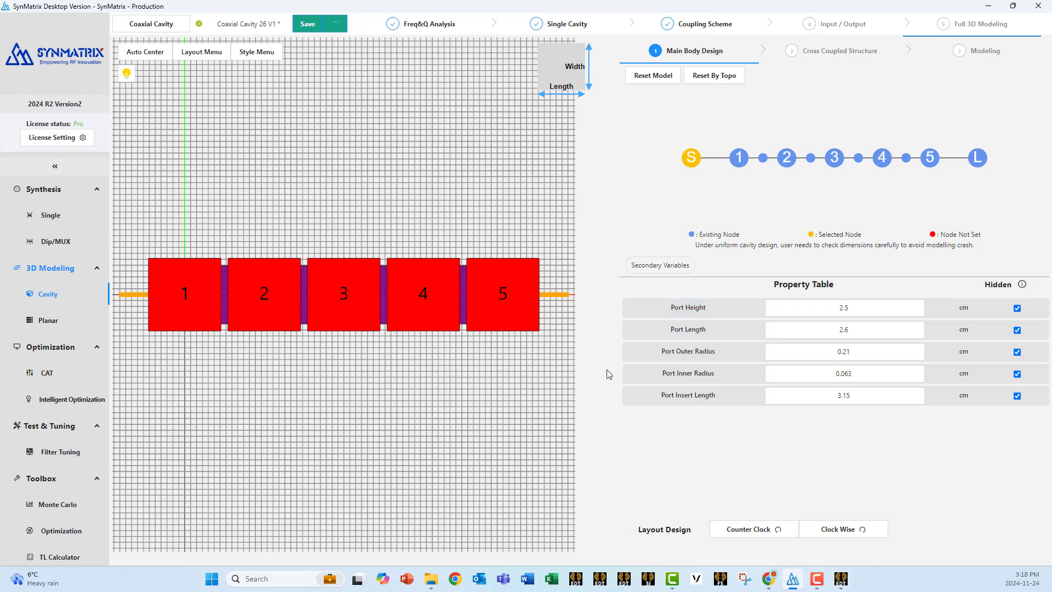
{"action": "mouse_move", "coordinate": [762, 158]}
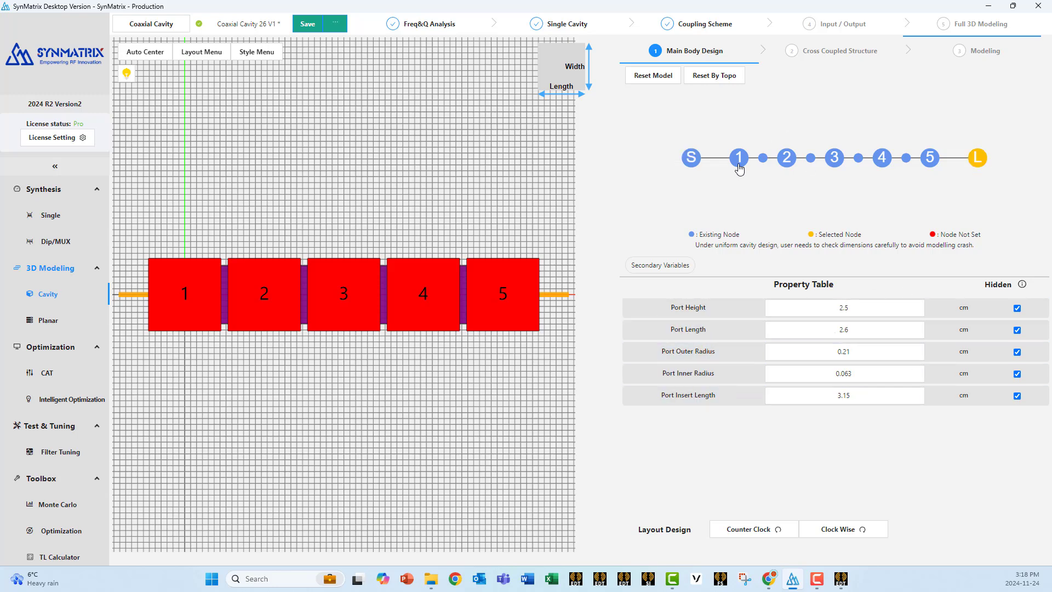
{"action": "left_click", "coordinate": [762, 157]}
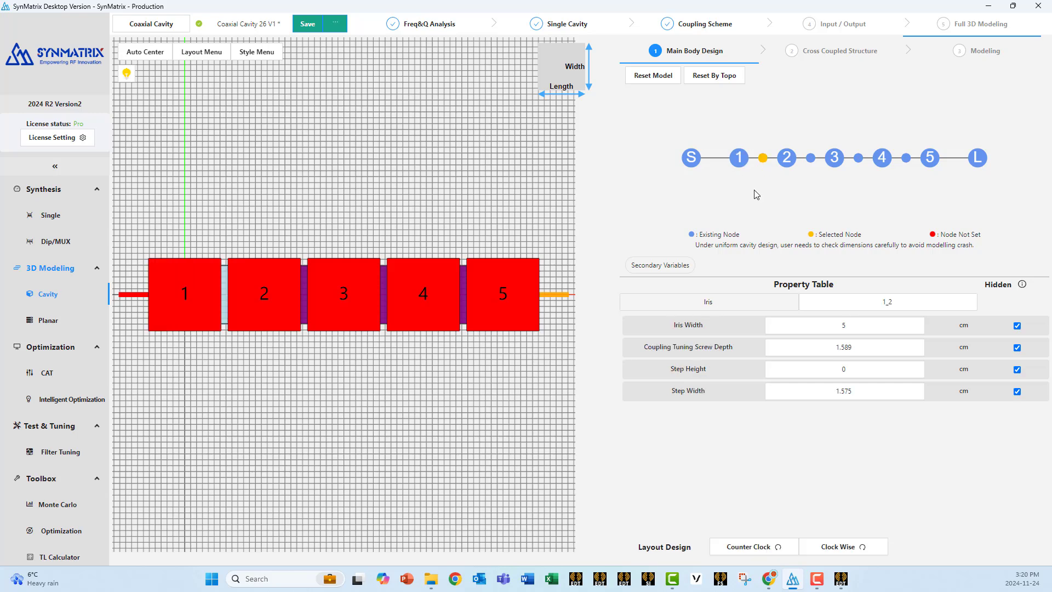
{"action": "mouse_move", "coordinate": [763, 175]}
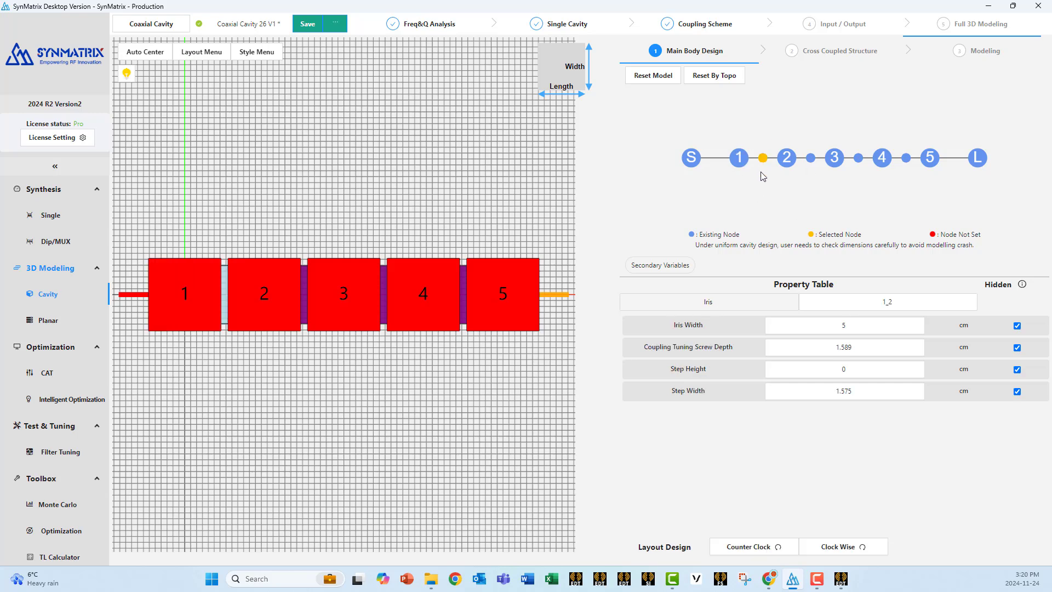
{"action": "mouse_move", "coordinate": [751, 179]}
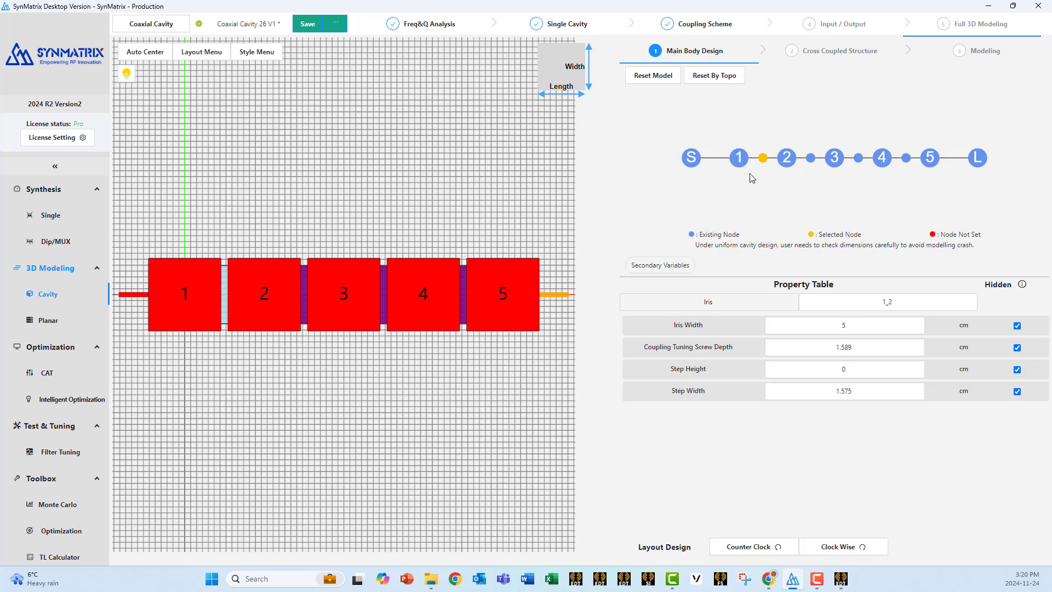
Pass through Cross Coupled Structure and Modeling, constructing the five-cavity 0.875–1.125 GHz model
{"action": "left_click", "coordinate": [839, 51]}
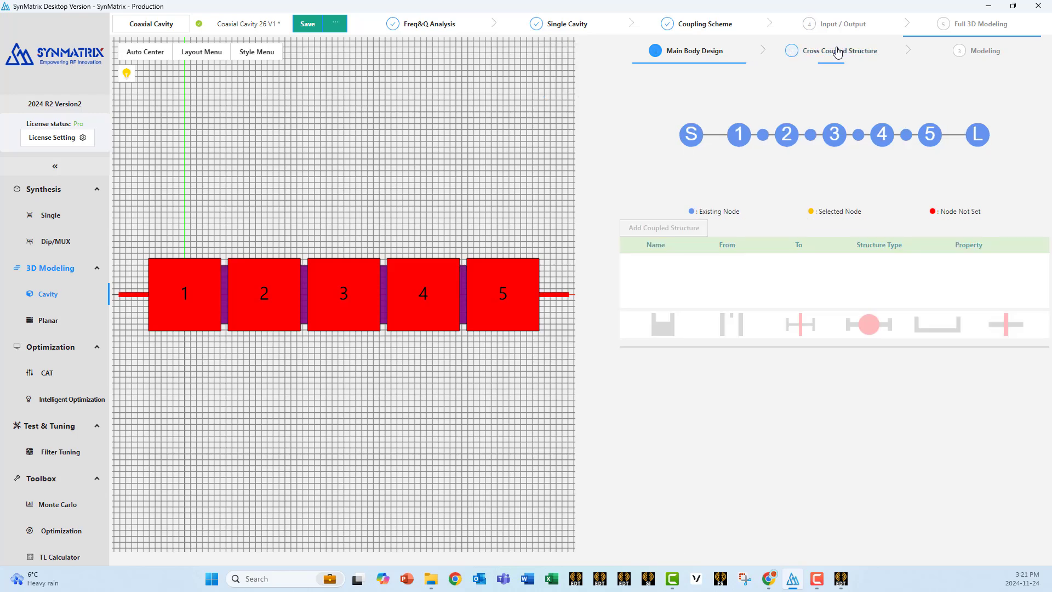
{"action": "left_click", "coordinate": [835, 50]}
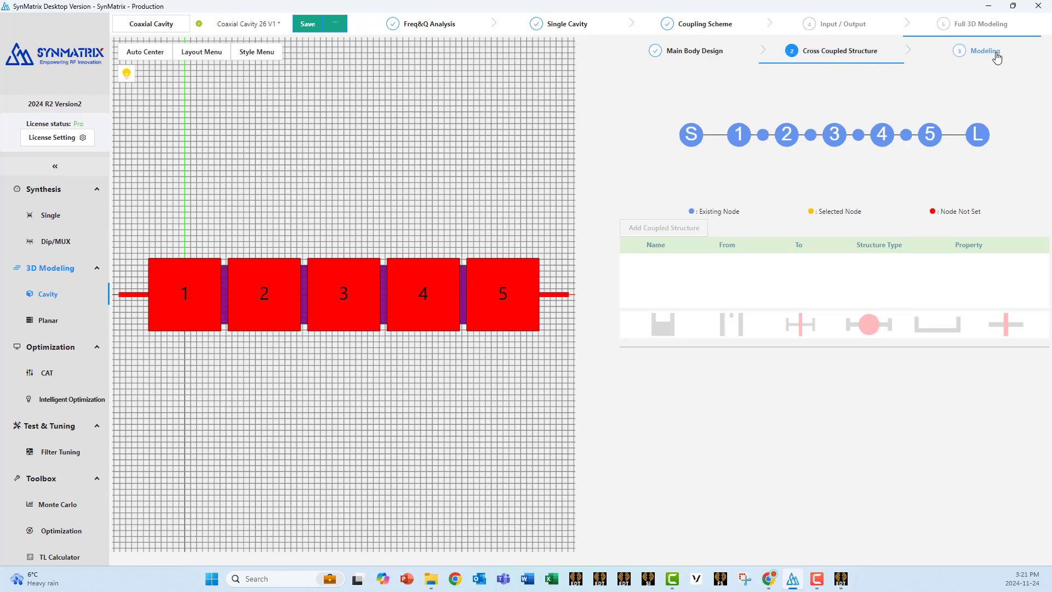
{"action": "left_click", "coordinate": [984, 50]}
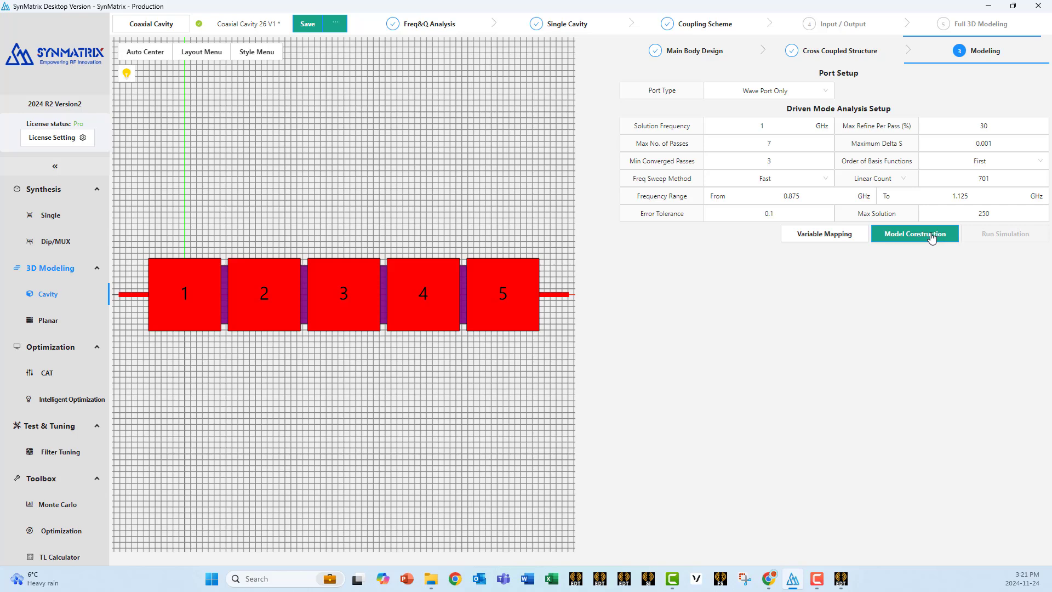
{"action": "left_click", "coordinate": [914, 233]}
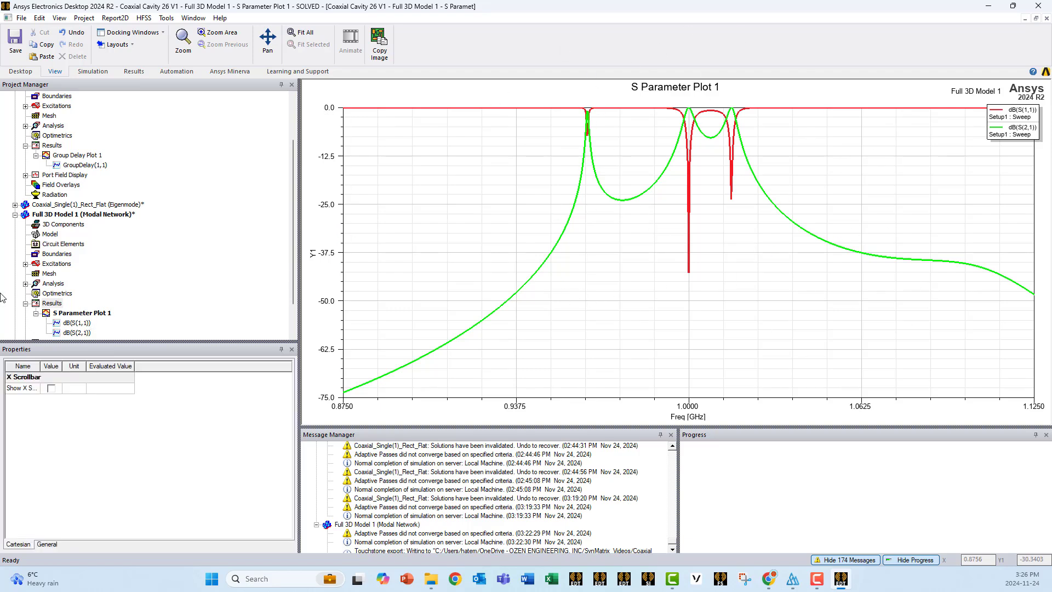
Export the solved S-matrix to Coaxial Cavity 26 V1_Full 3D Model 1.s2p, overwriting the old file
{"action": "right_click", "coordinate": [51, 302]}
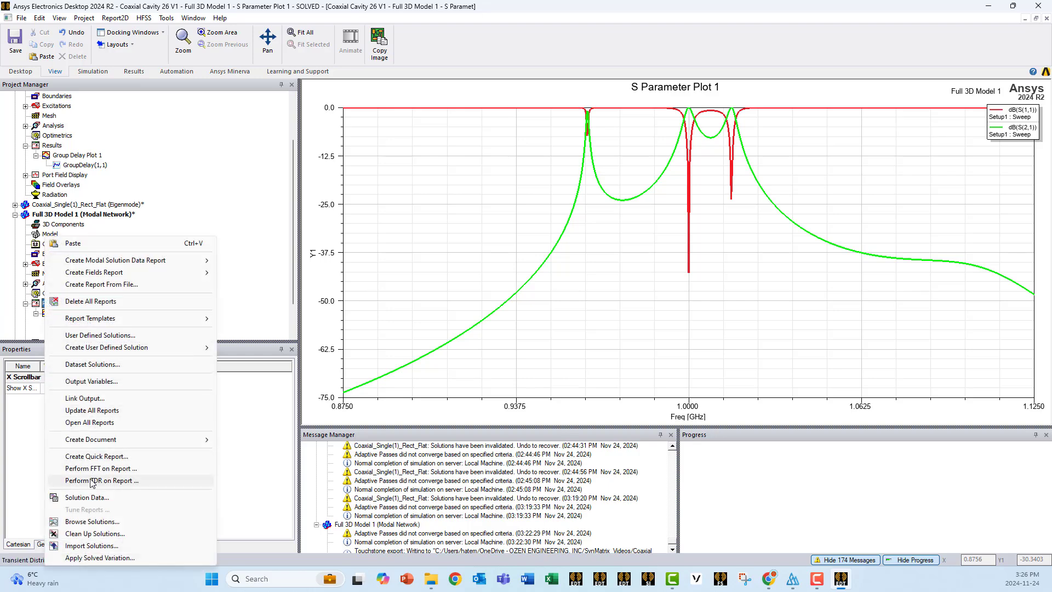
{"action": "left_click", "coordinate": [86, 497]}
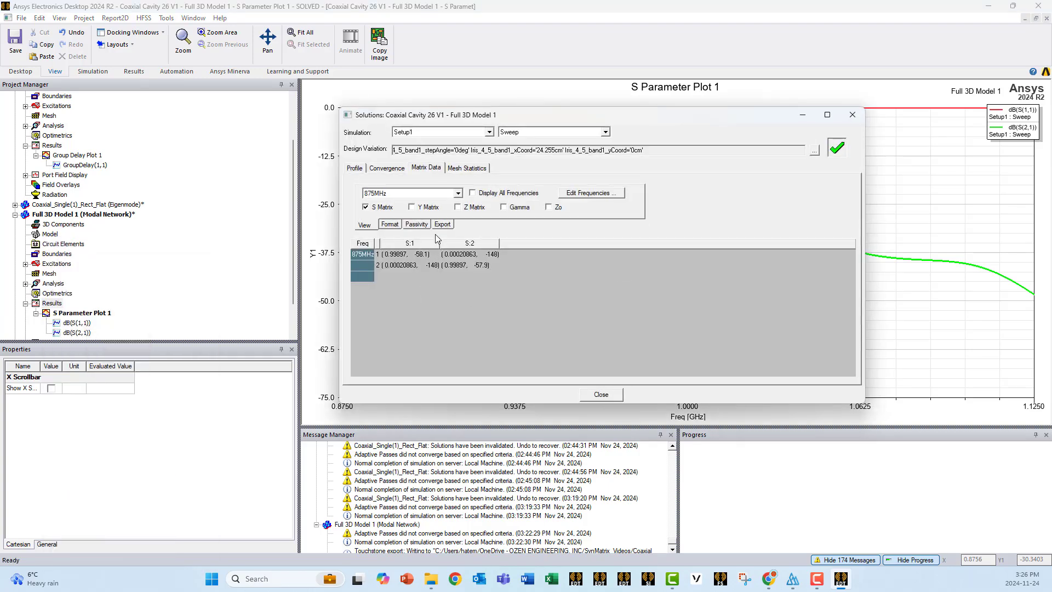
{"action": "left_click", "coordinate": [441, 224]}
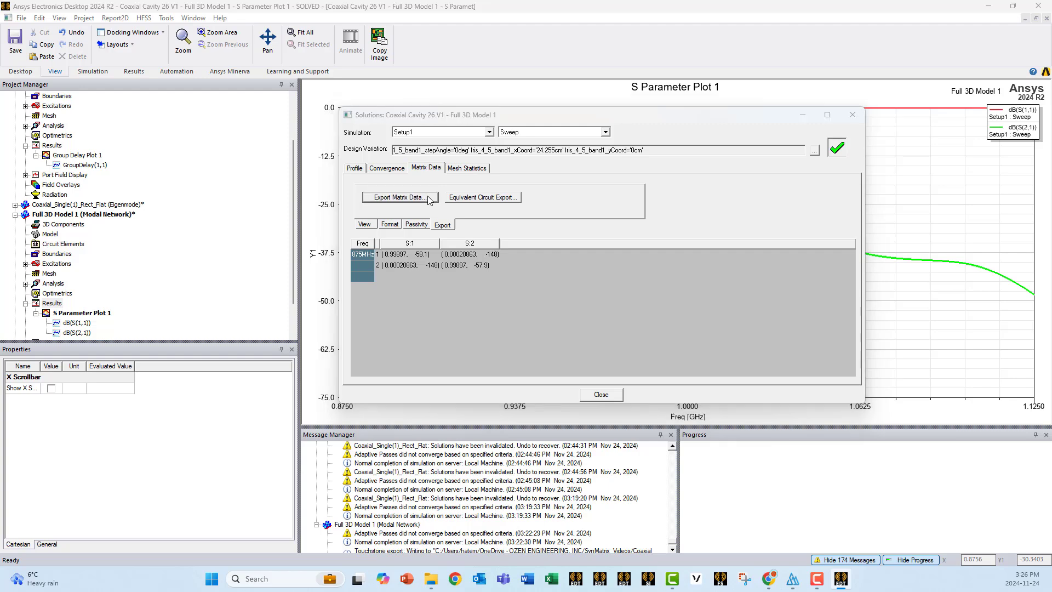
{"action": "left_click", "coordinate": [398, 197]}
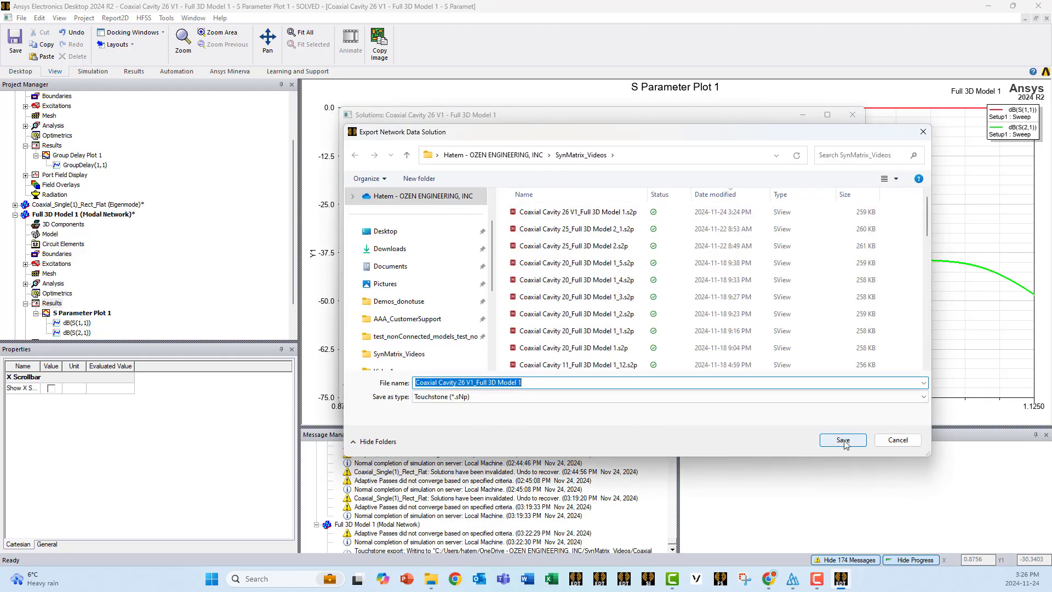
{"action": "left_click", "coordinate": [842, 439]}
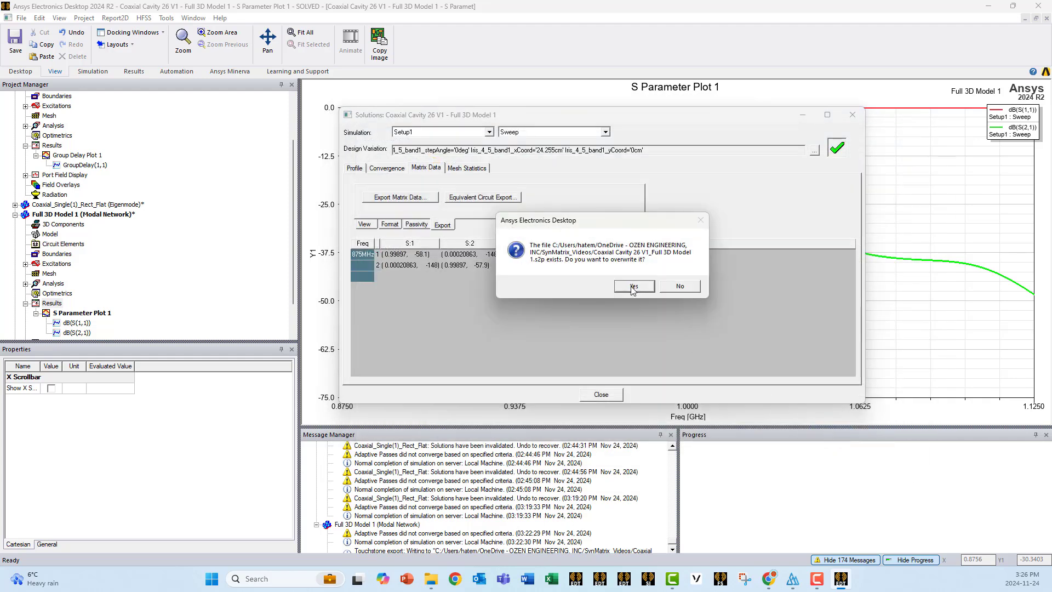
{"action": "left_click", "coordinate": [631, 286]}
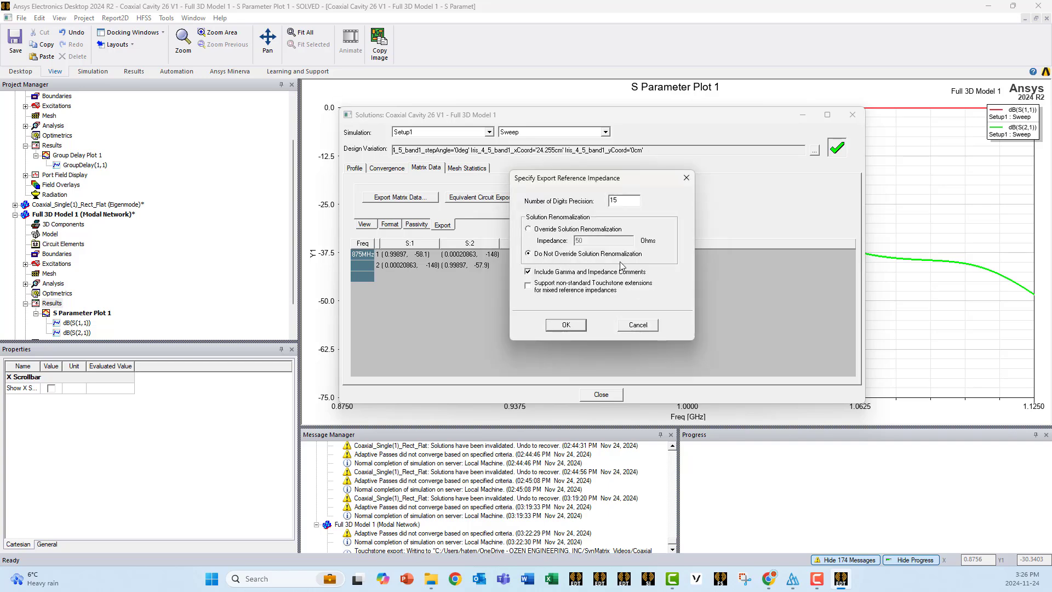
{"action": "left_click", "coordinate": [565, 325]}
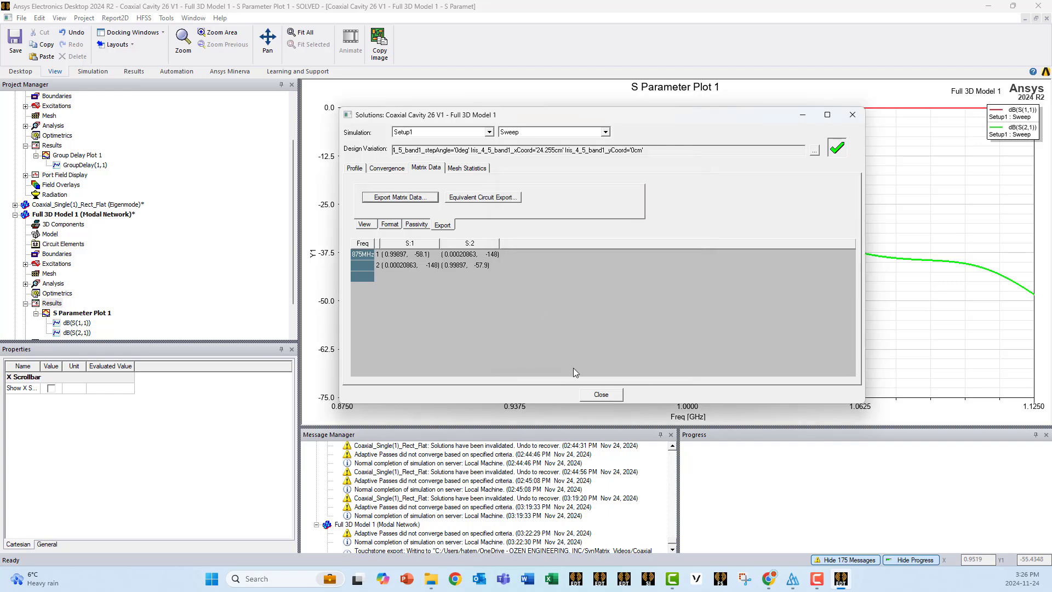
{"action": "left_click", "coordinate": [600, 394]}
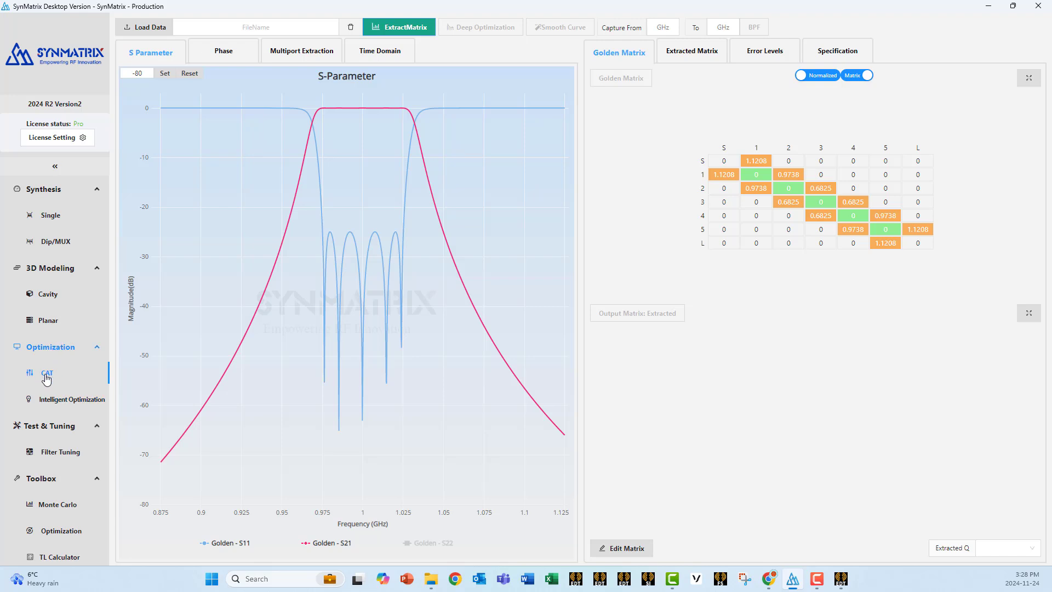
Load Coaxial Cavity 26 V1_Full 3D Model 1.s2p into CAT and extract its coupling matrix
{"action": "left_click", "coordinate": [144, 27]}
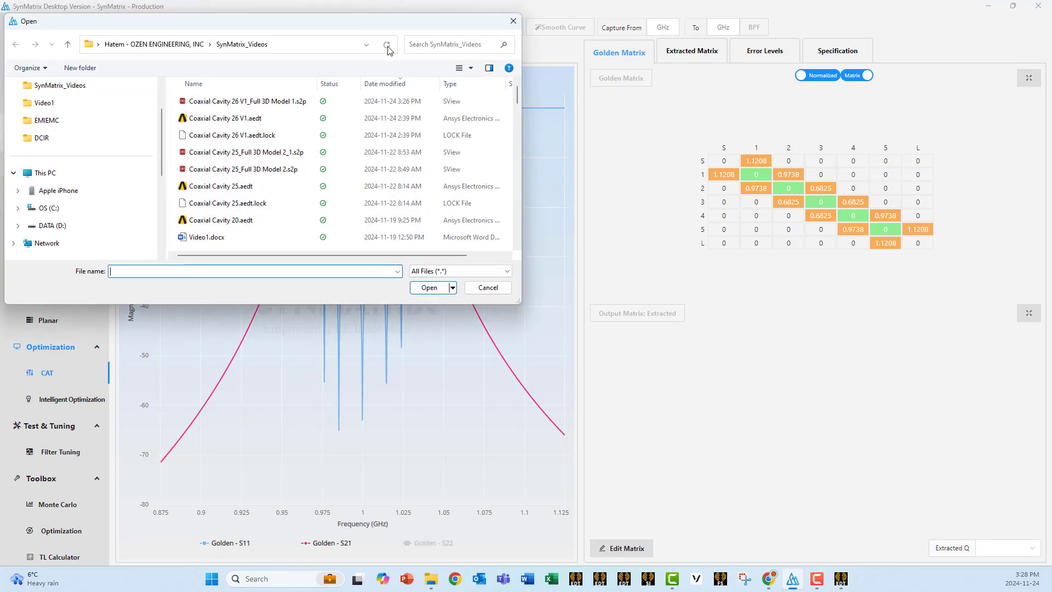
{"action": "left_click", "coordinate": [249, 101]}
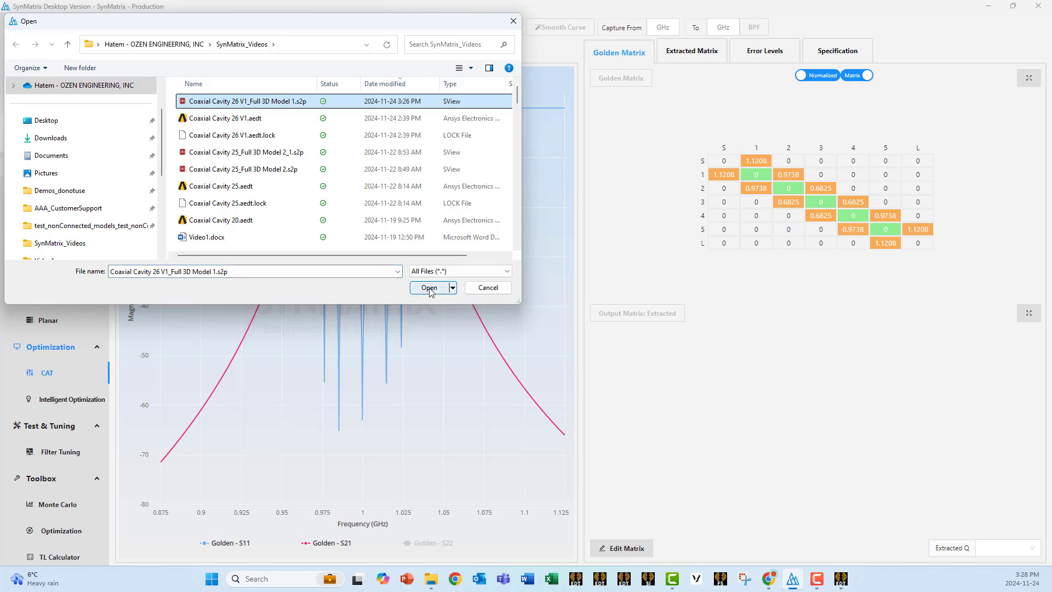
{"action": "left_click", "coordinate": [428, 287]}
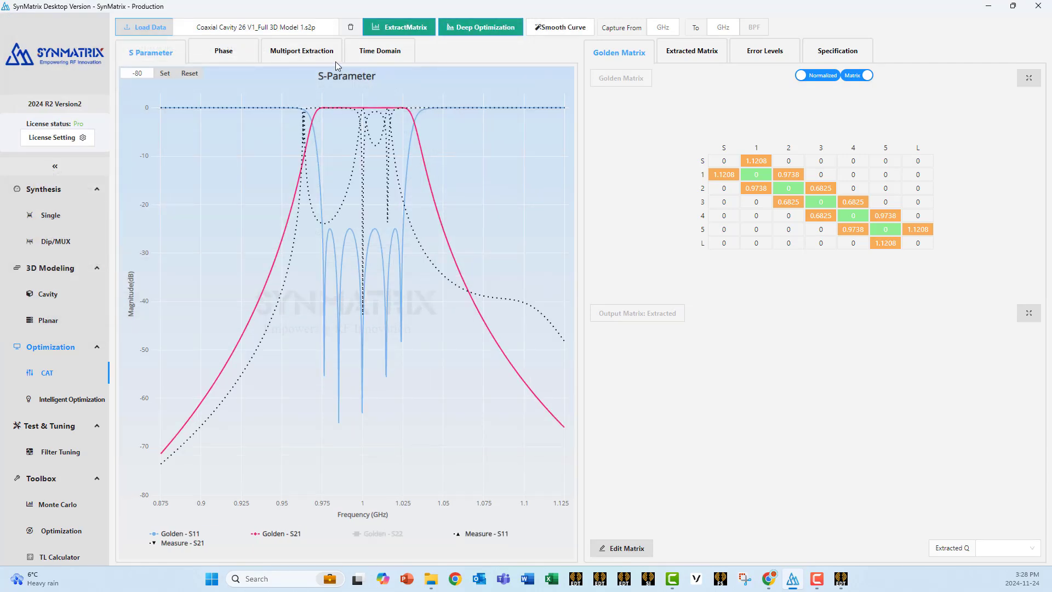
{"action": "left_click", "coordinate": [397, 27]}
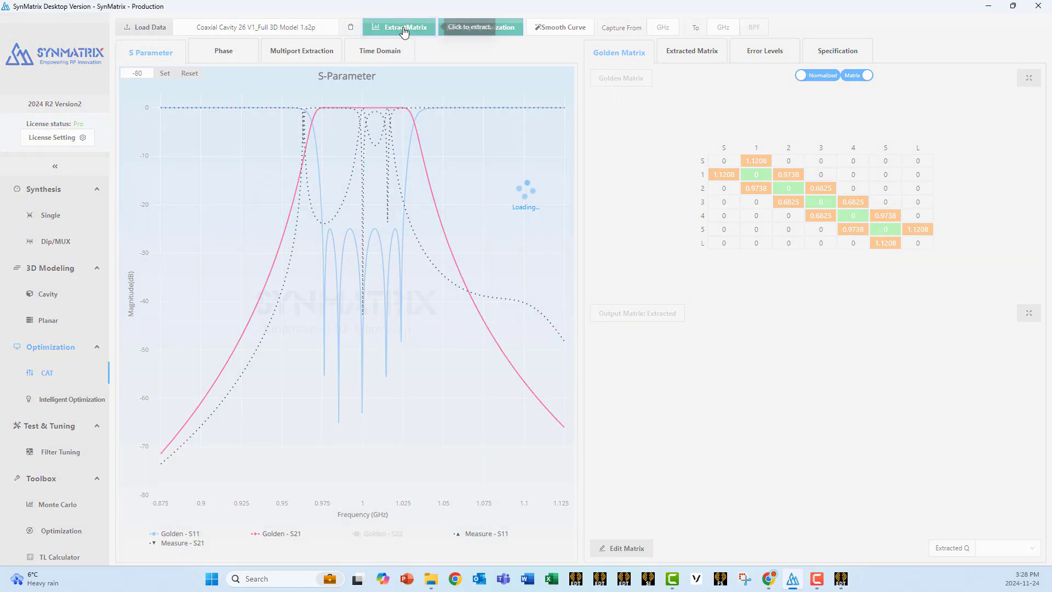
{"action": "left_click", "coordinate": [399, 27]}
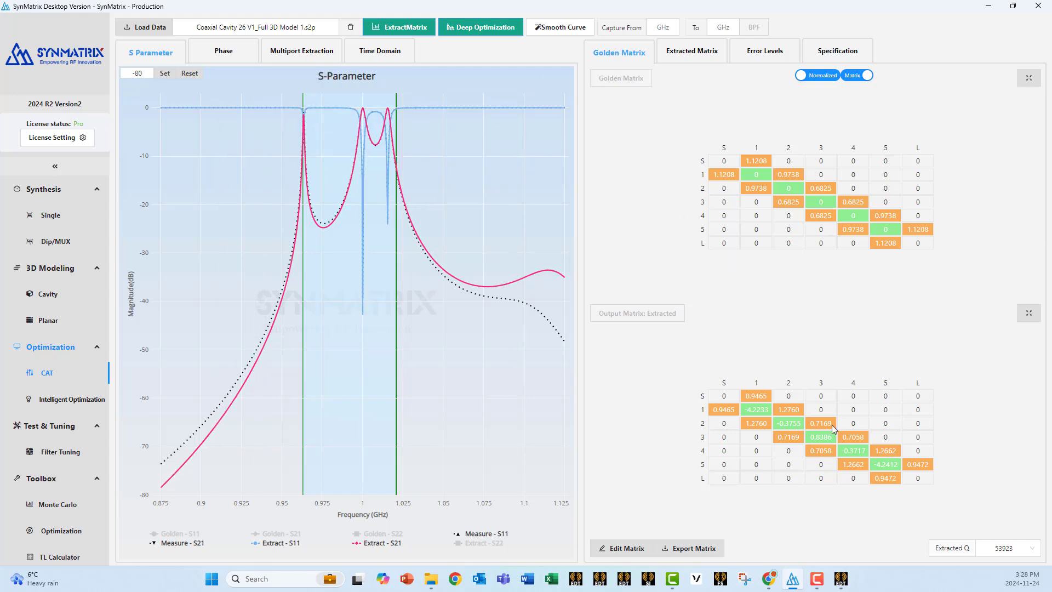
{"action": "mouse_move", "coordinate": [816, 251]}
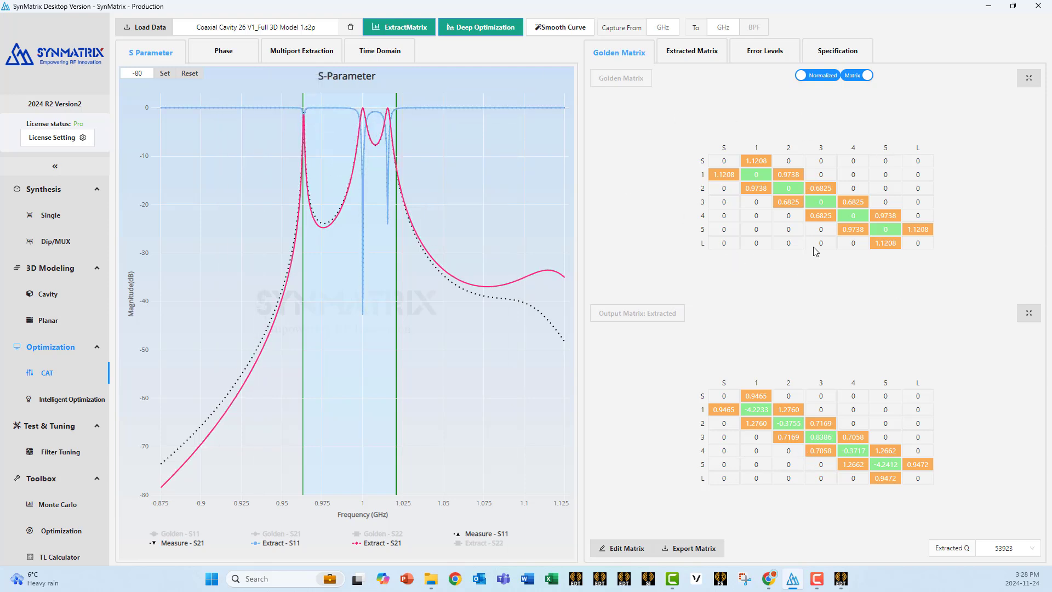
{"action": "mouse_move", "coordinate": [838, 289]}
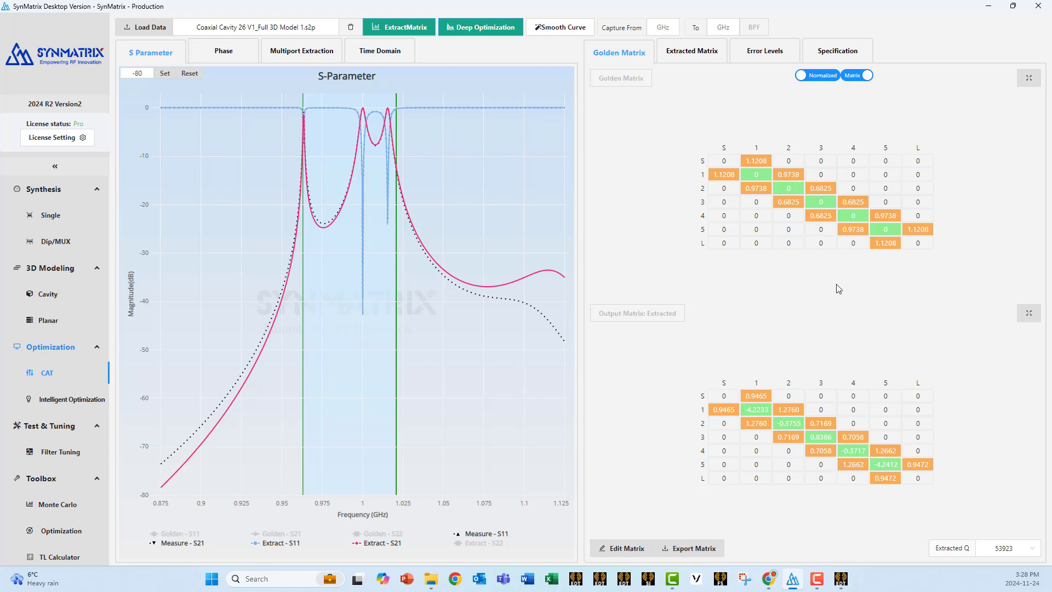
{"action": "mouse_move", "coordinate": [840, 349]}
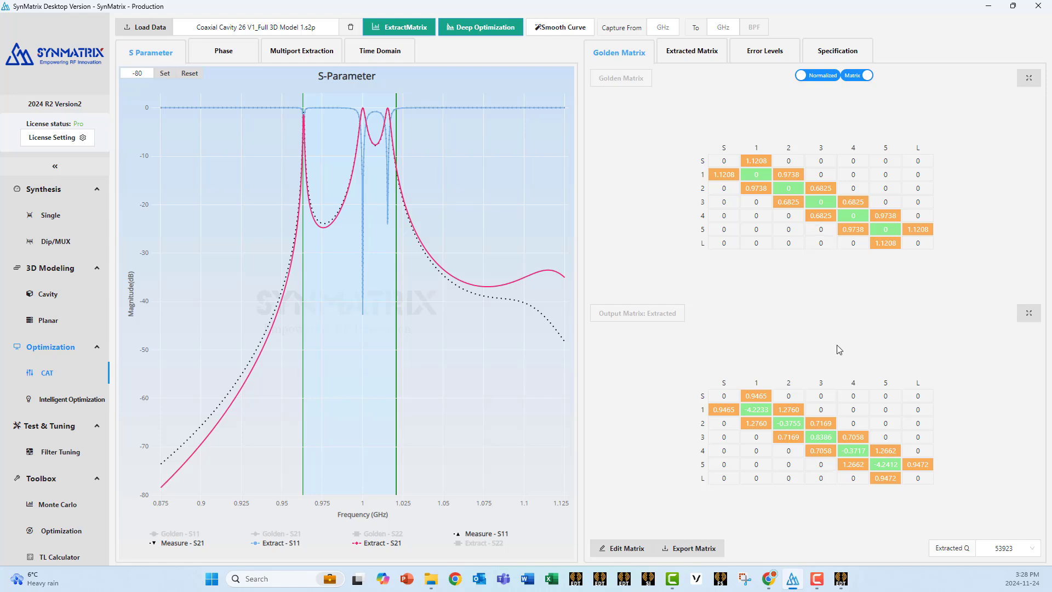
{"action": "mouse_move", "coordinate": [763, 51]}
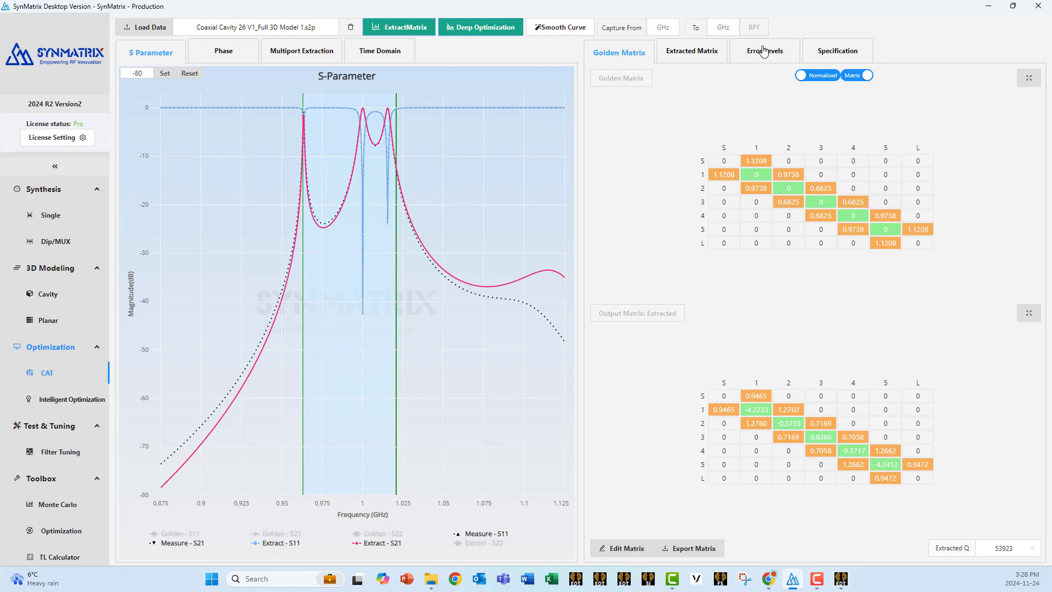
Track error levels (M1,1 and M5,5 near 108), then reopen 3D Modeling > Cavity
{"action": "left_click", "coordinate": [764, 51]}
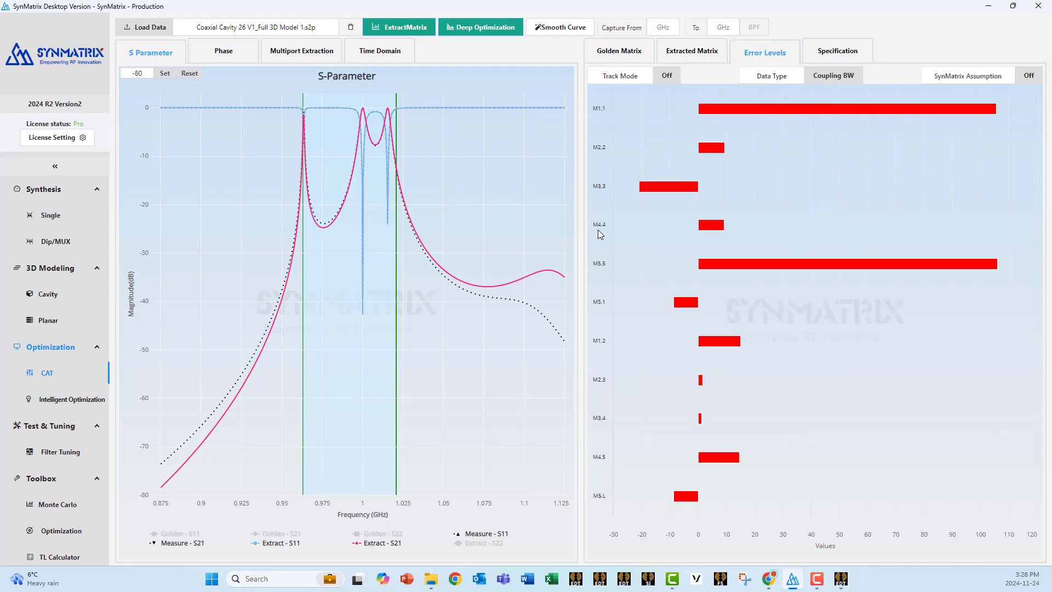
{"action": "left_click", "coordinate": [665, 75]}
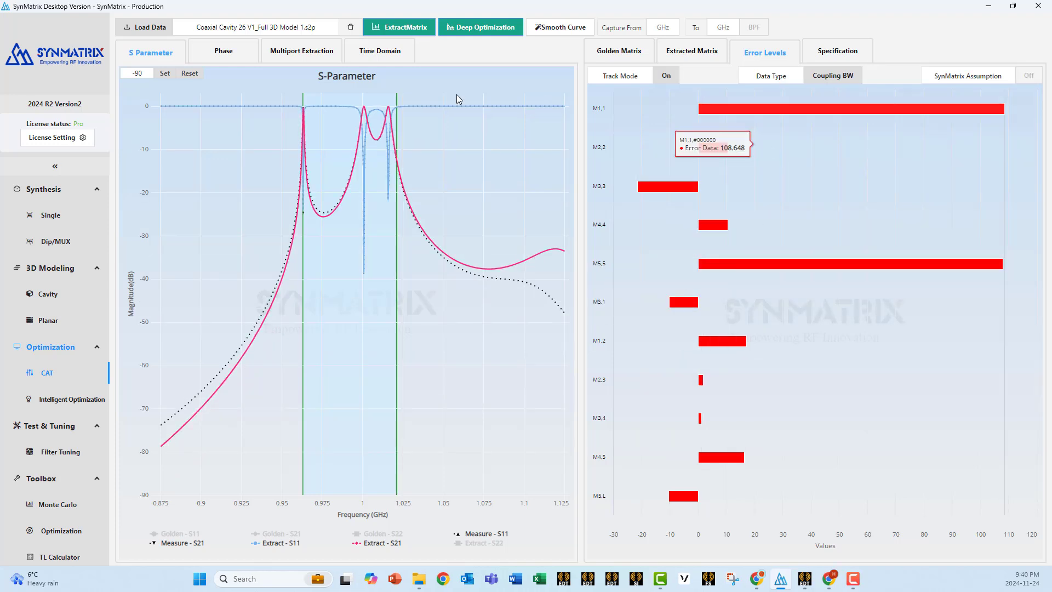
{"action": "mouse_move", "coordinate": [904, 277]}
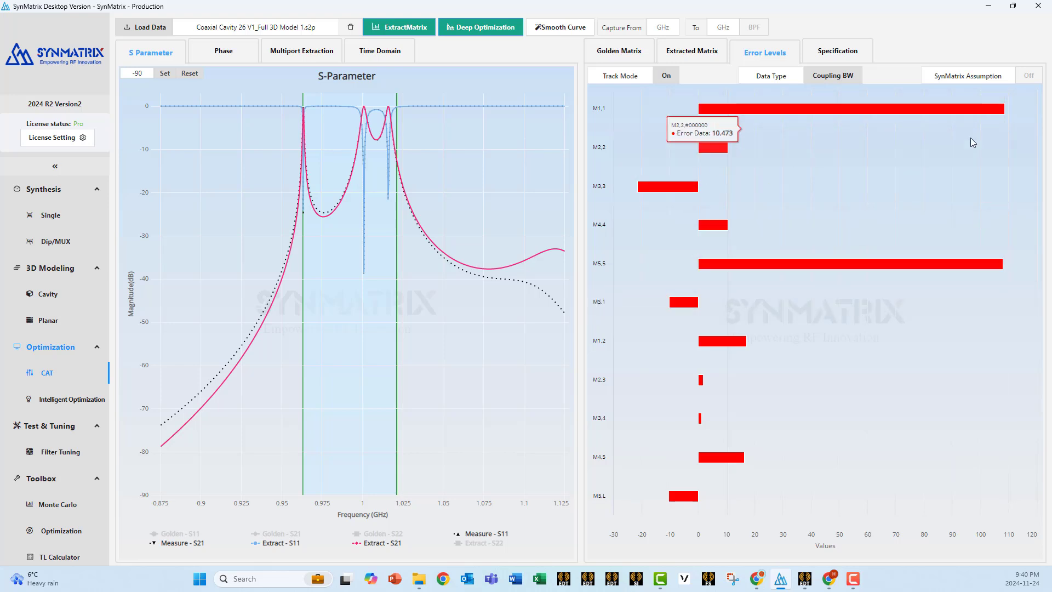
{"action": "mouse_move", "coordinate": [707, 284]}
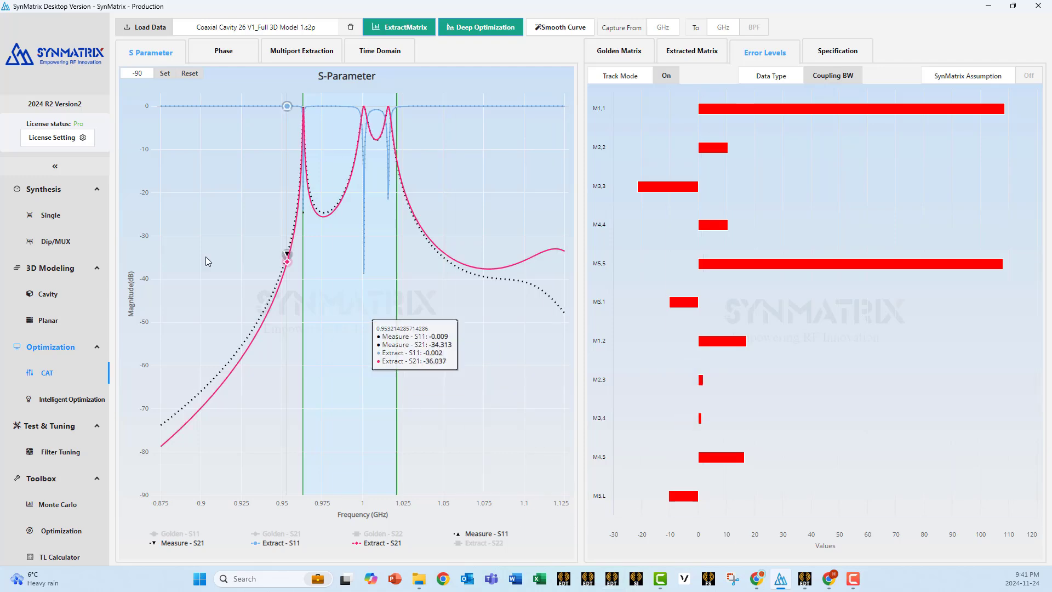
{"action": "left_click", "coordinate": [47, 293]}
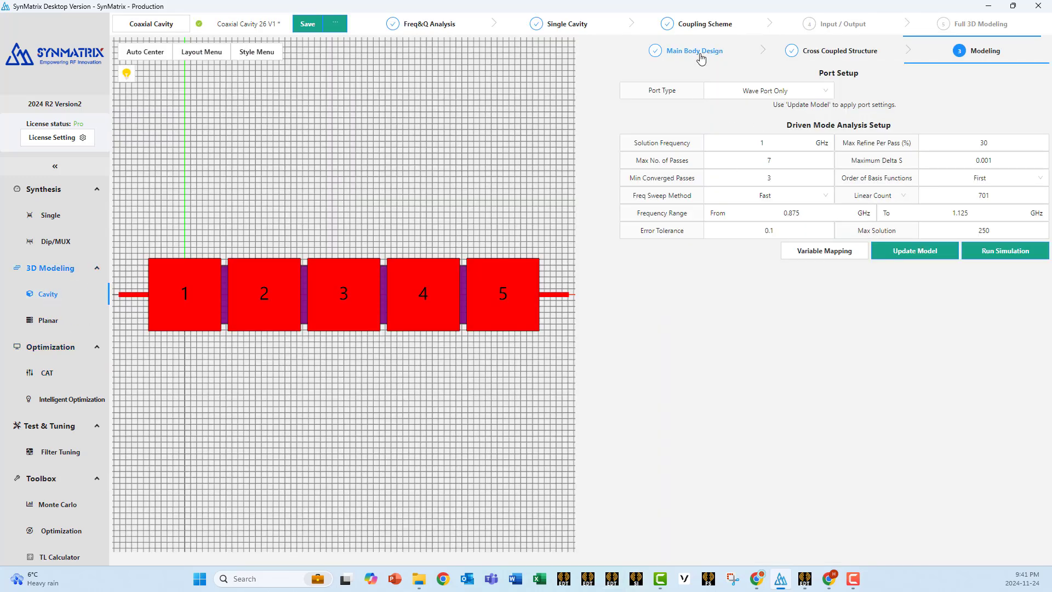
In Main Body Design, set tuning screw depth to 1.6 cm for cavity 1 and 1.65 cm for cavity 5
{"action": "left_click", "coordinate": [693, 50]}
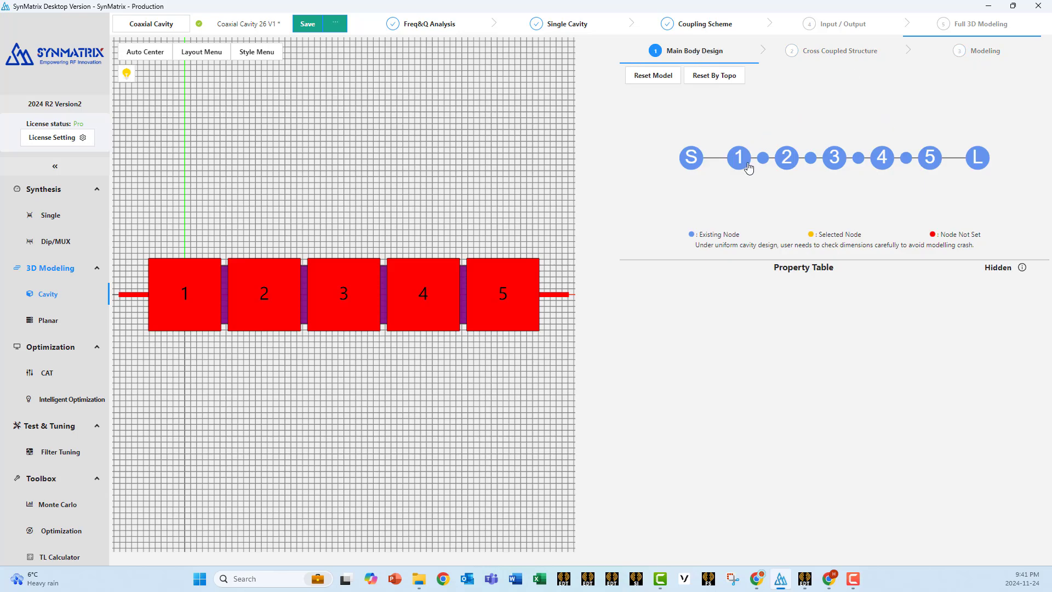
{"action": "left_click", "coordinate": [738, 158]}
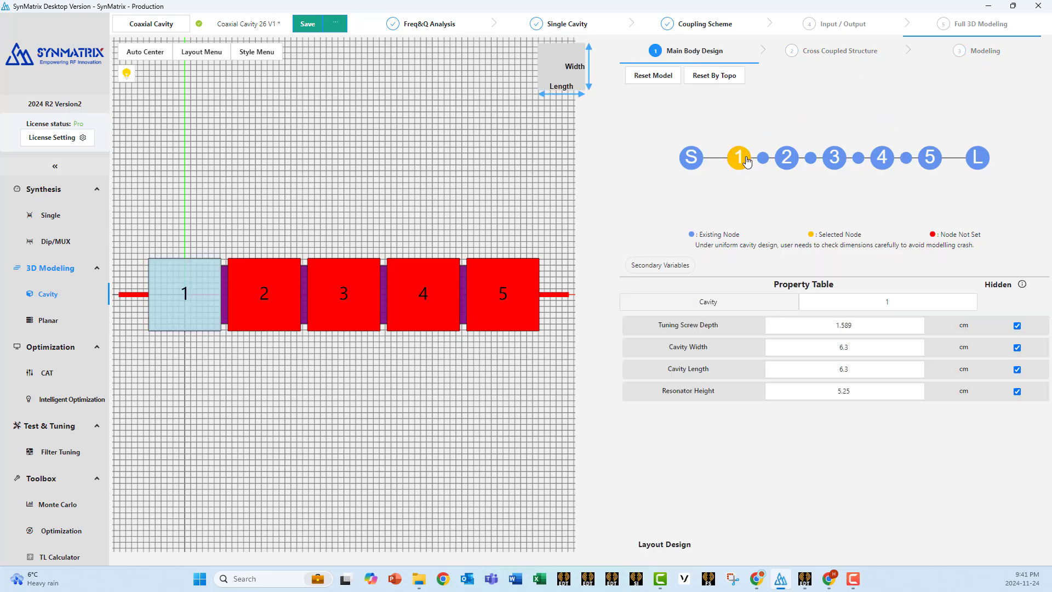
{"action": "left_click", "coordinate": [844, 347]}
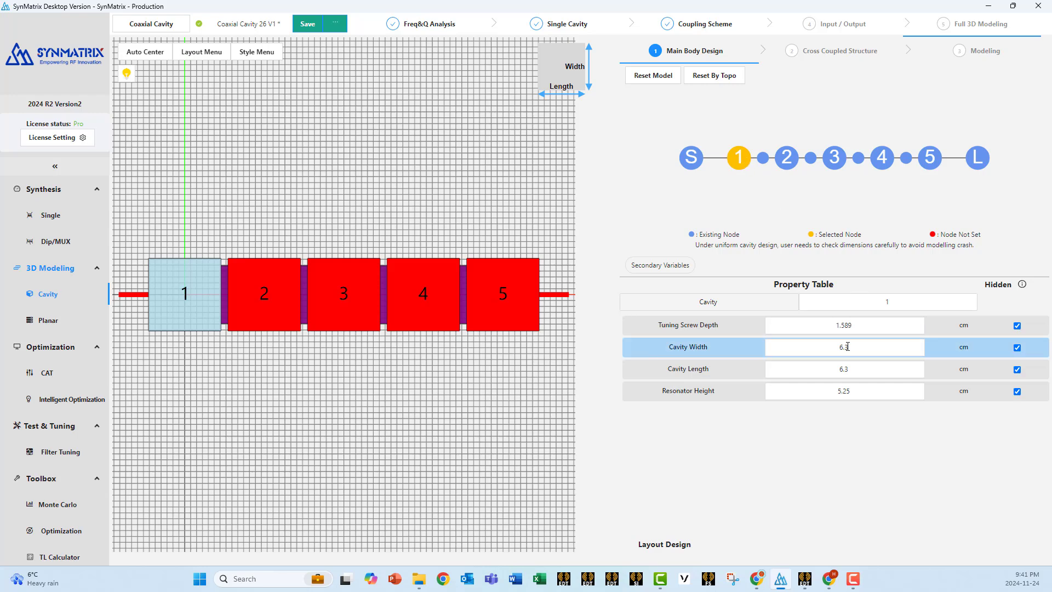
{"action": "left_click", "coordinate": [844, 325]}
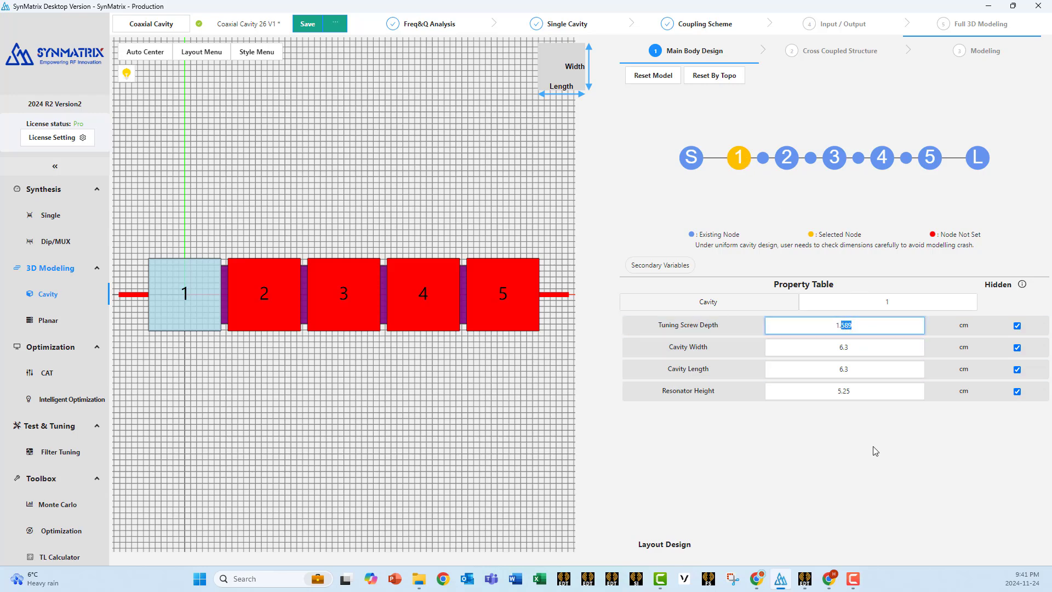
{"action": "type", "text": "1.6"}
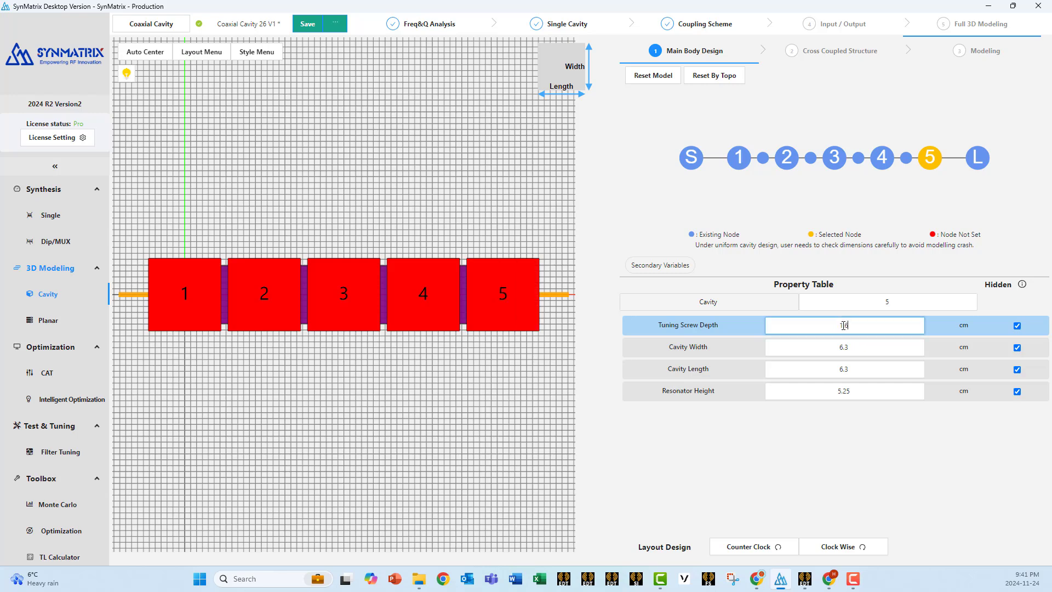
{"action": "type", "text": "1.65"}
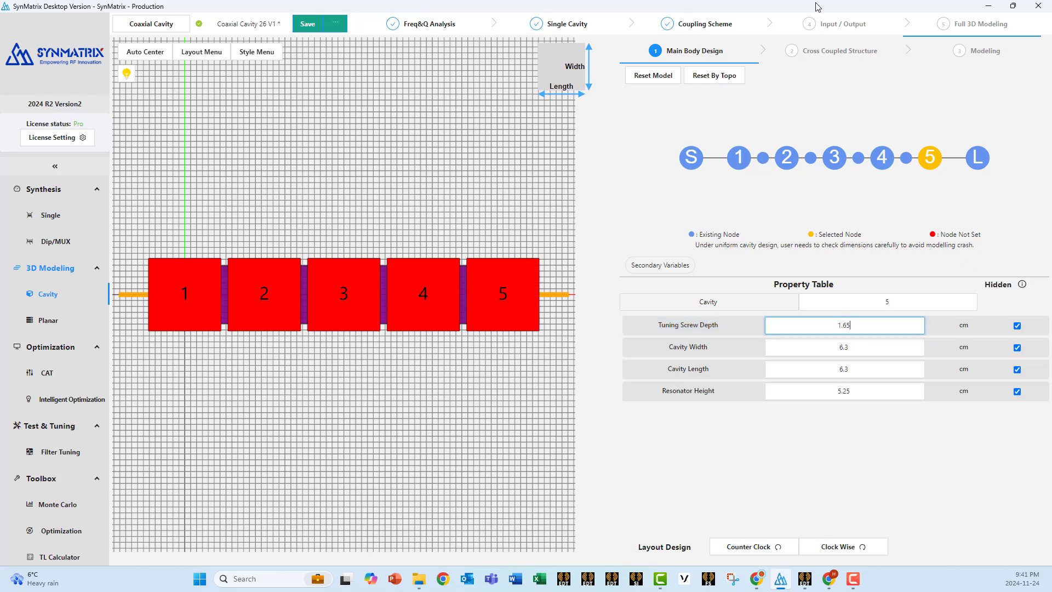
{"action": "left_click", "coordinate": [985, 51]}
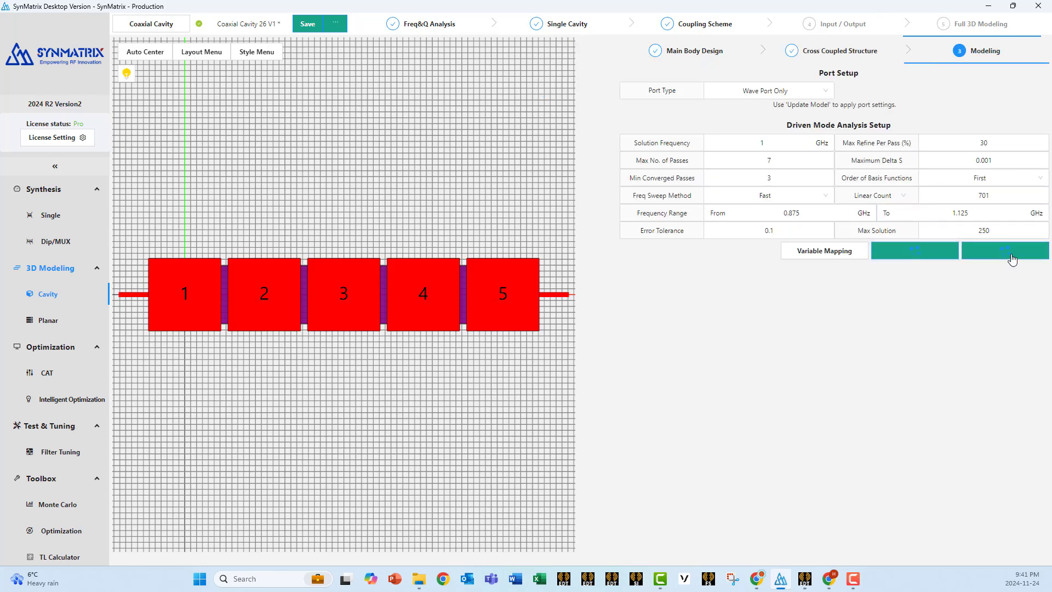
Update the full 3D model with the retuned screw depths and start its simulation
{"action": "left_click", "coordinate": [914, 250]}
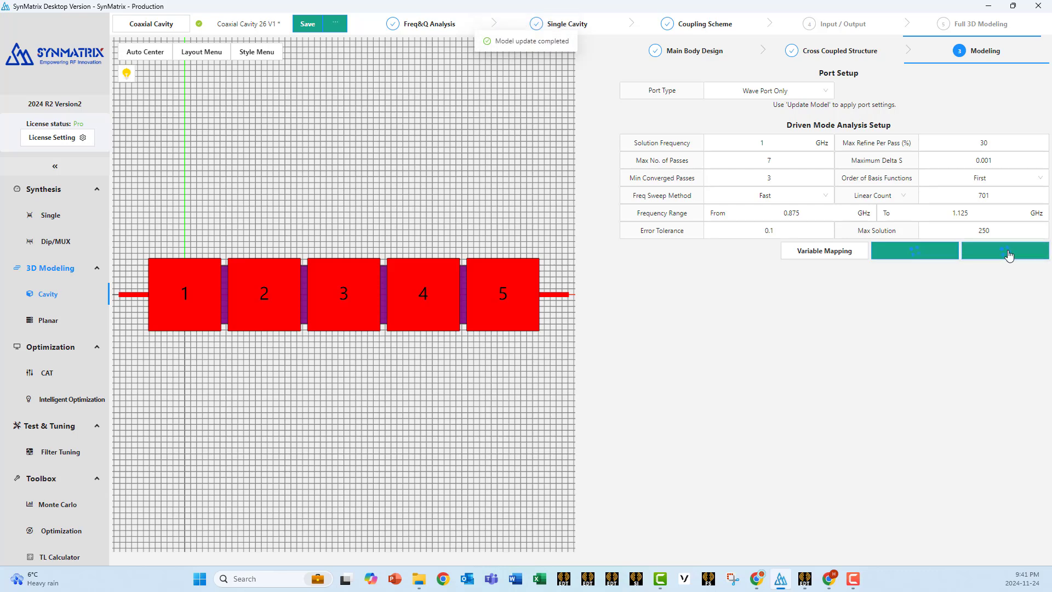
{"action": "left_click", "coordinate": [1004, 251]}
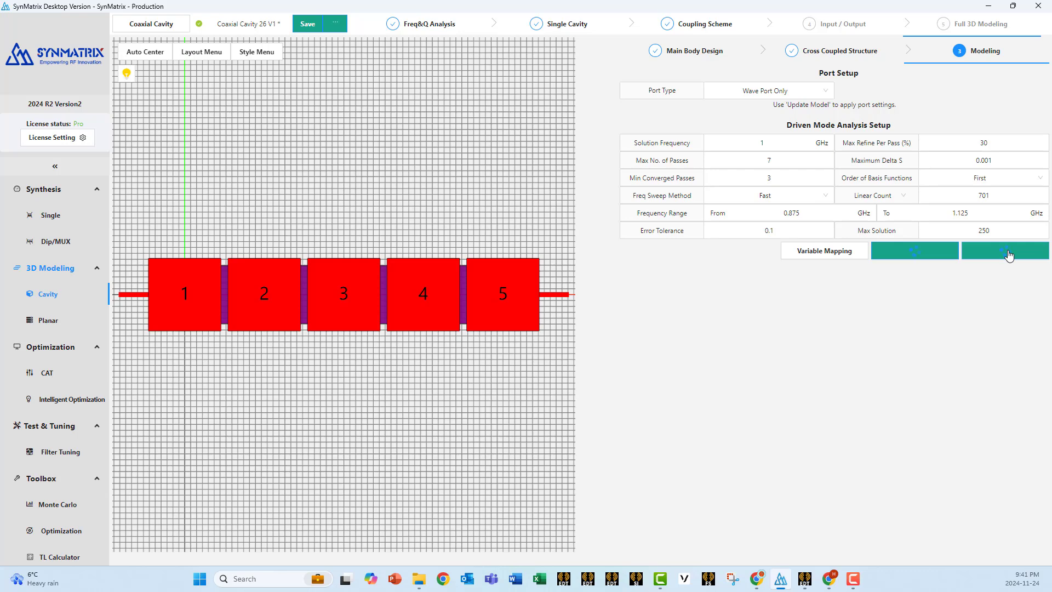
{"action": "left_click", "coordinate": [1005, 251]}
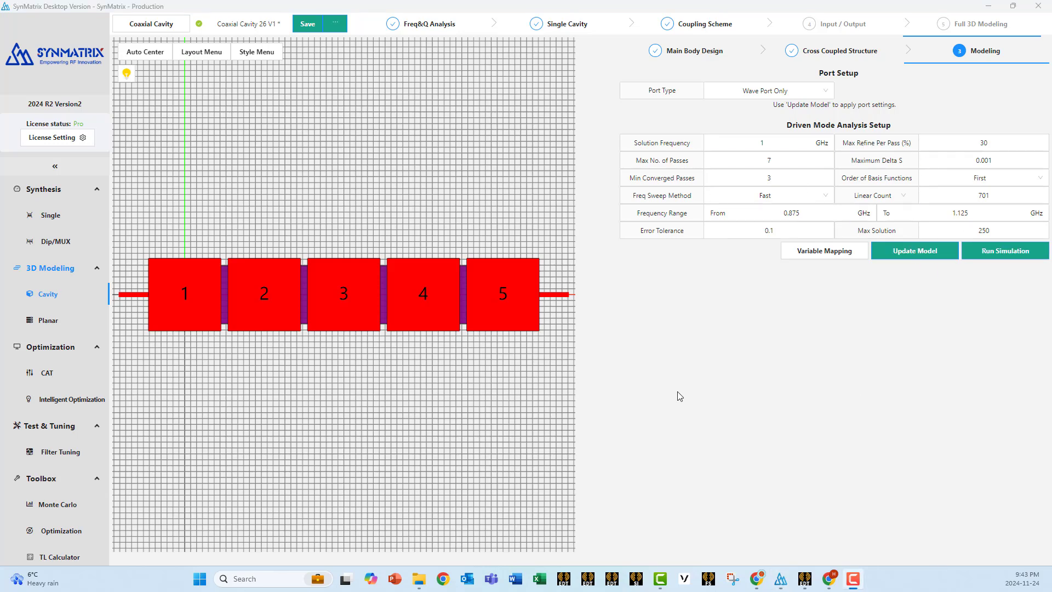
{"action": "mouse_move", "coordinate": [1028, 298]}
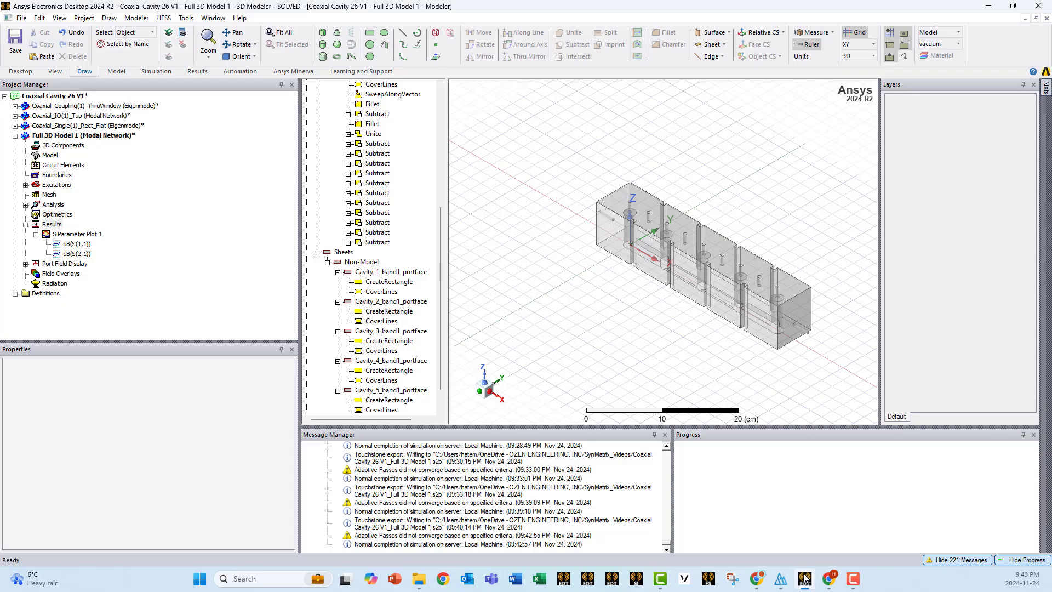
Open the full model's solution data and begin exporting the S-matrix as Touchstone
{"action": "right_click", "coordinate": [52, 224]}
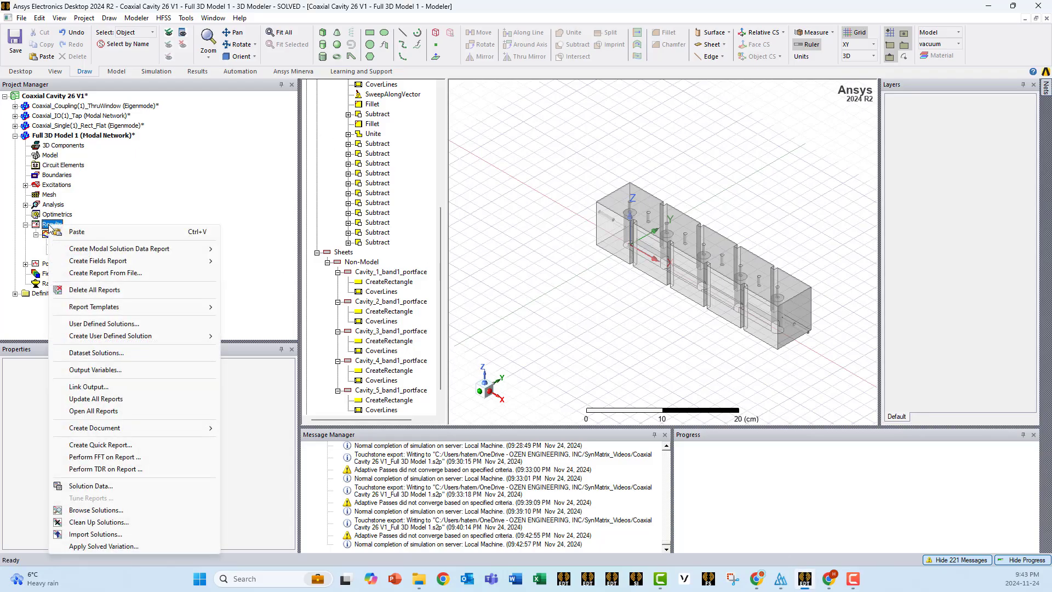
{"action": "left_click", "coordinate": [90, 485]}
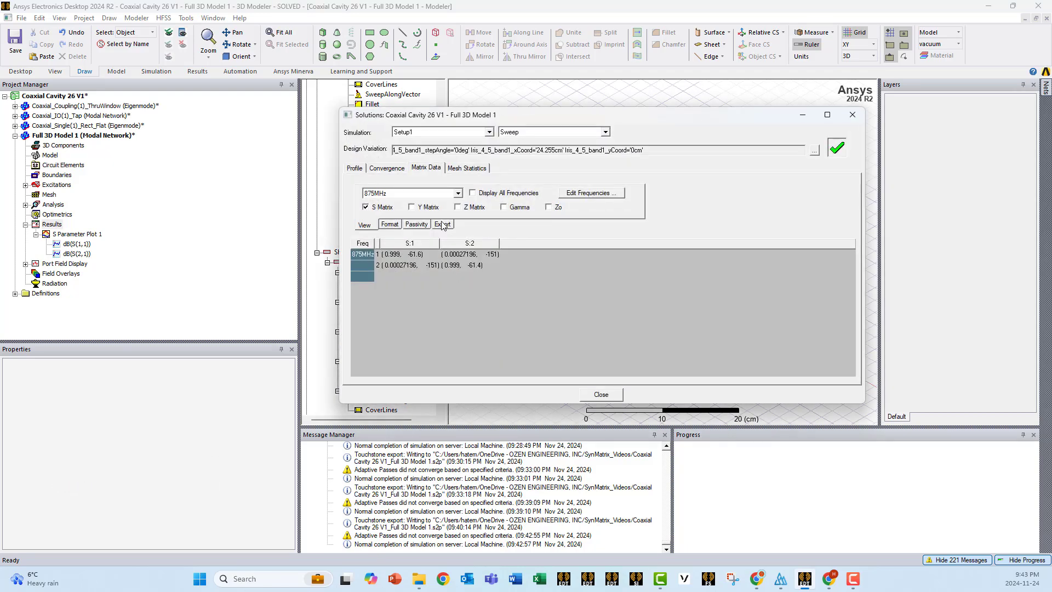
{"action": "left_click", "coordinate": [442, 224]}
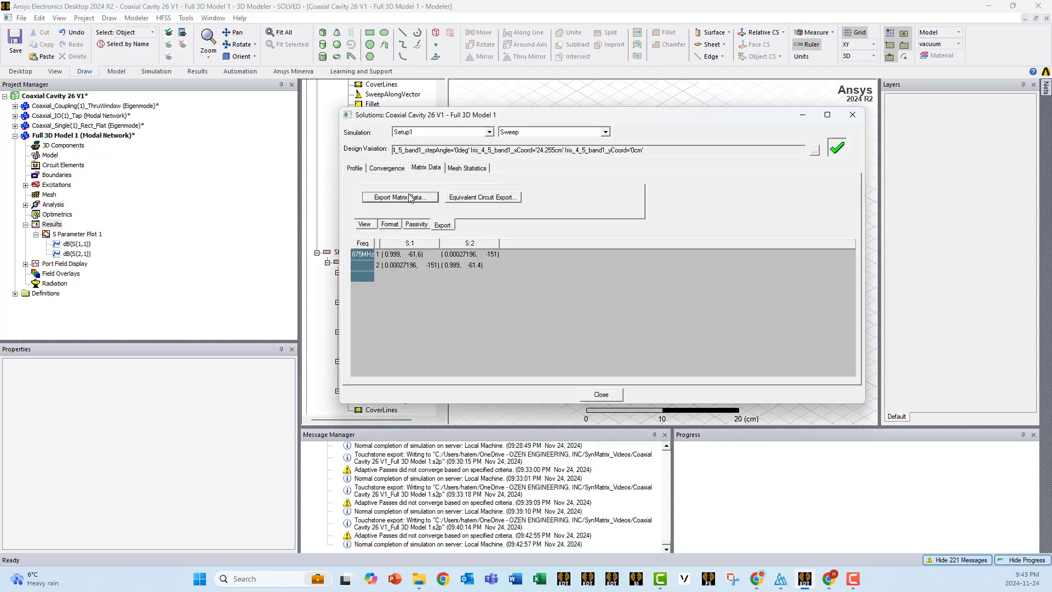
{"action": "left_click", "coordinate": [399, 197]}
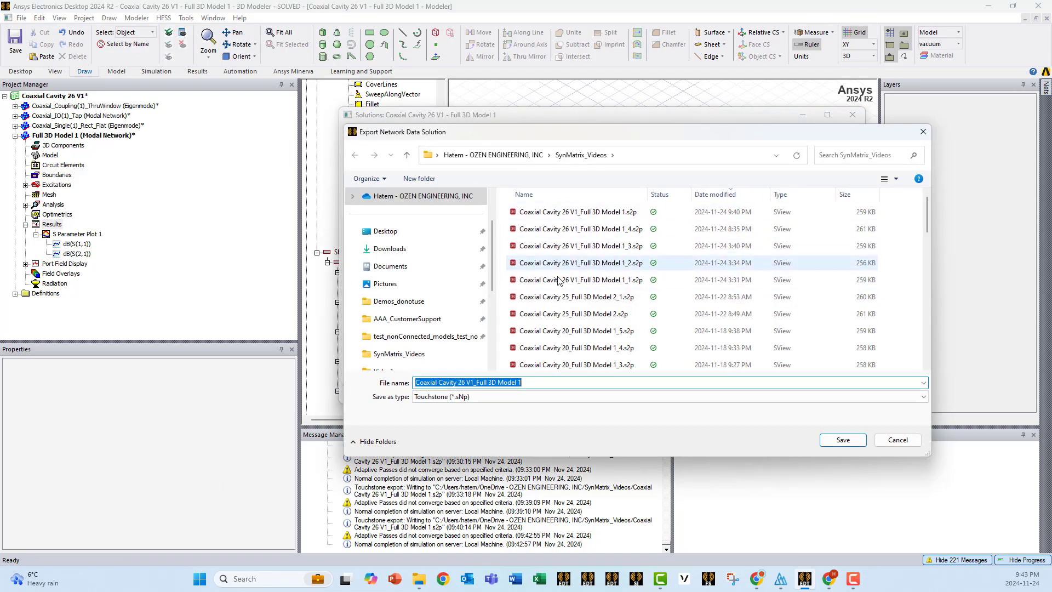
Save over Coaxial Cavity 26 V1_Full 3D Model 1_1.s2p, accept reference impedance, and close Solutions
{"action": "left_click", "coordinate": [575, 229]}
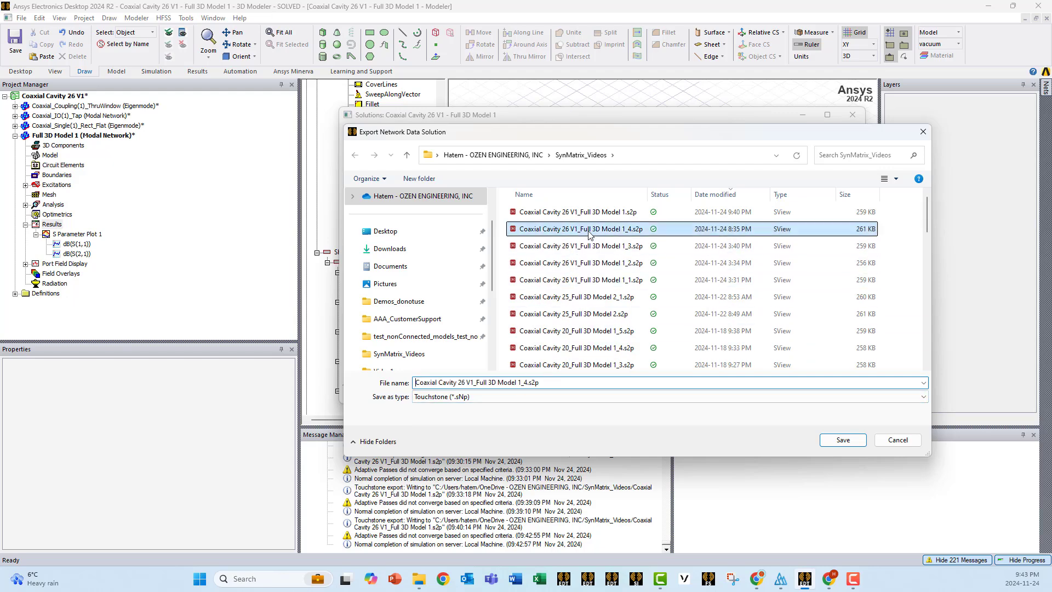
{"action": "left_click", "coordinate": [575, 280]}
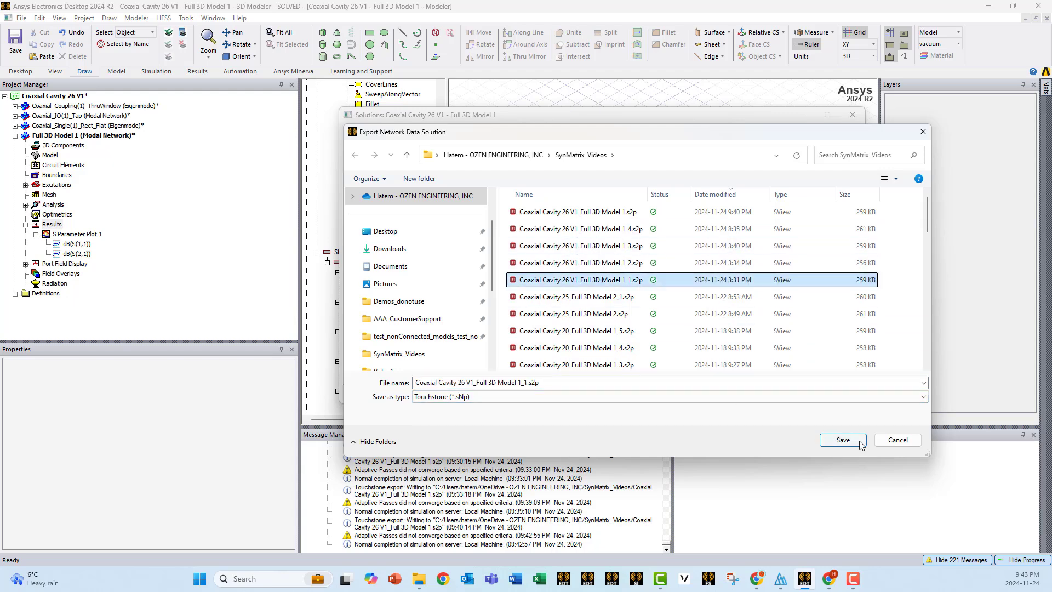
{"action": "left_click", "coordinate": [841, 439]}
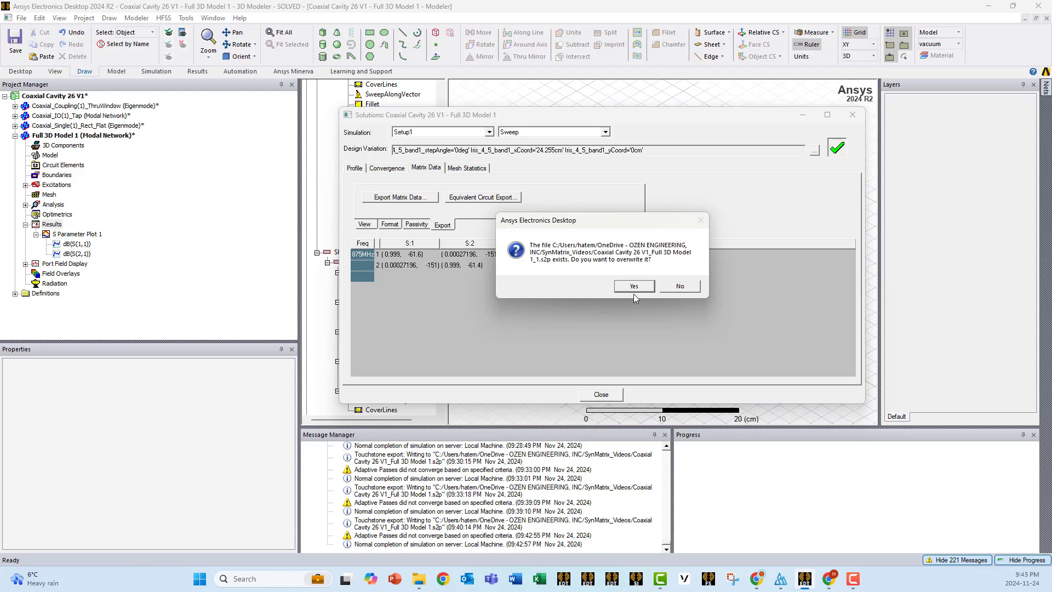
{"action": "left_click", "coordinate": [631, 286]}
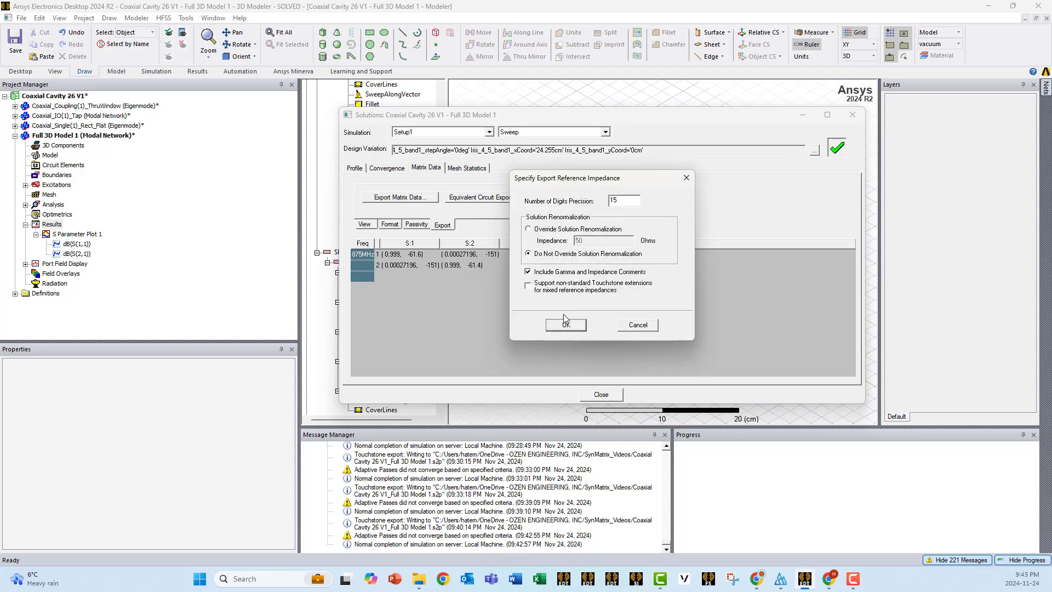
{"action": "left_click", "coordinate": [565, 324]}
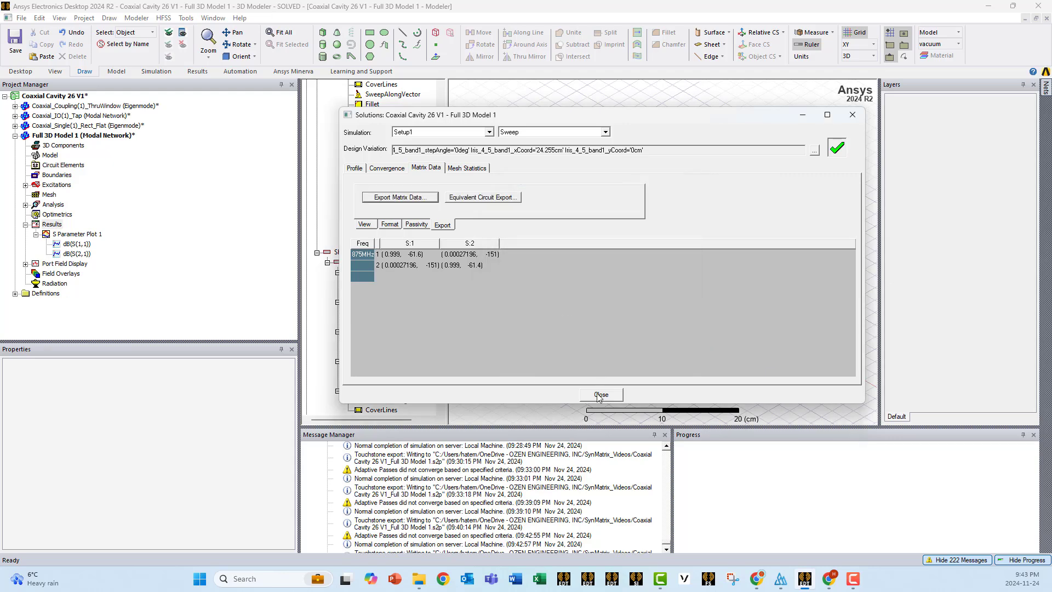
{"action": "left_click", "coordinate": [600, 395]}
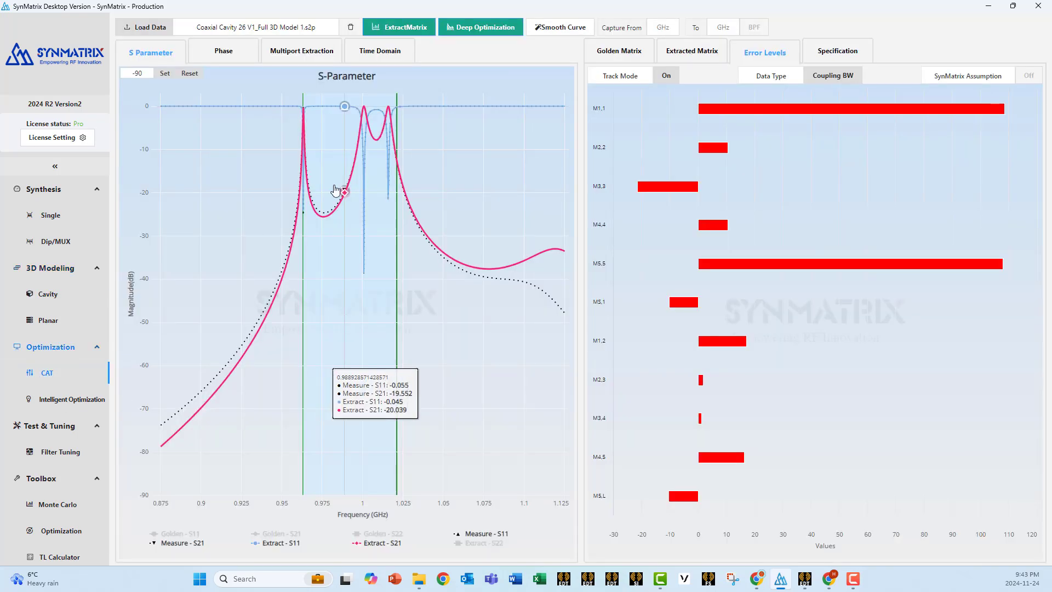
Load Coaxial Cavity 26 V1_Full 3D Model 1_1.s2p into CAT and run ExtractMatrix
{"action": "left_click", "coordinate": [143, 27]}
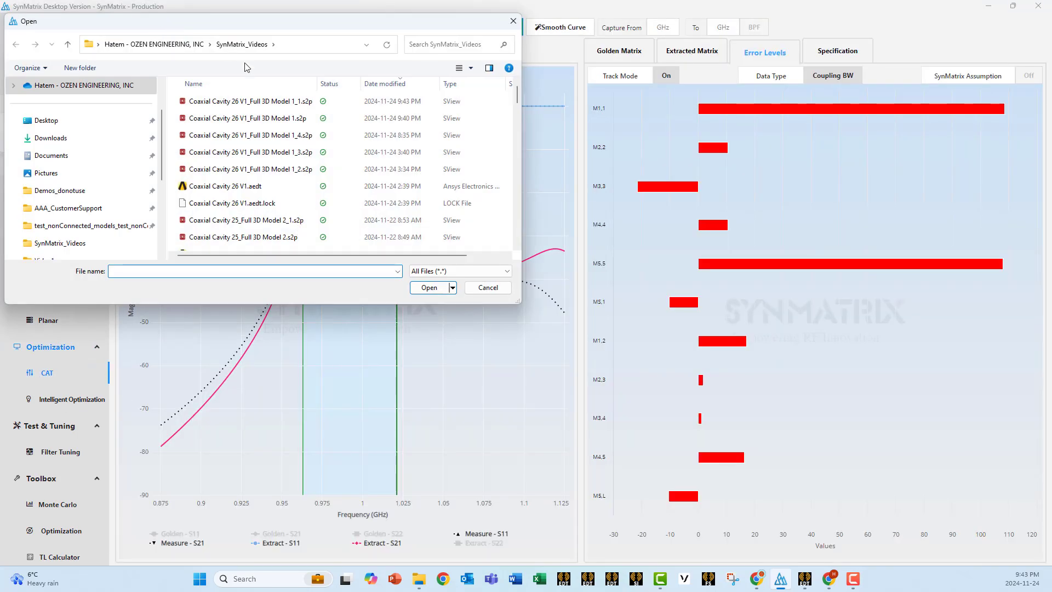
{"action": "left_click", "coordinate": [248, 101]}
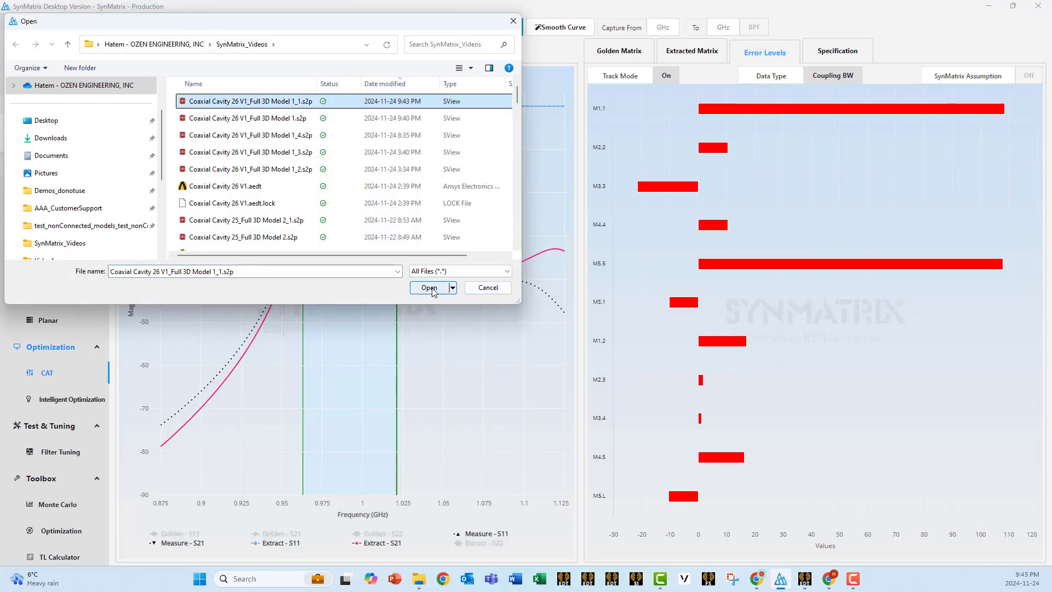
{"action": "left_click", "coordinate": [428, 288]}
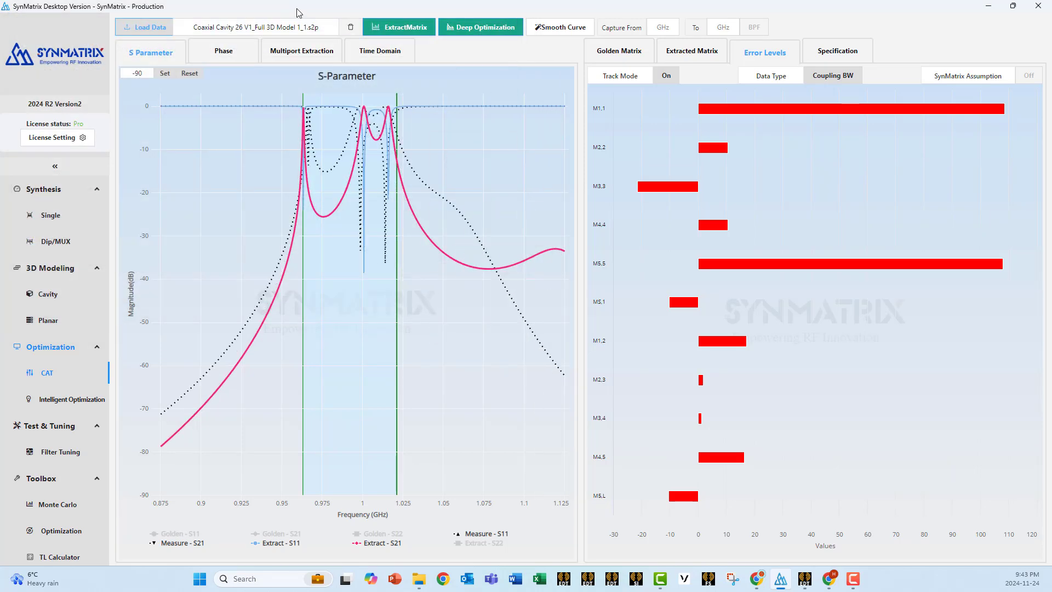
{"action": "left_click", "coordinate": [481, 27]}
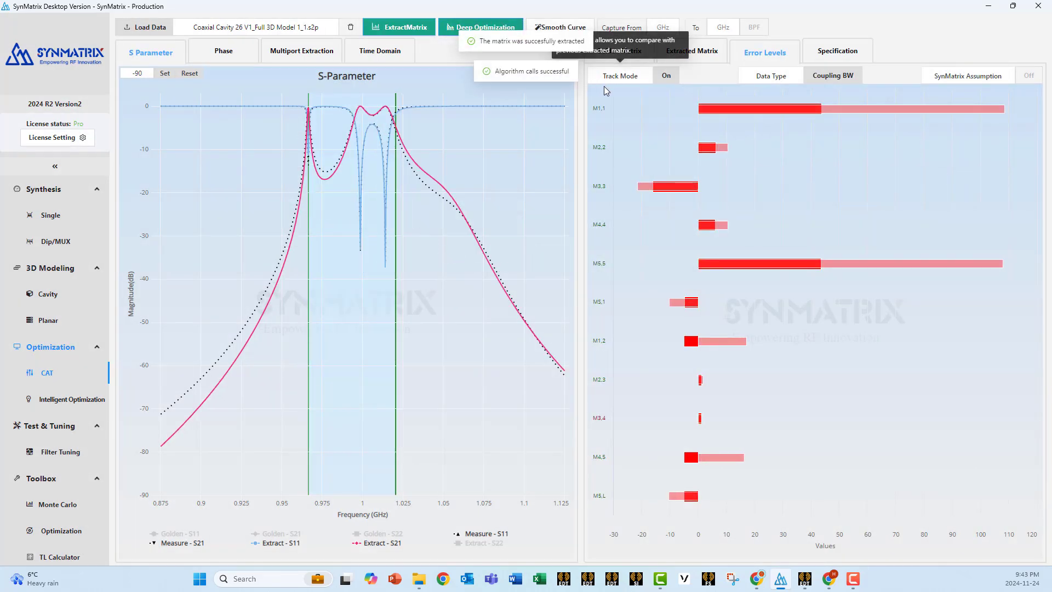
{"action": "left_click", "coordinate": [666, 75]}
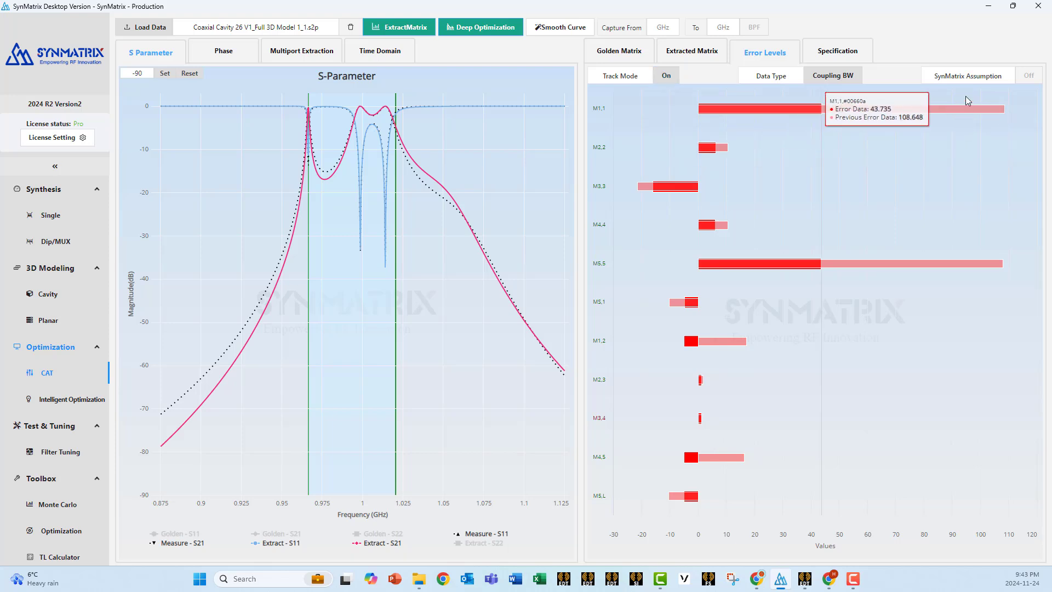
{"action": "mouse_move", "coordinate": [789, 107]}
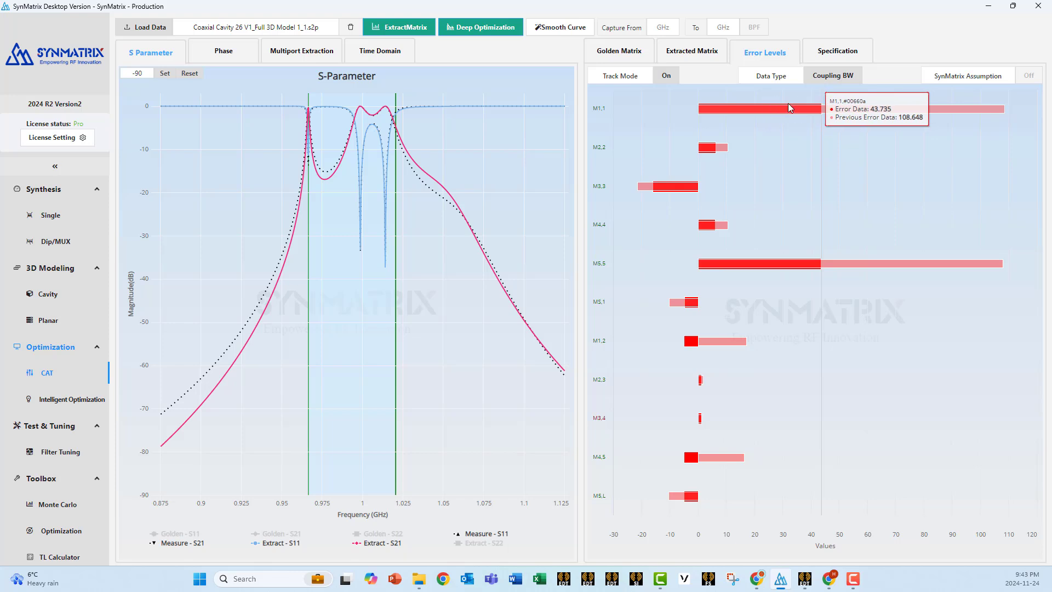
{"action": "mouse_move", "coordinate": [780, 116]}
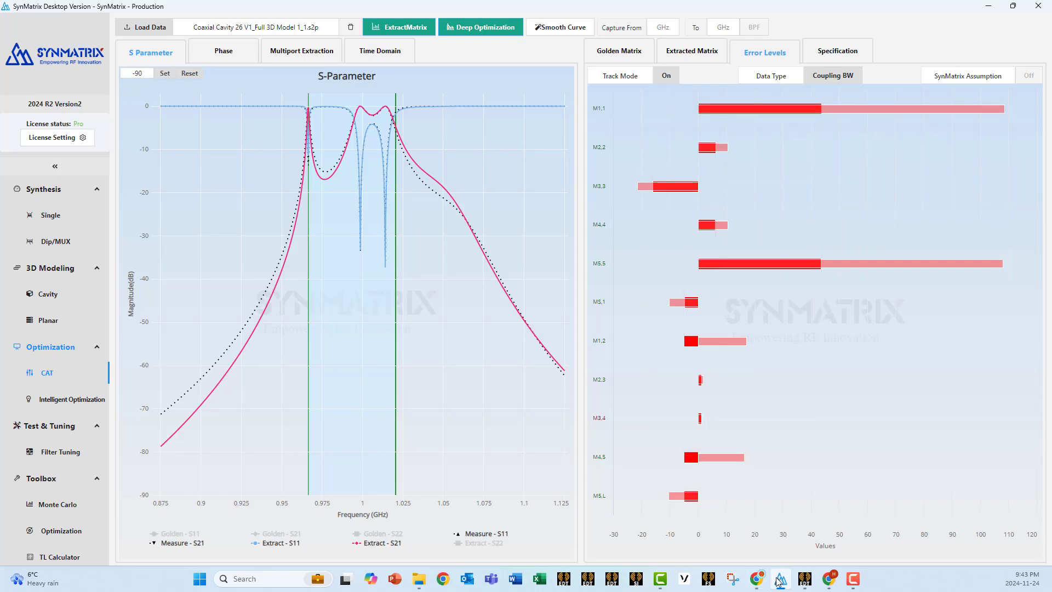
{"action": "mouse_move", "coordinate": [57, 303]}
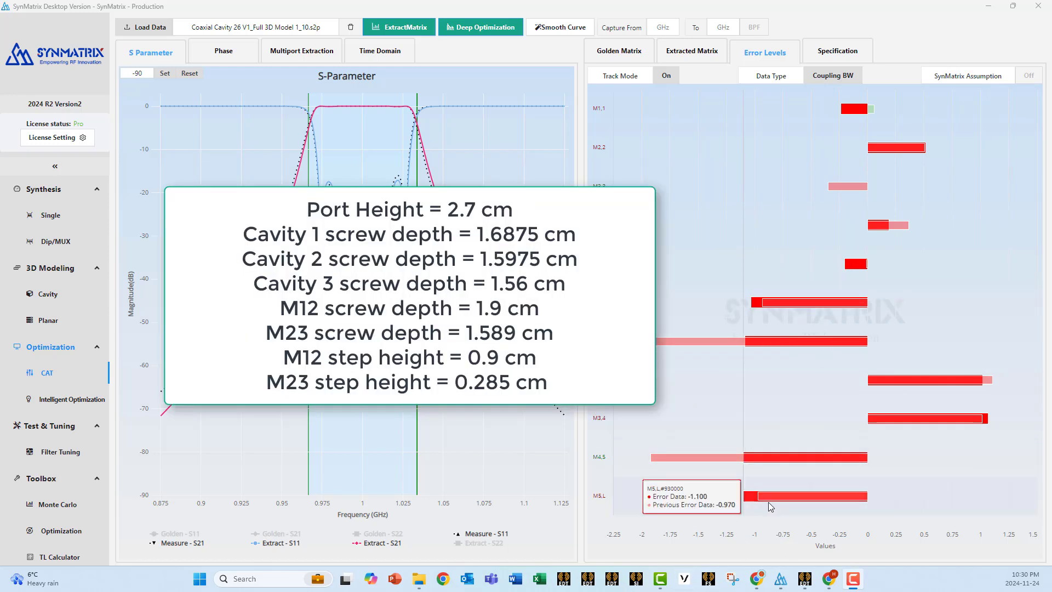
{"action": "mouse_move", "coordinate": [778, 525]}
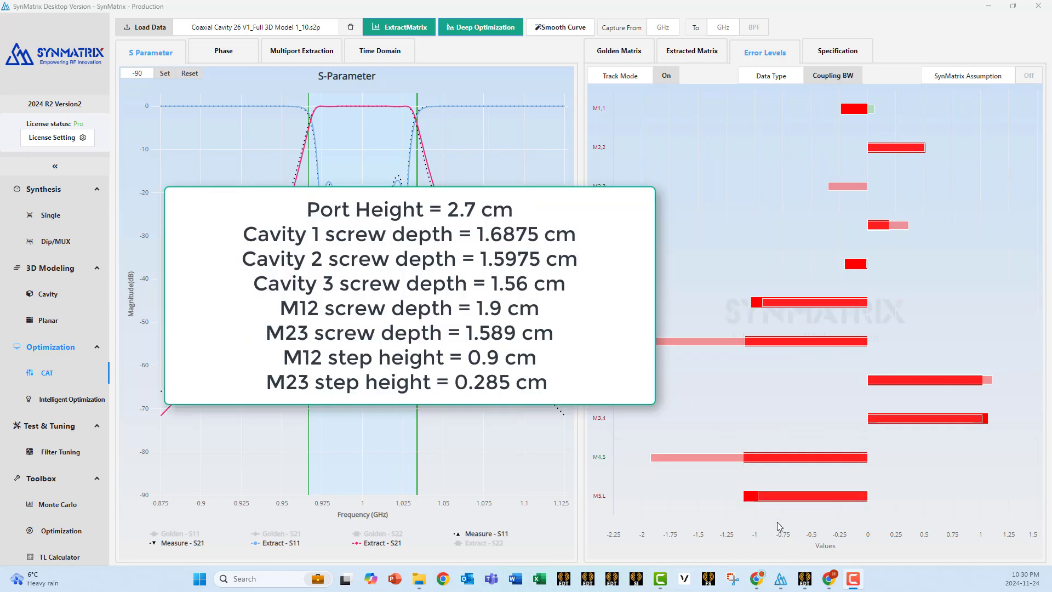
{"action": "mouse_move", "coordinate": [892, 224]}
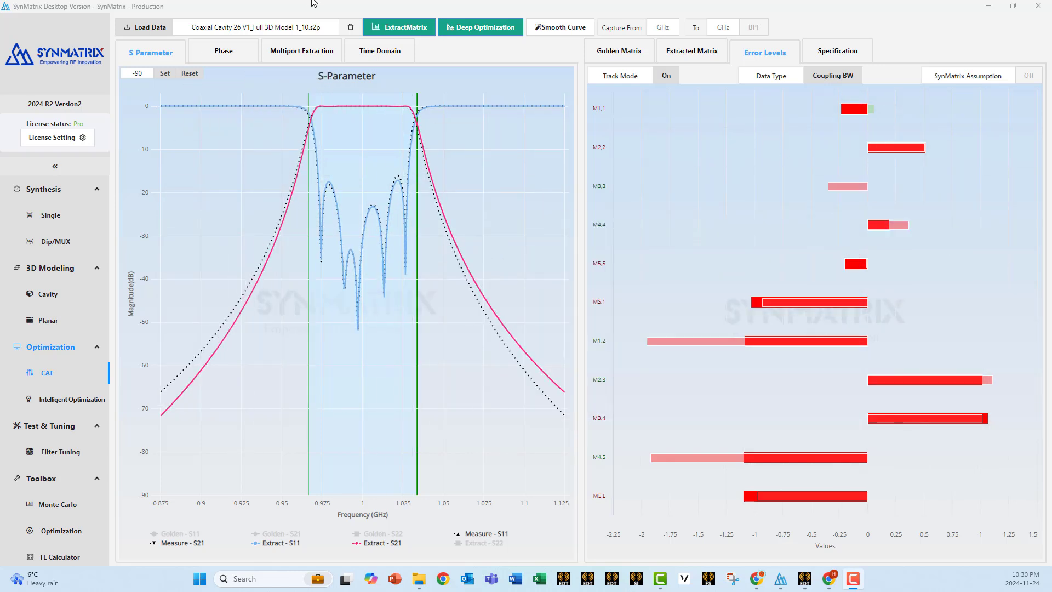
{"action": "mouse_move", "coordinate": [421, 137]}
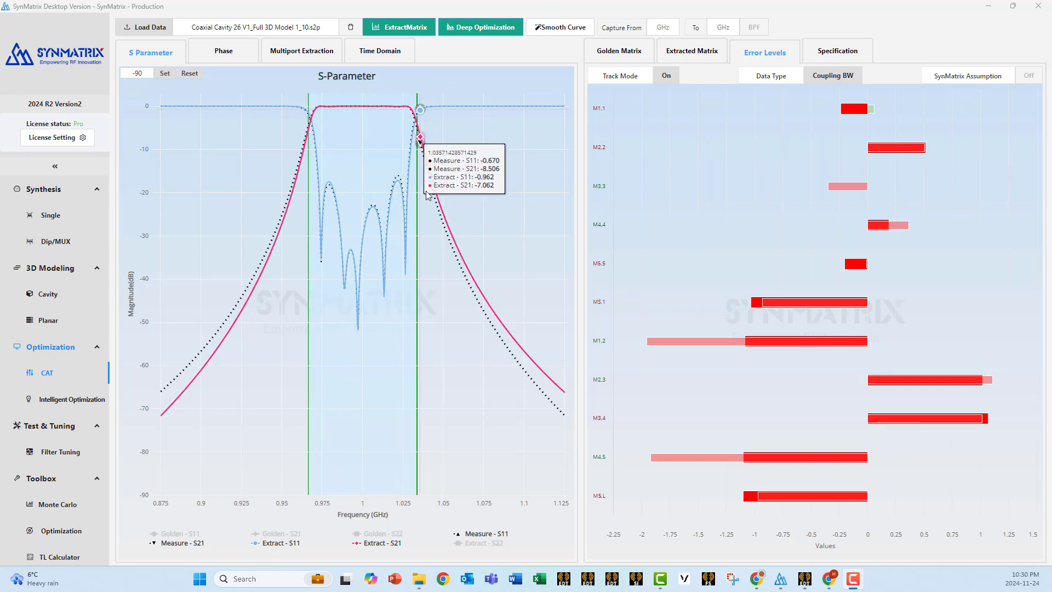
{"action": "mouse_move", "coordinate": [332, 123]}
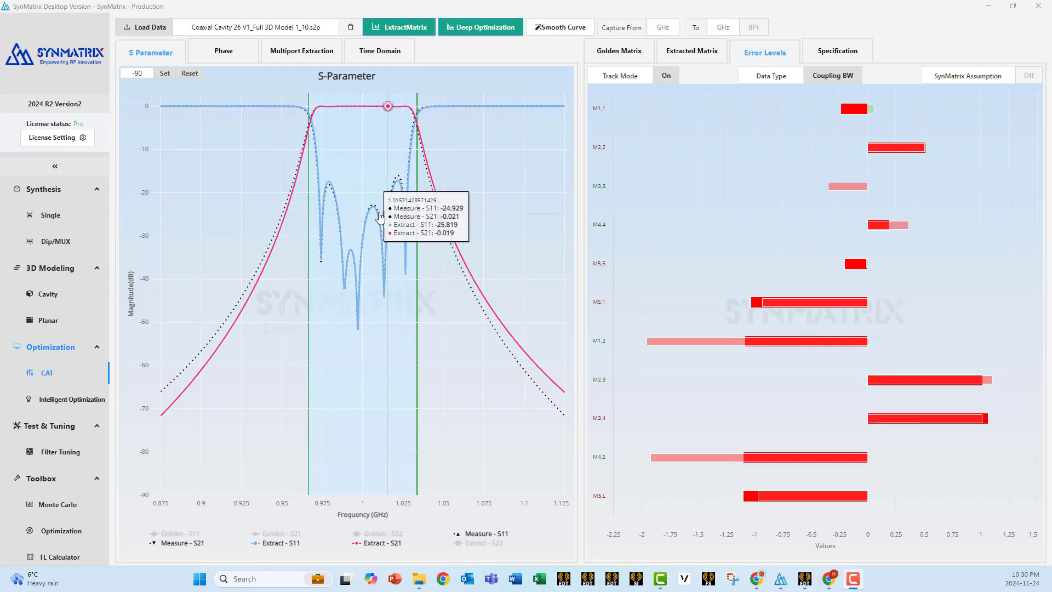
{"action": "mouse_move", "coordinate": [388, 226]}
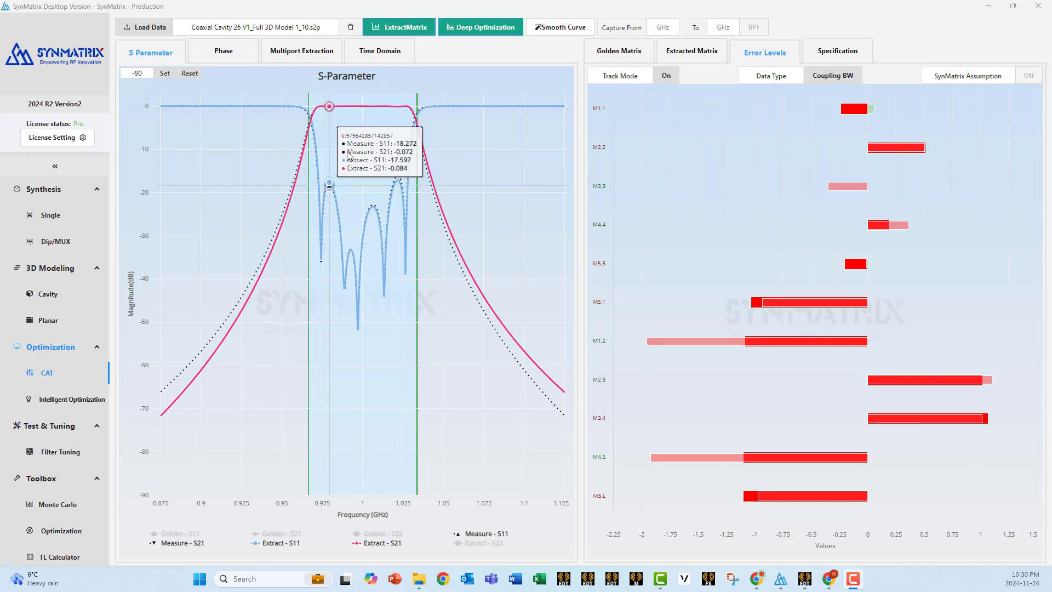
{"action": "mouse_move", "coordinate": [236, 319]}
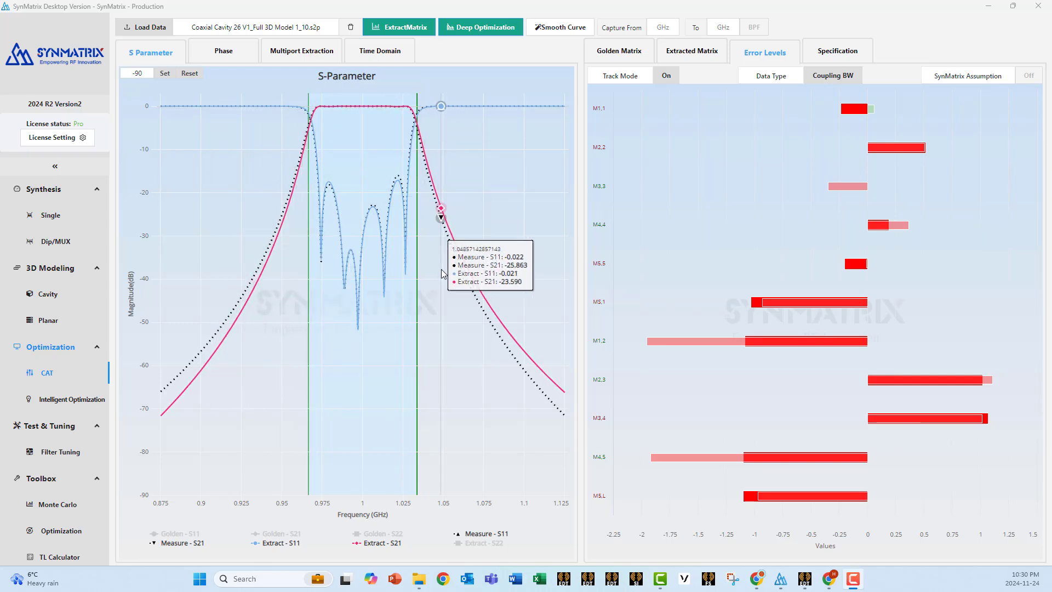
Read S21 rejection markers on the upper and lower skirts of the S-Parameter plot
{"action": "left_click_drag", "start_coordinate": [441, 204], "coordinate": [478, 288]}
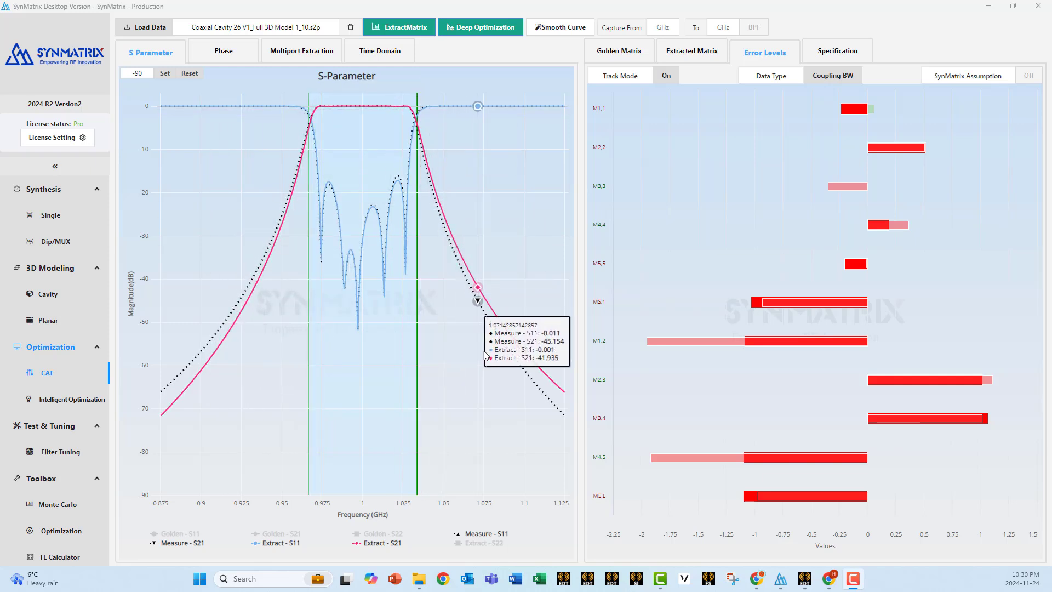
{"action": "left_click_drag", "start_coordinate": [478, 289], "coordinate": [510, 335]}
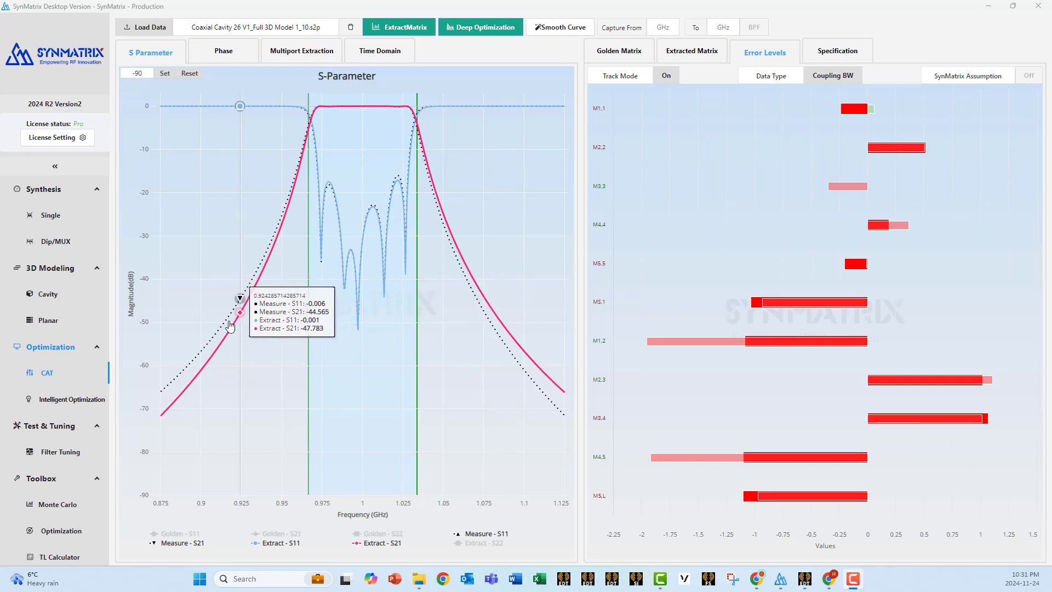
{"action": "left_click_drag", "start_coordinate": [239, 314], "coordinate": [249, 285]}
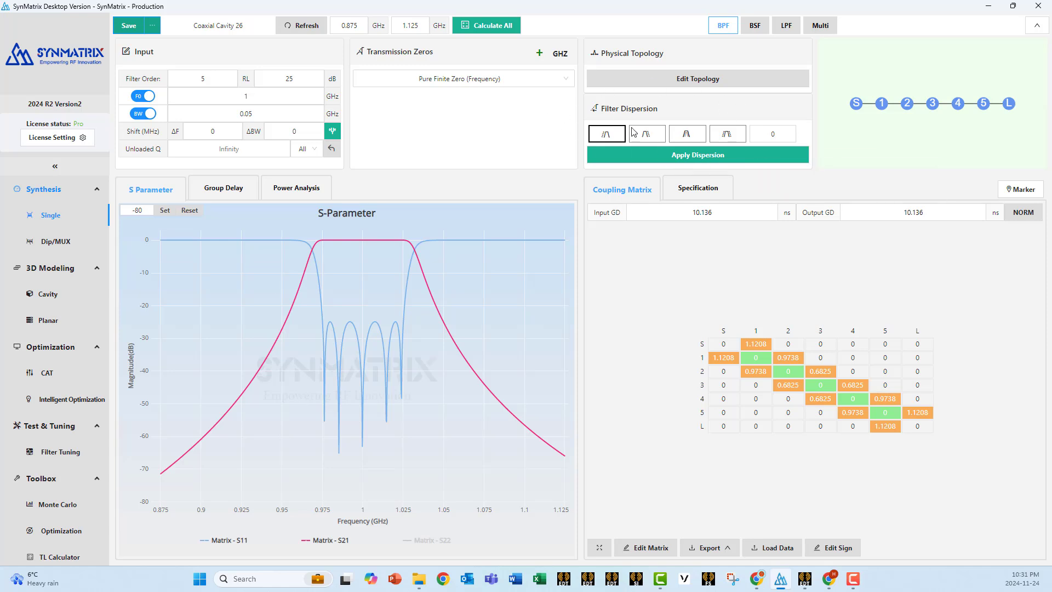
{"action": "mouse_move", "coordinate": [656, 119]}
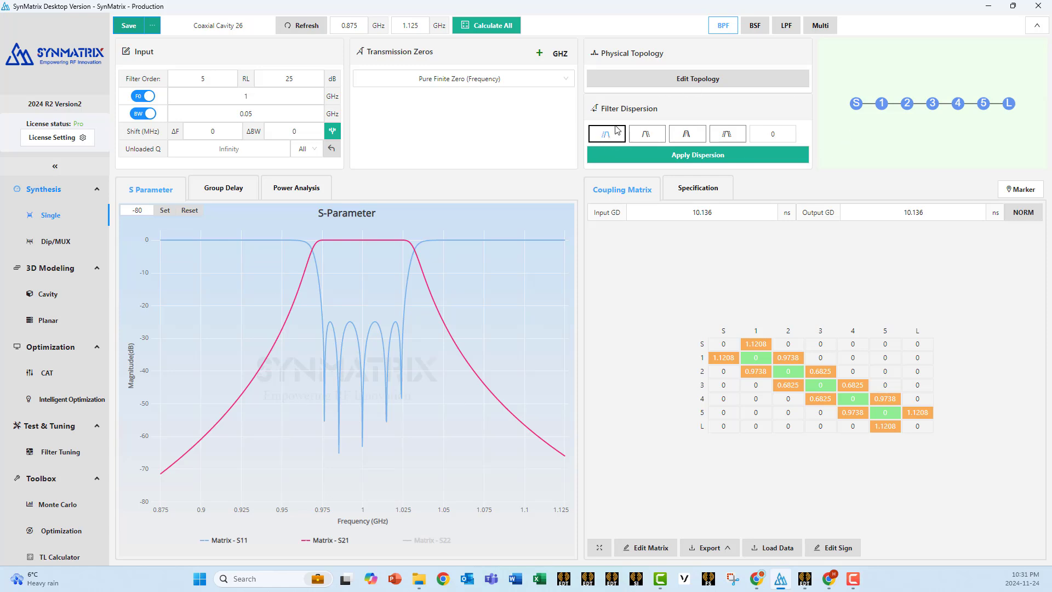
Choose the first filter dispersion type and apply the dispersion
{"action": "left_click", "coordinate": [772, 134]}
{"action": "type", "text": "2"}
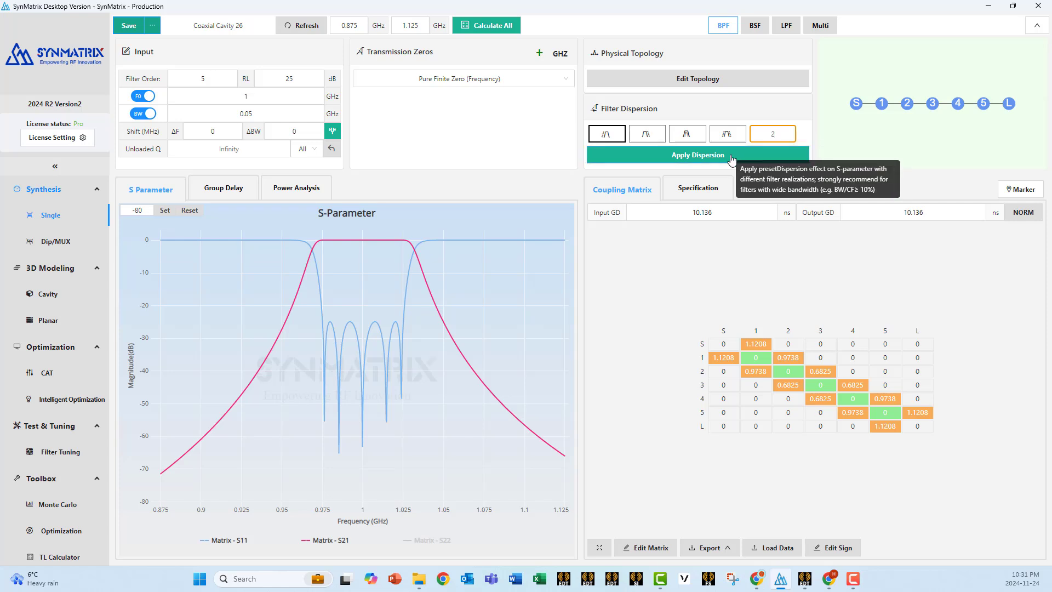
{"action": "left_click", "coordinate": [697, 155]}
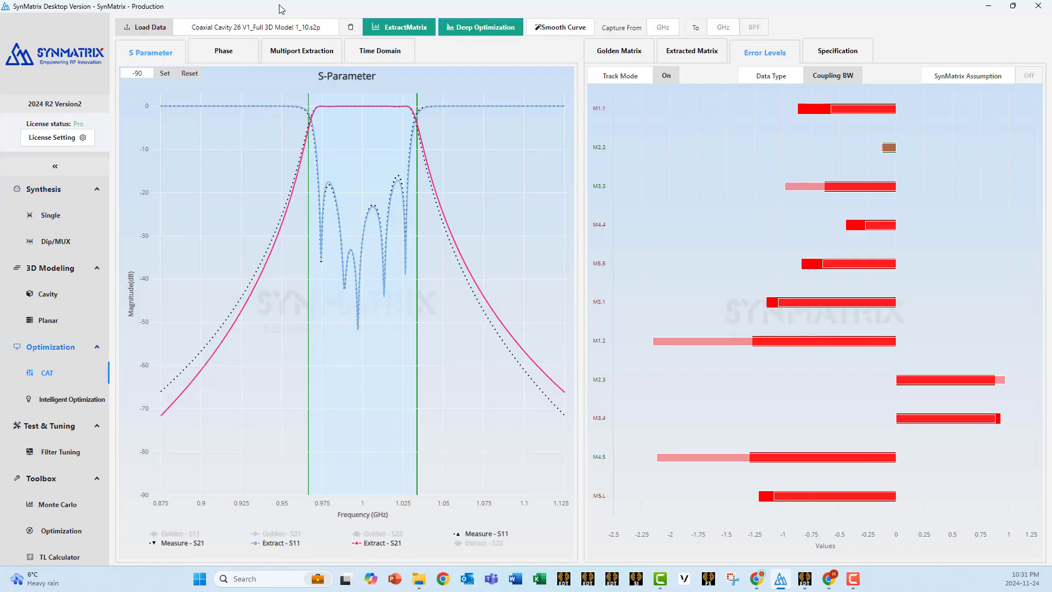
Re-extract the Model 1_10 coupling matrix with dispersion applied
{"action": "left_click", "coordinate": [399, 27]}
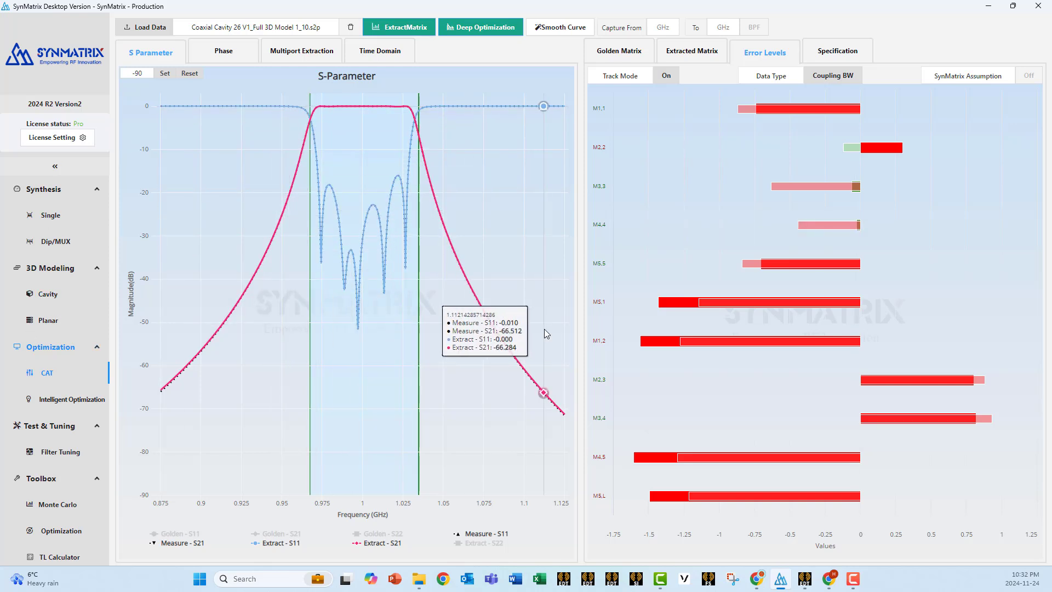
{"action": "mouse_move", "coordinate": [664, 250]}
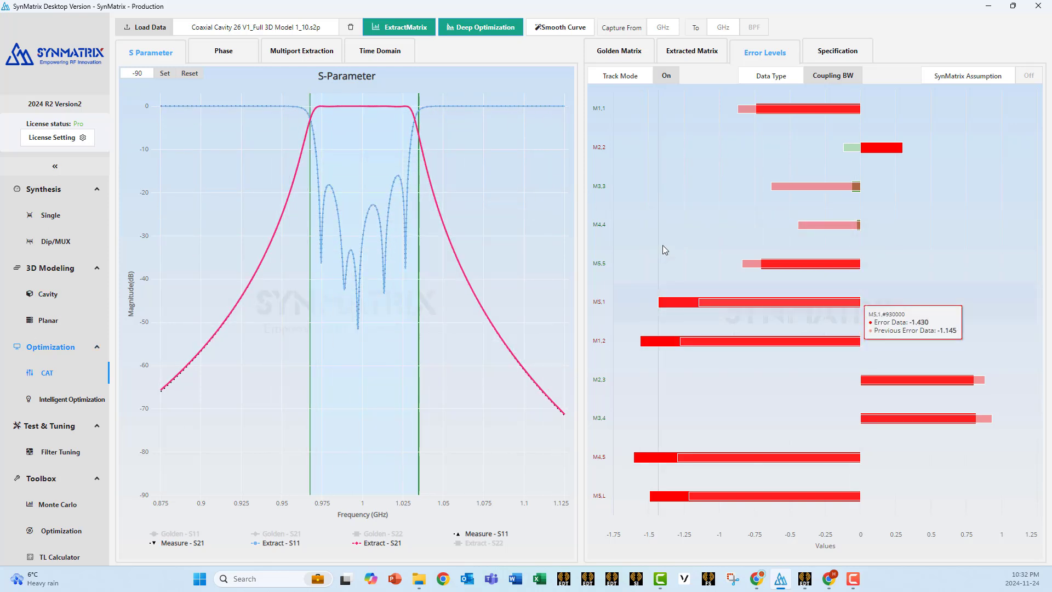